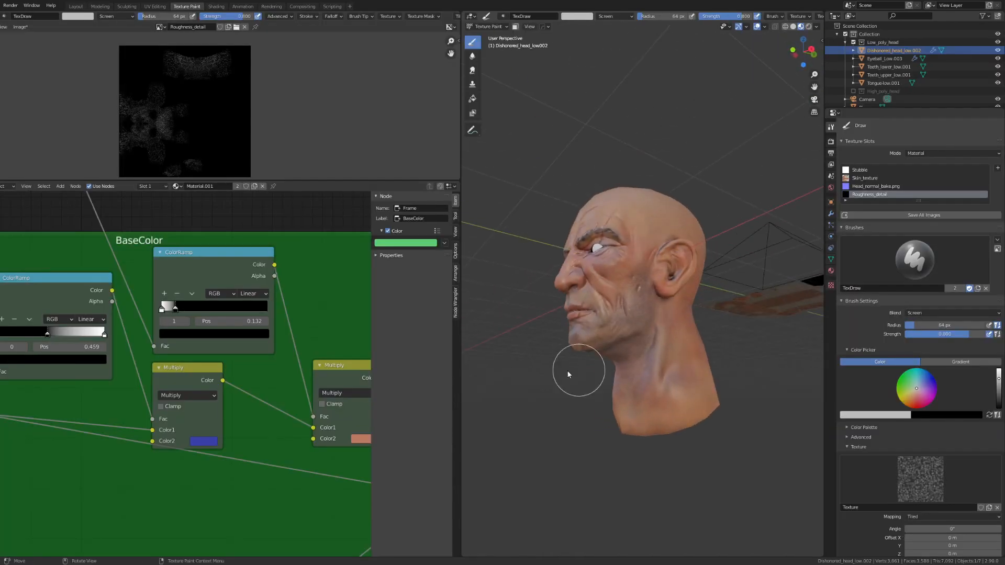
- Paint a stroke on the head and dab skin colour onto the nose in Texture Paint
drag(577, 372, 585, 446)
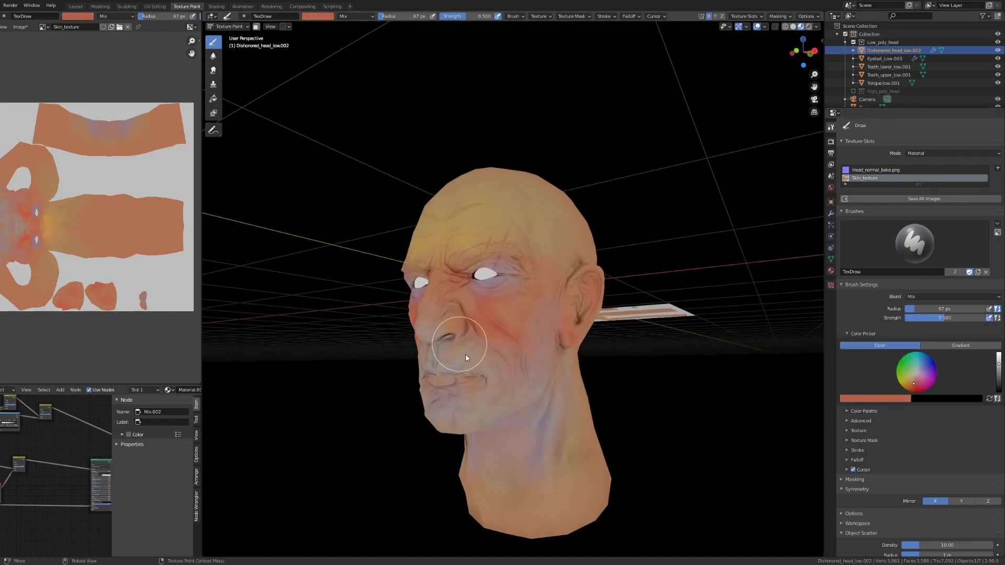
click(817, 26)
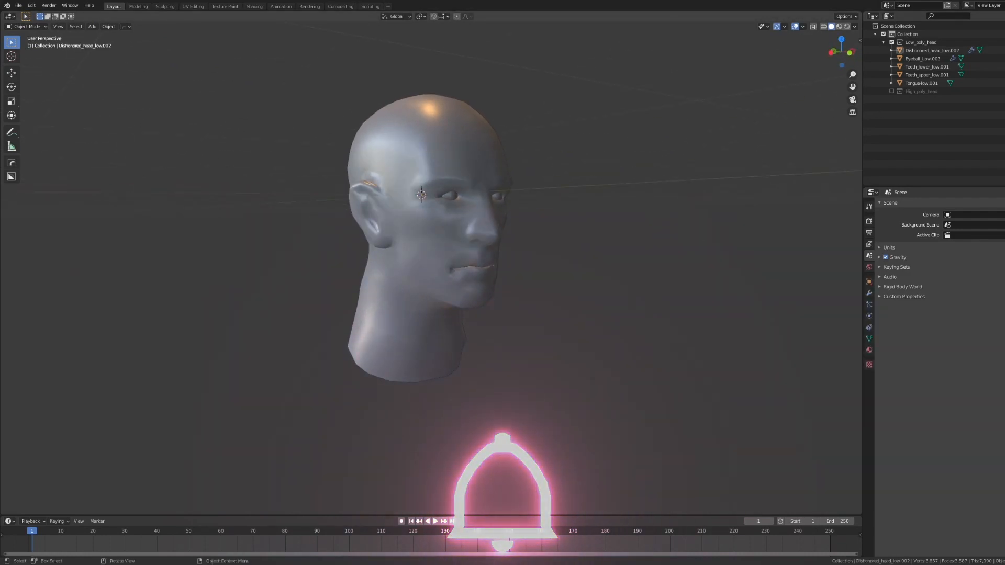
- Select the low-poly head, make the left view a UV Editor, and create 2048x2048 Head_normal_bake
click(424, 267)
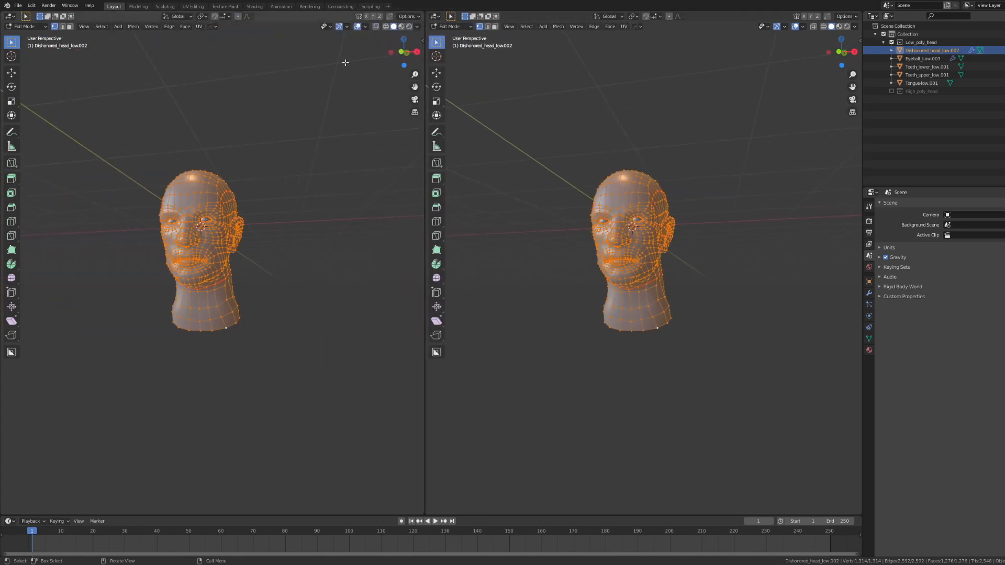
click(9, 27)
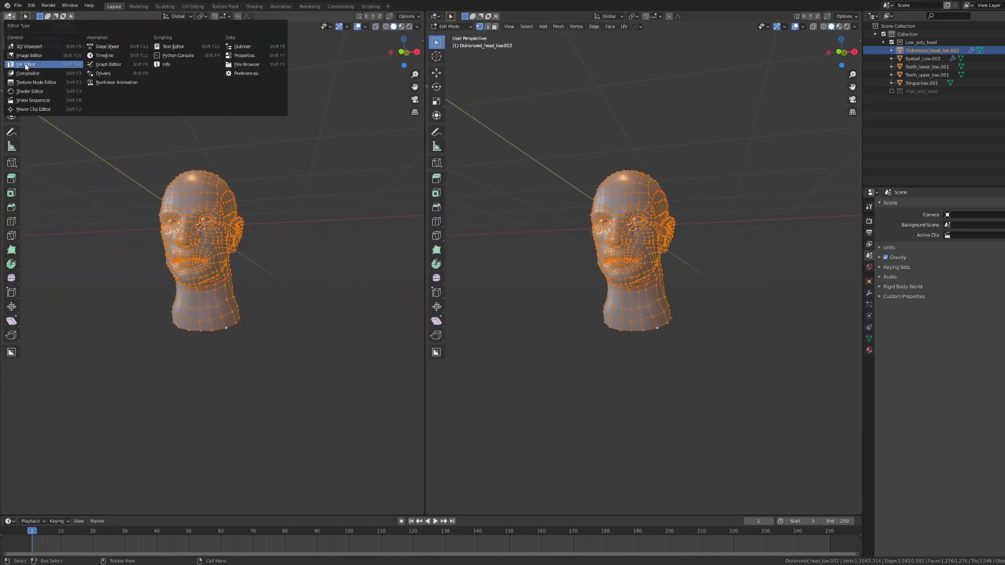
click(26, 64)
text(Head_normal_bake)
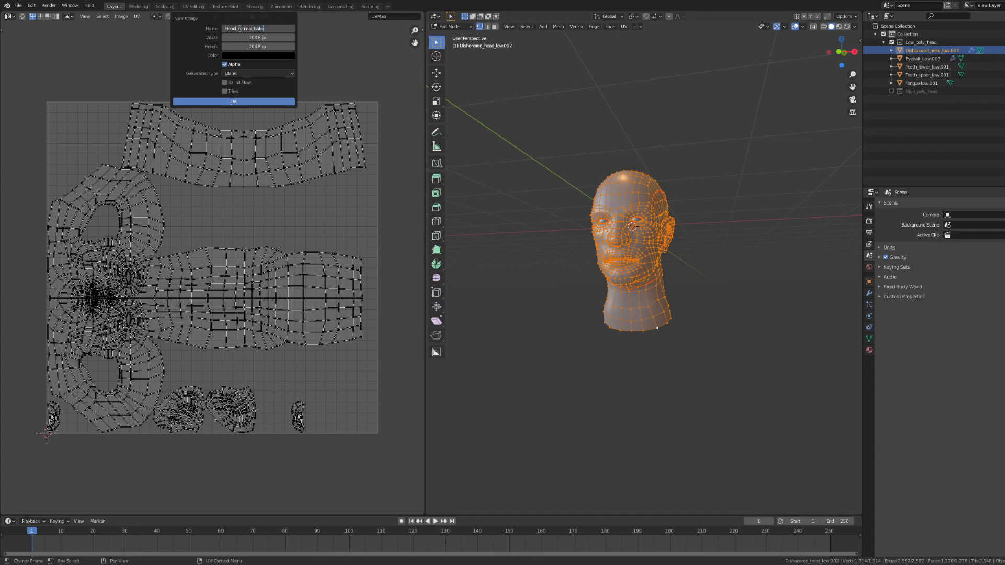
click(233, 101)
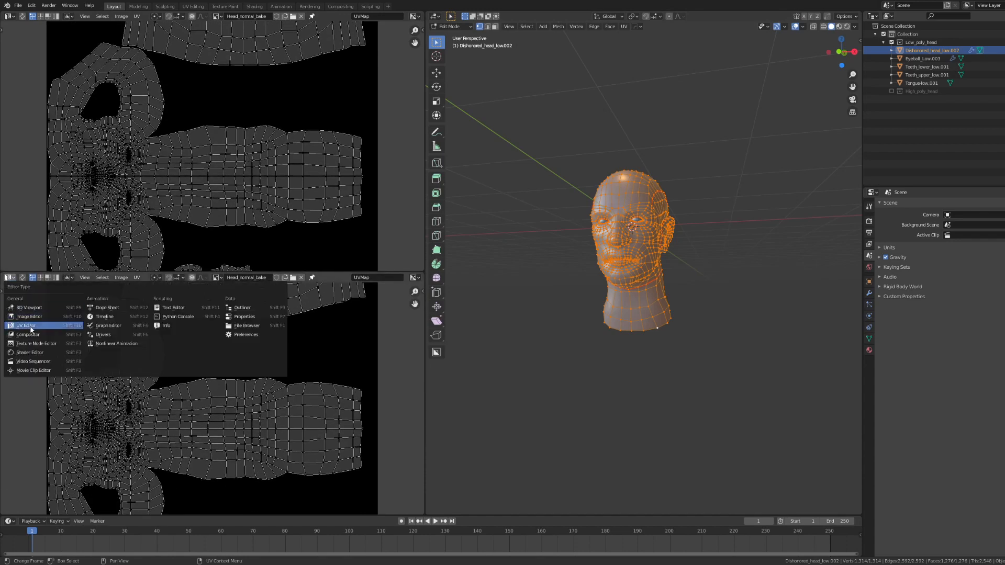
- Give the head a new material with a Non-Color Image Texture feeding a Normal Map node
click(33, 343)
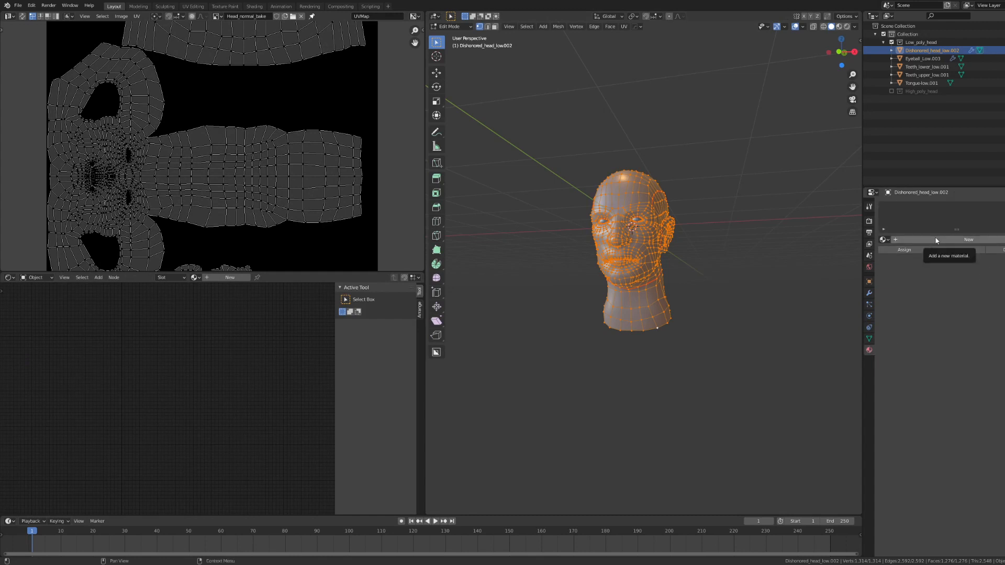
click(969, 240)
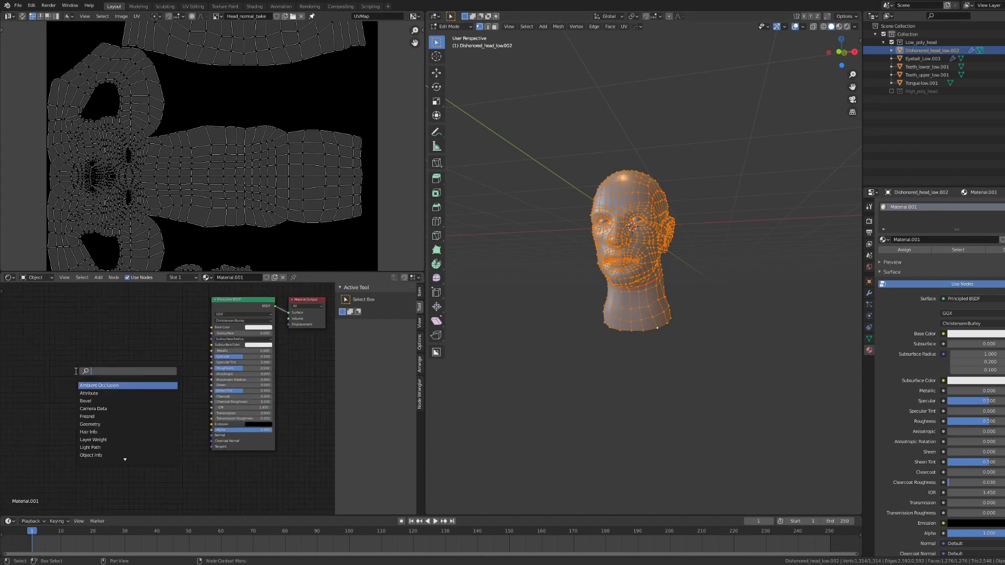
click(98, 386)
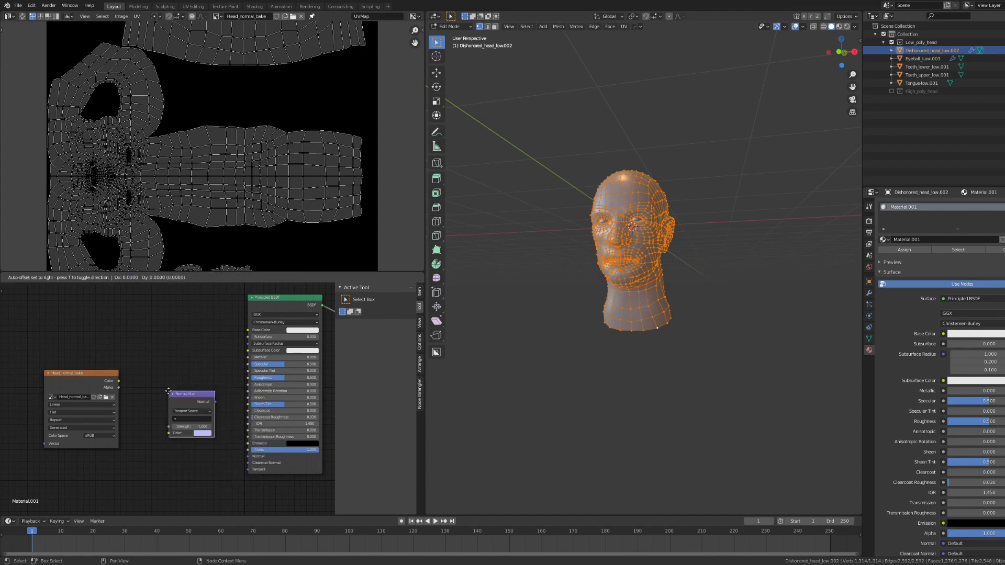
drag(119, 381, 150, 425)
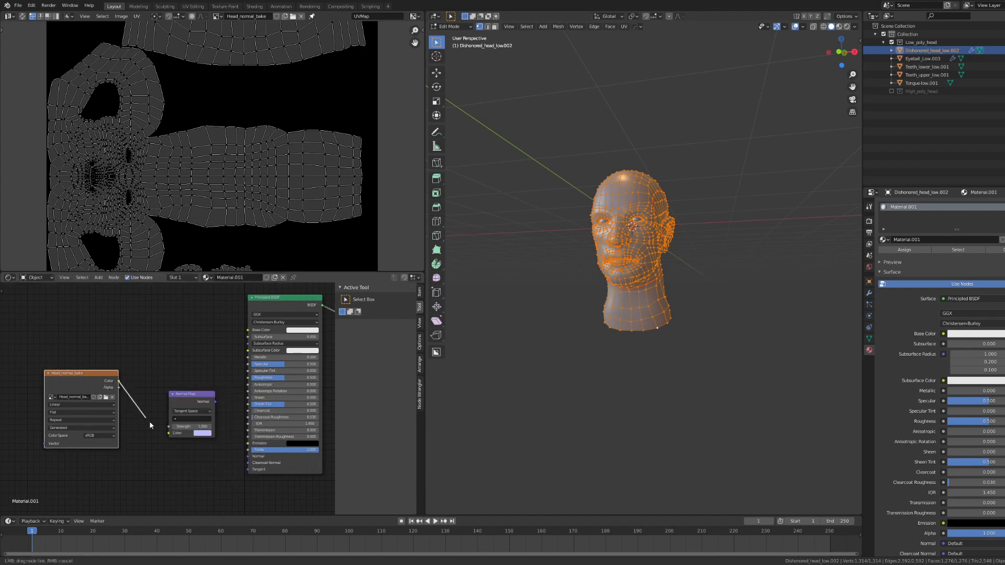
drag(118, 381, 227, 439)
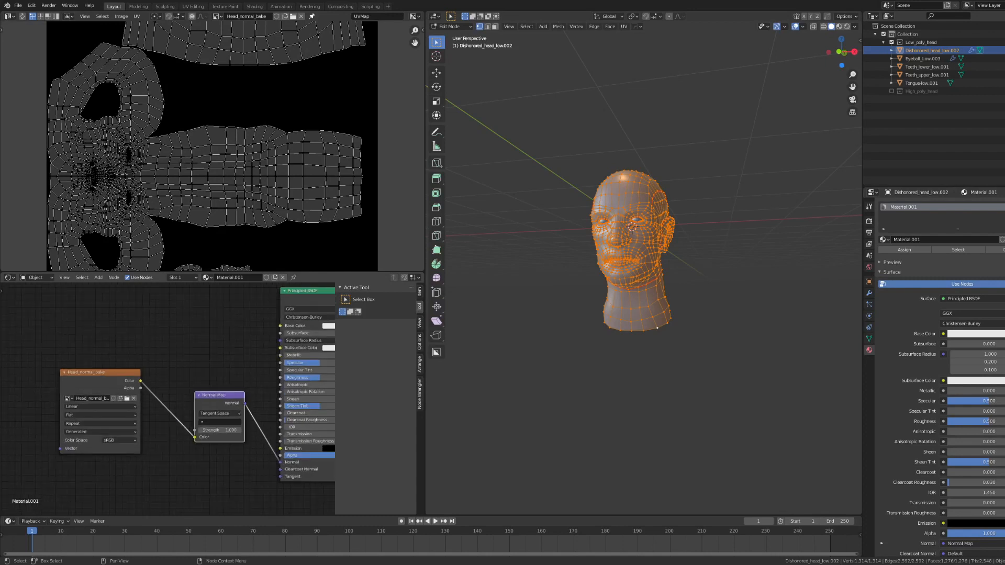
click(113, 440)
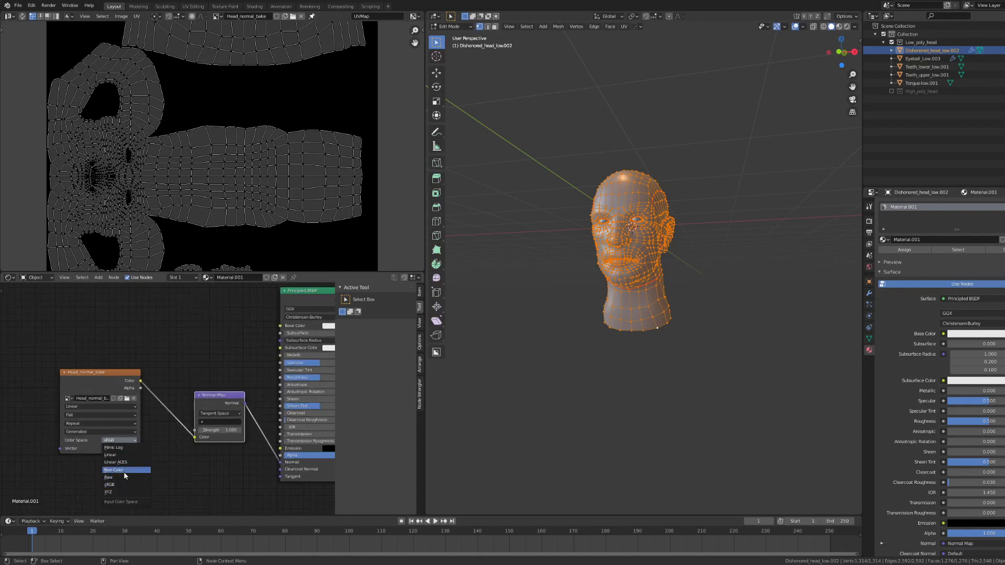
click(98, 470)
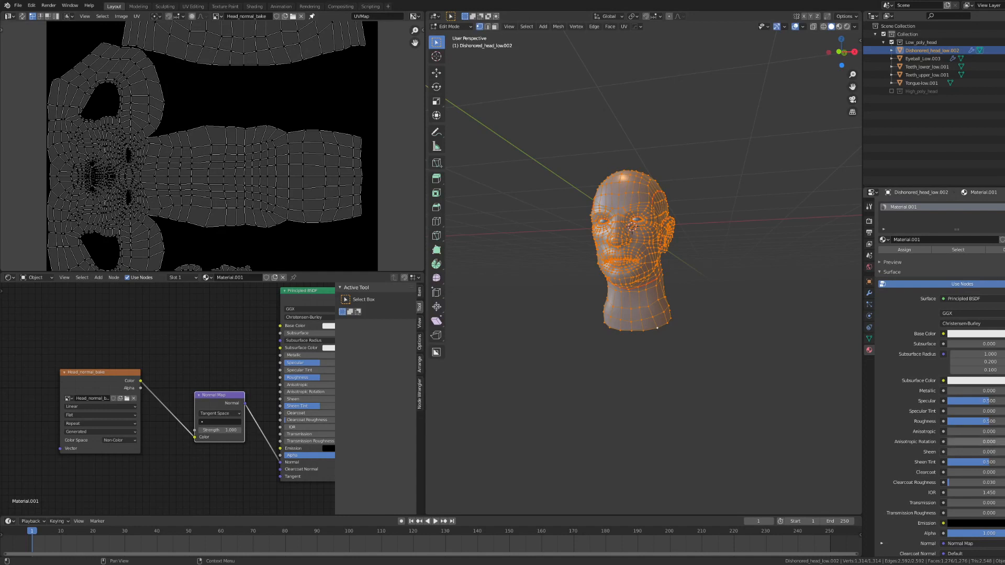
- Switch to Cycles and set bake type Normal, Selected to Active, and a 2 px margin
click(869, 206)
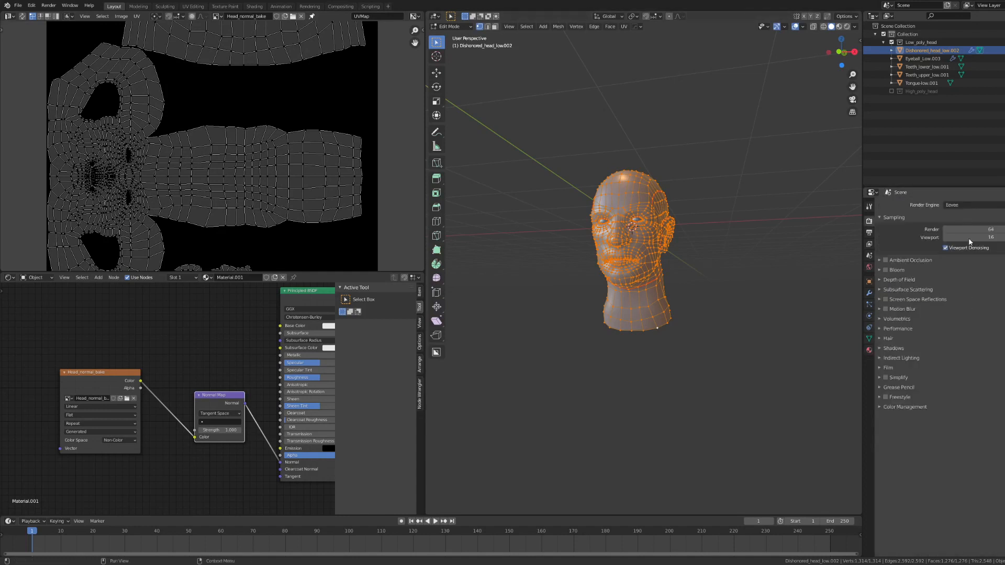
click(973, 205)
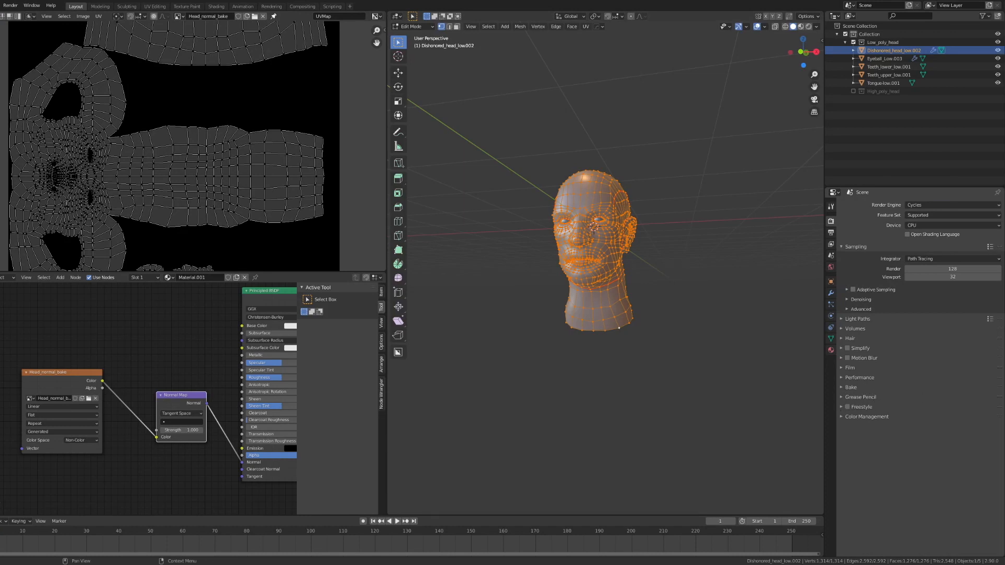
click(851, 387)
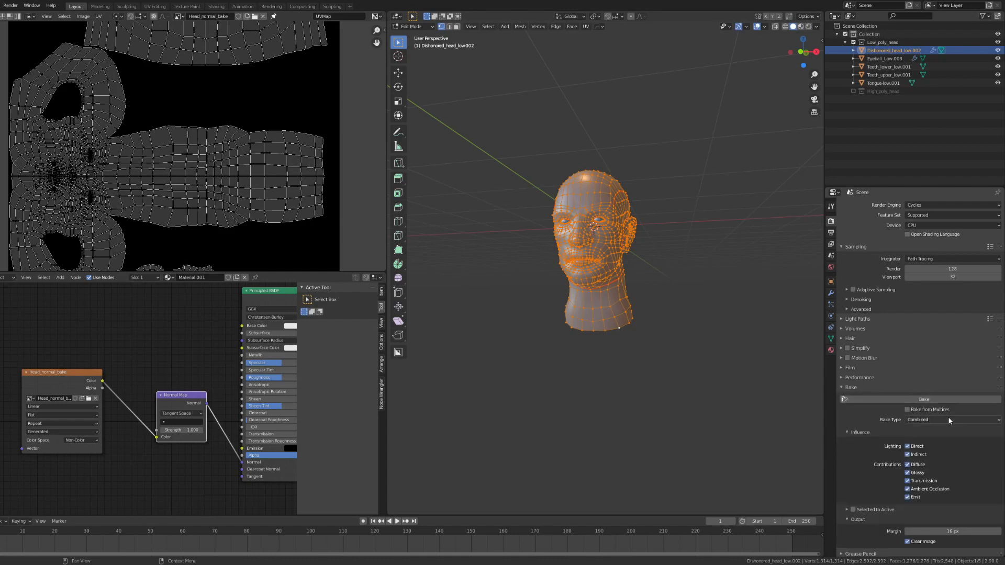
click(953, 420)
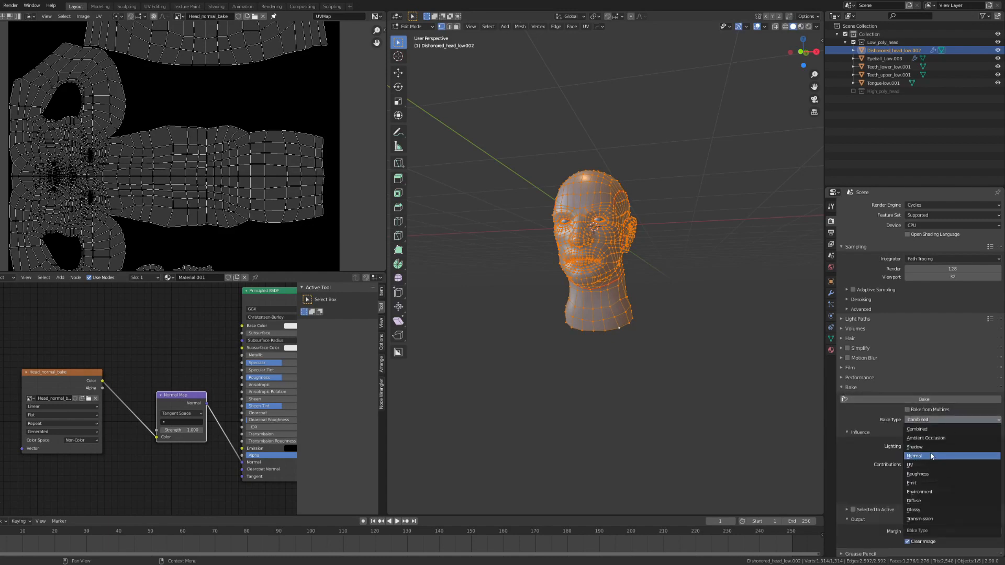
click(915, 456)
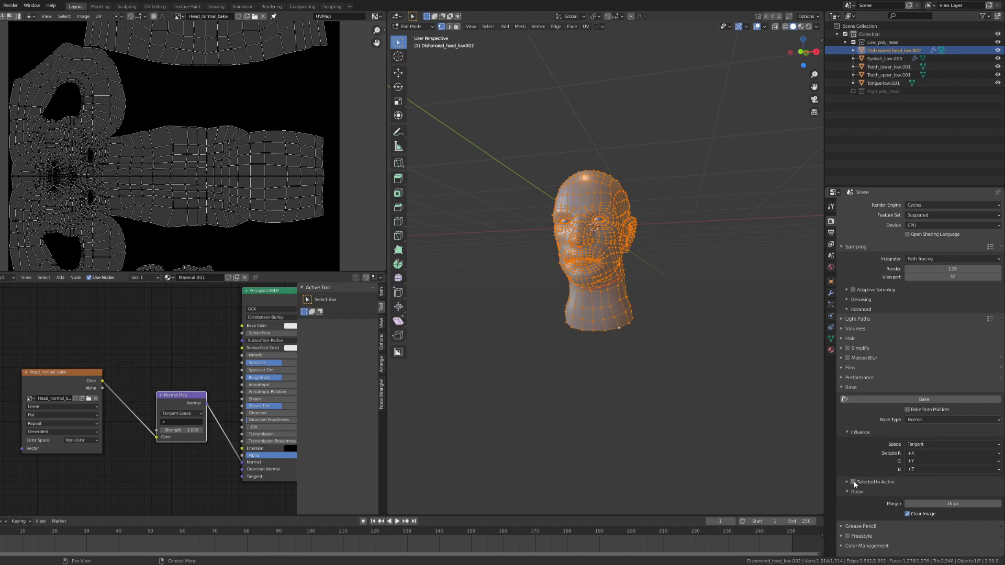
mouse_move(853, 483)
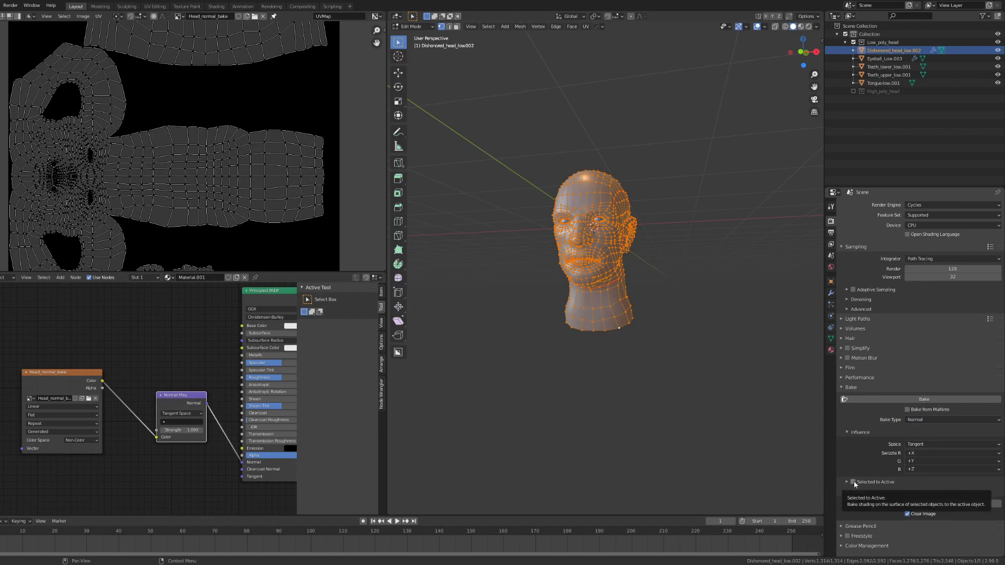
click(848, 482)
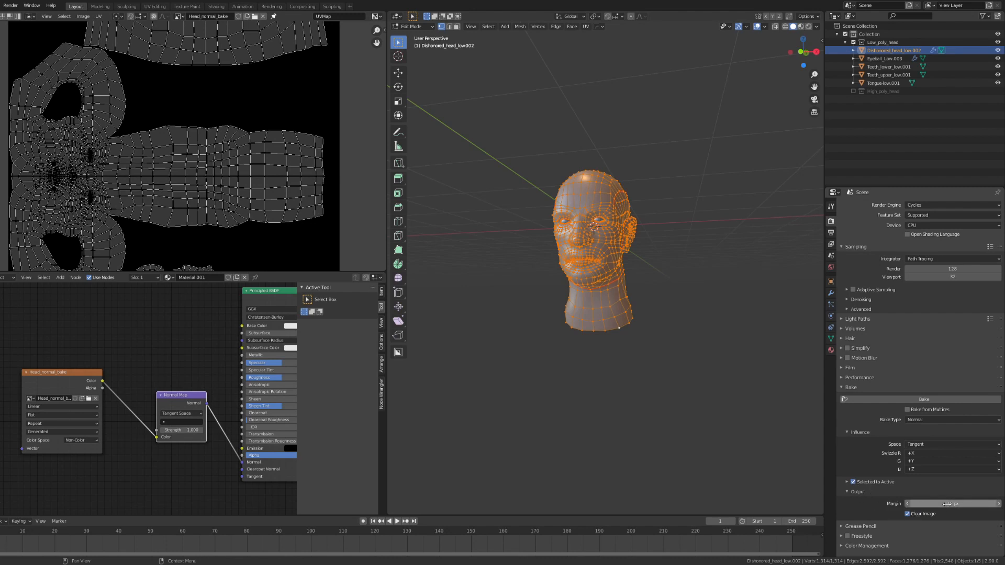
click(951, 504)
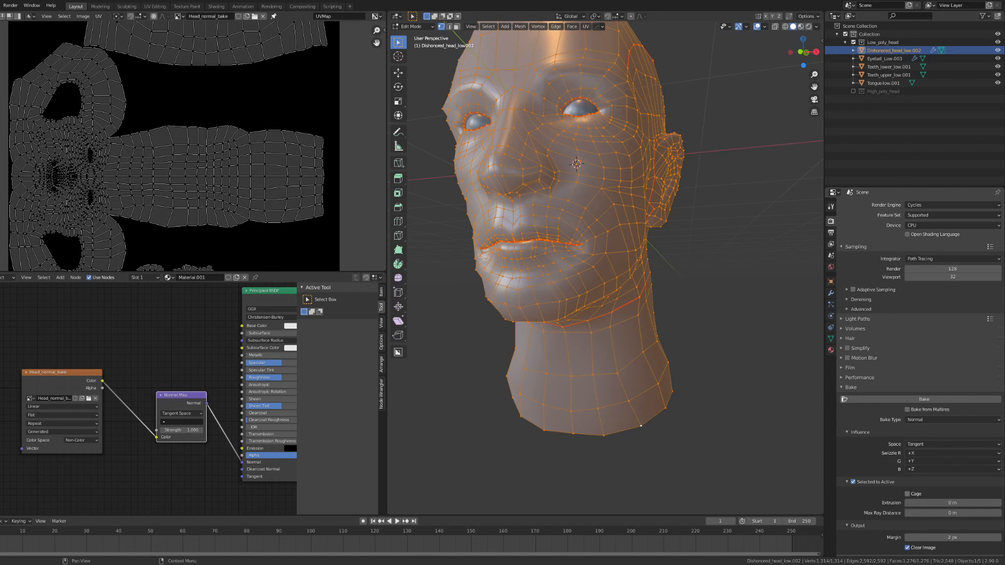
- Set extrusion 0.02 m and ray distance 0.01 m, then show and select the high-poly head
click(953, 514)
text(.01)
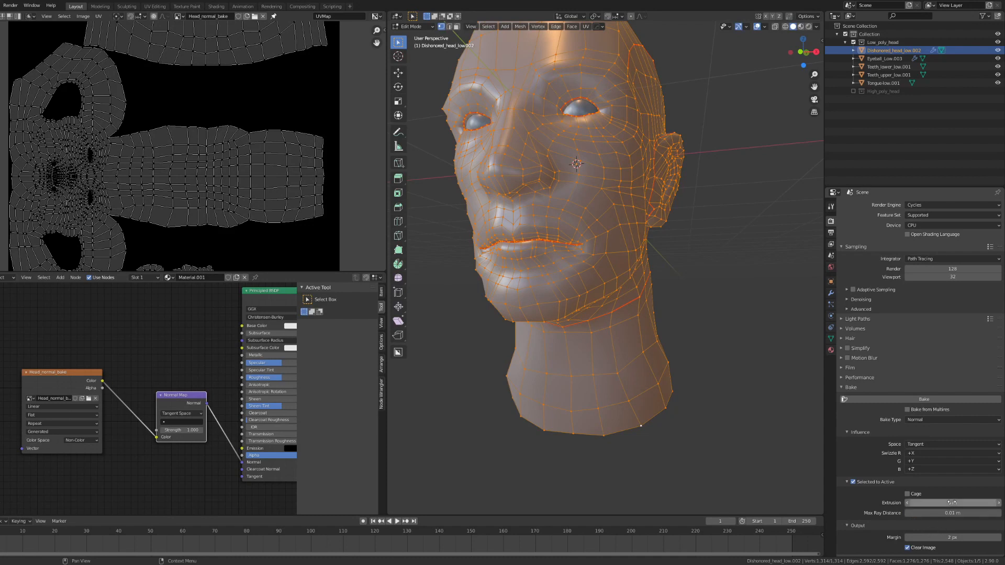
click(951, 503)
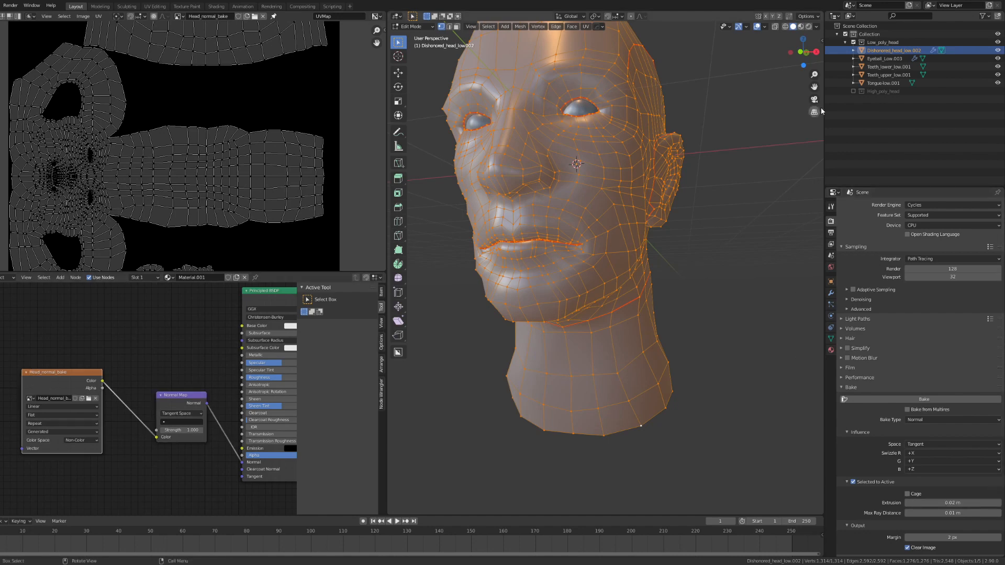
mouse_move(854, 93)
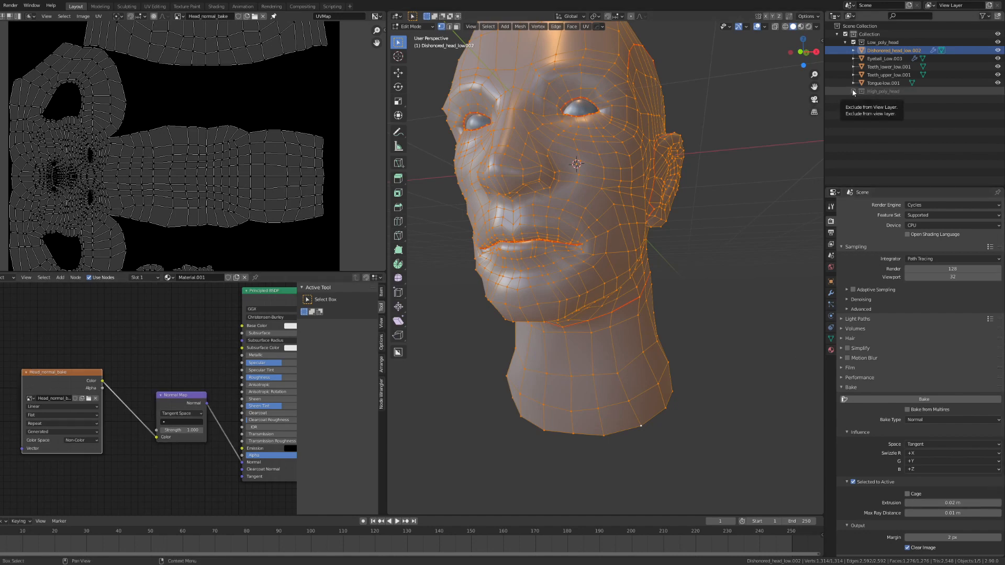
click(853, 92)
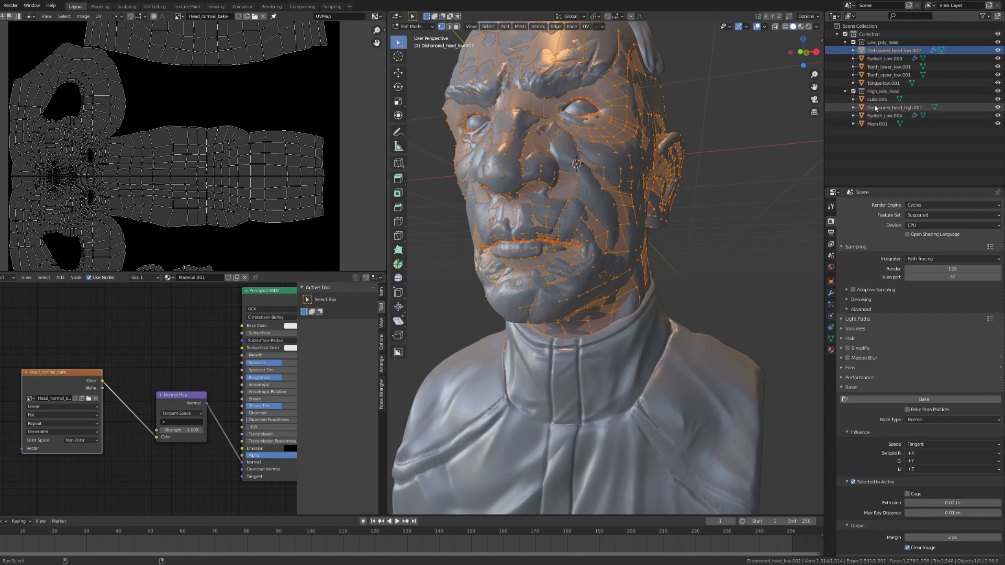
click(893, 107)
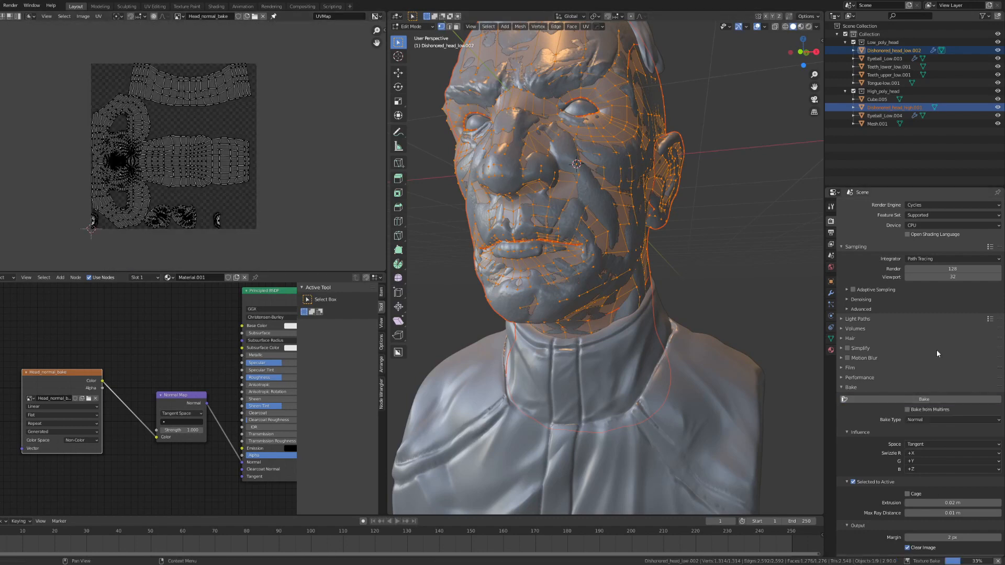
- Run the normal bake into Head_normal_bake and raise cage extrusion to 0.05 m
click(924, 400)
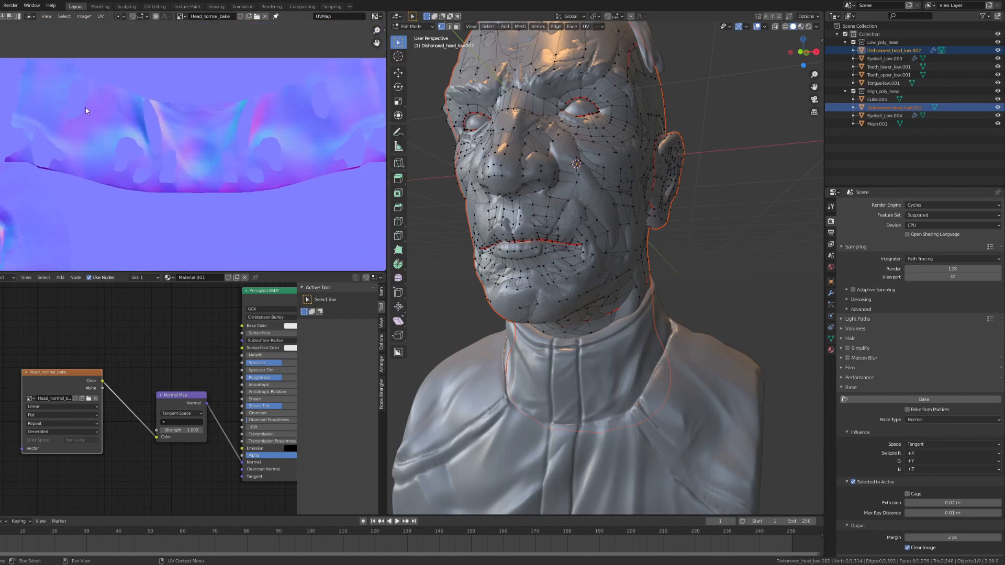
mouse_move(241, 160)
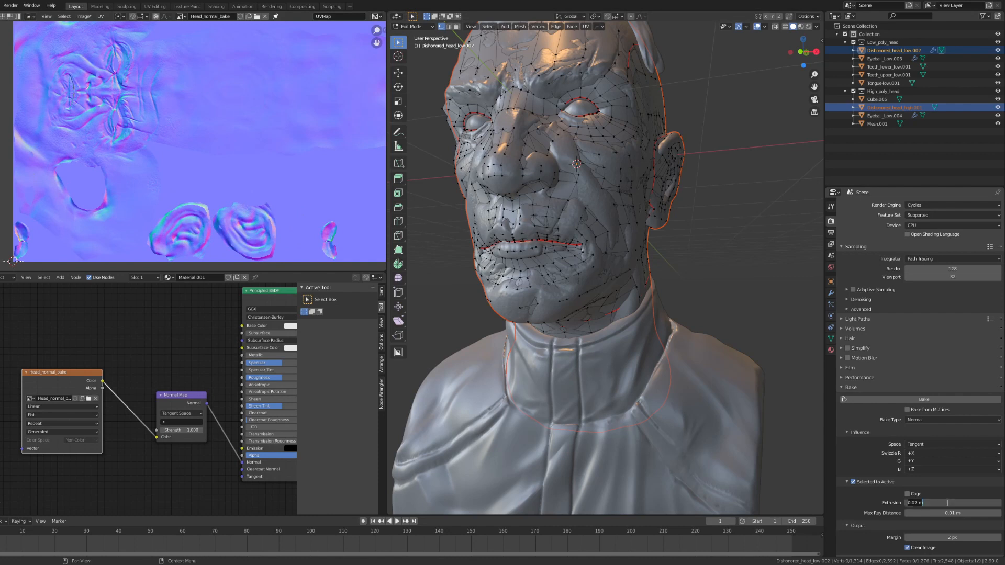
click(936, 504)
text(5)
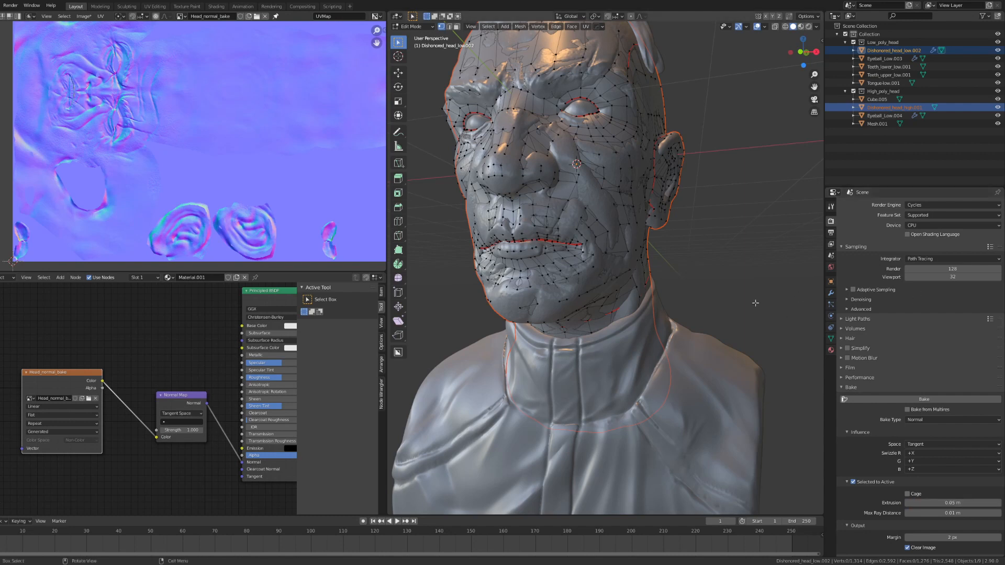
mouse_move(923, 400)
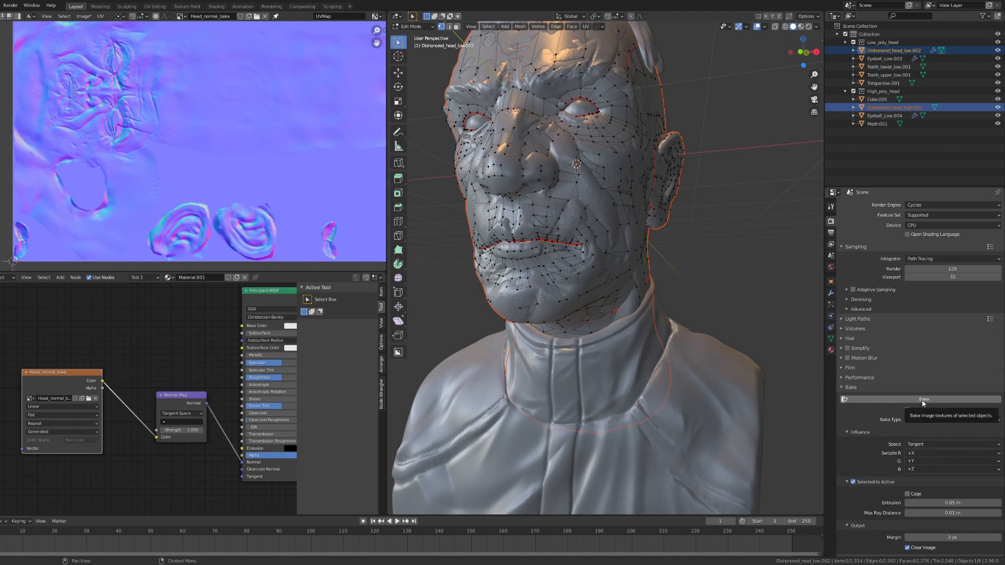
- Rebake the normal map, save Head_normal_bake, and leave the bake type at Normal
click(923, 399)
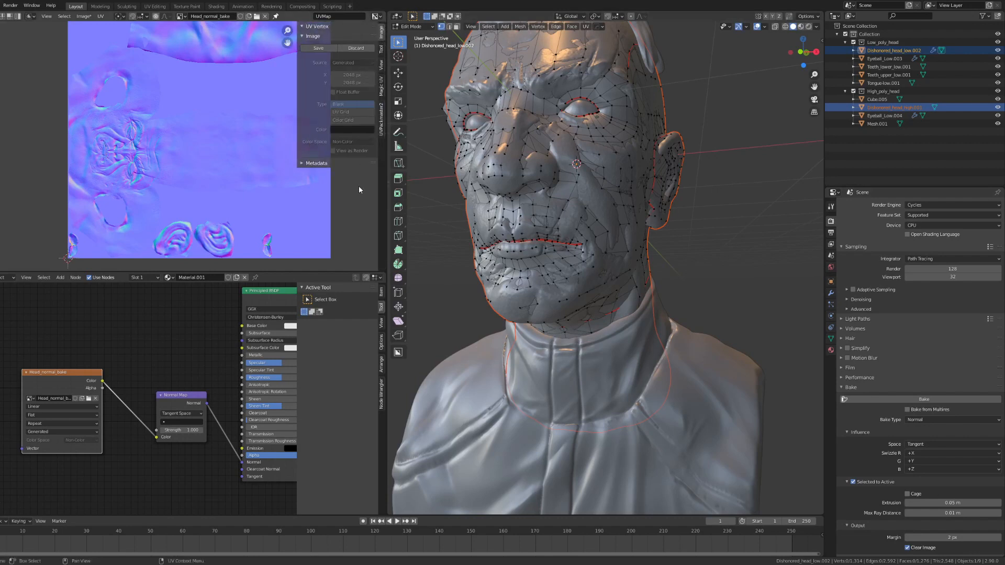
mouse_move(317, 48)
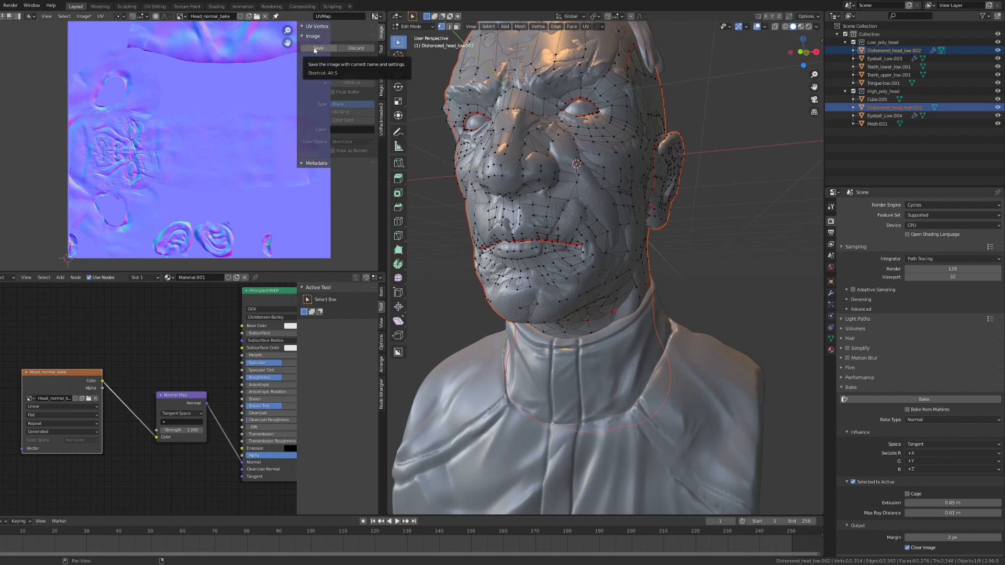
click(318, 47)
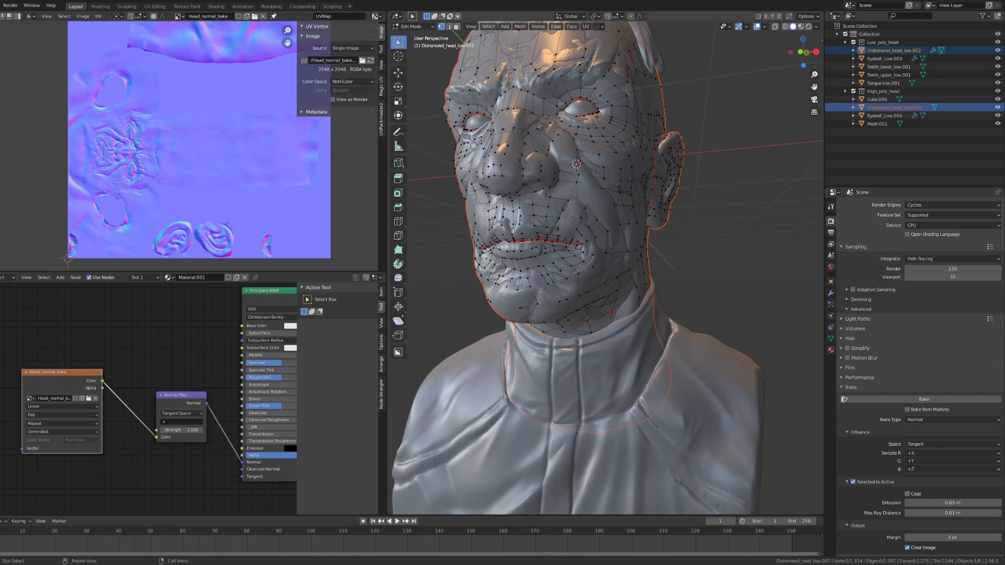
click(951, 420)
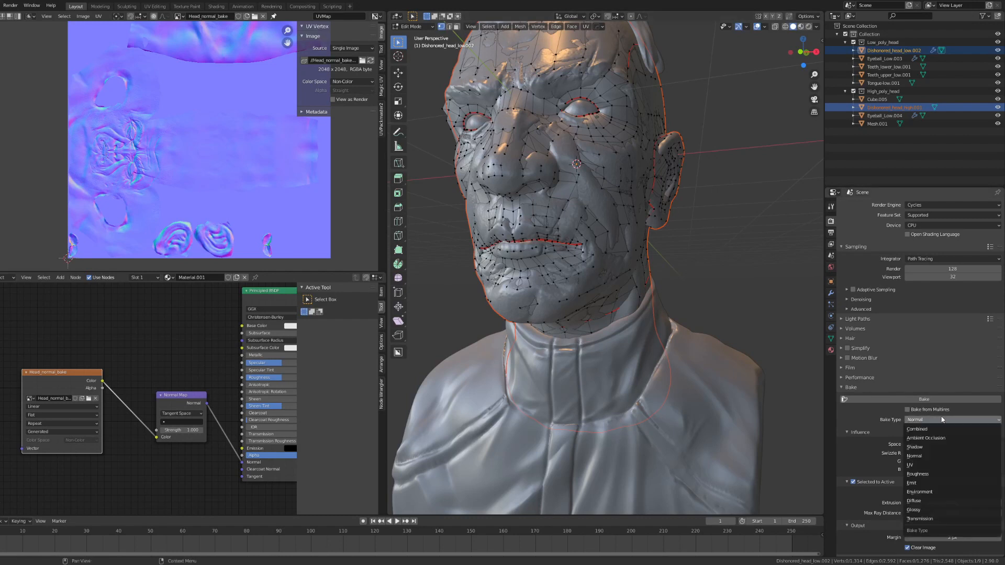
mouse_move(936, 429)
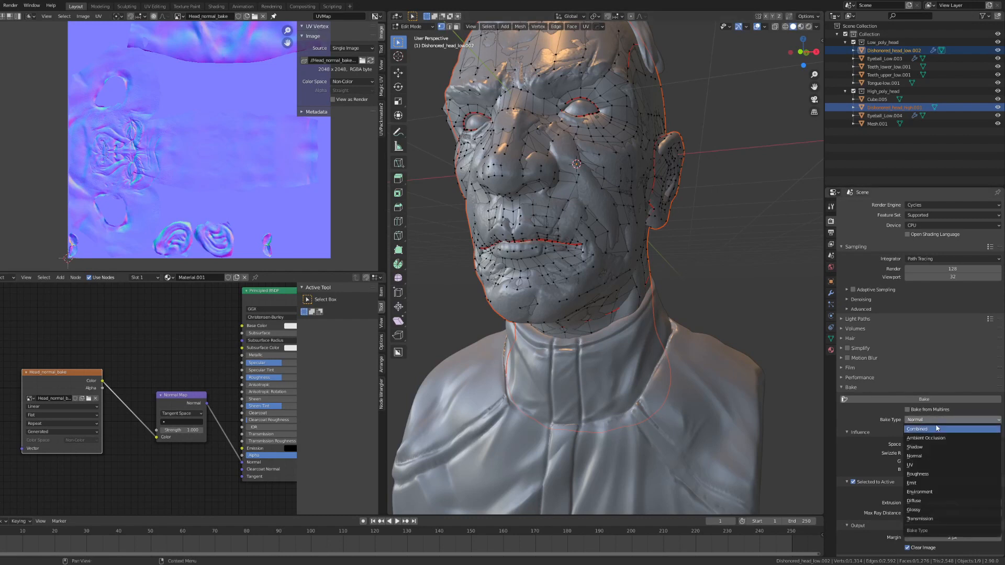
mouse_move(937, 447)
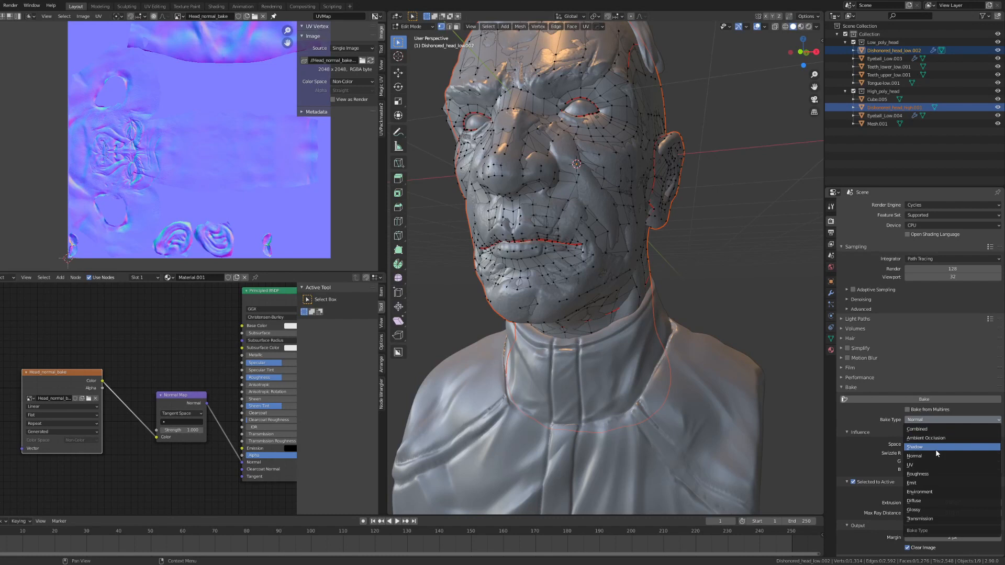
mouse_move(941, 501)
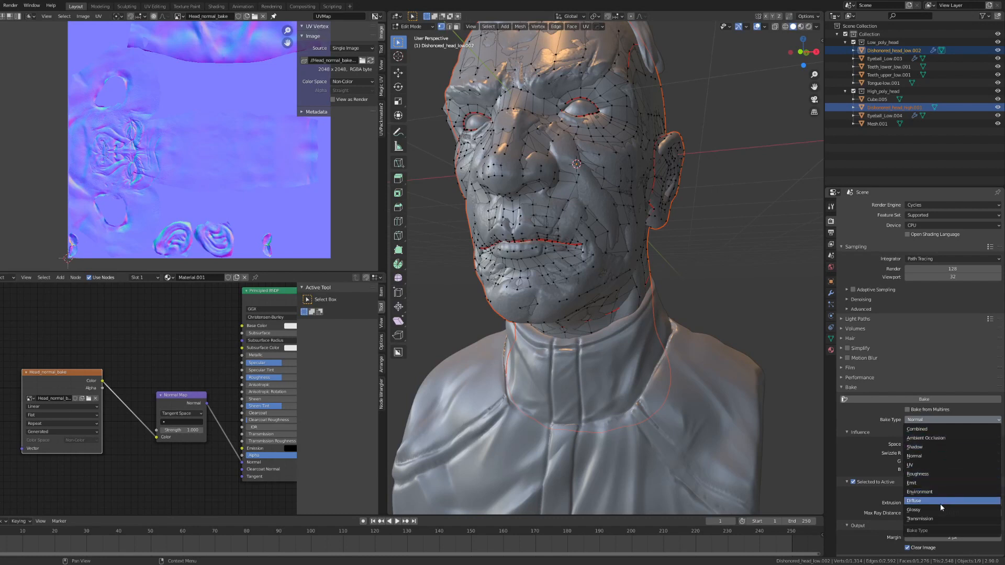
mouse_move(915, 447)
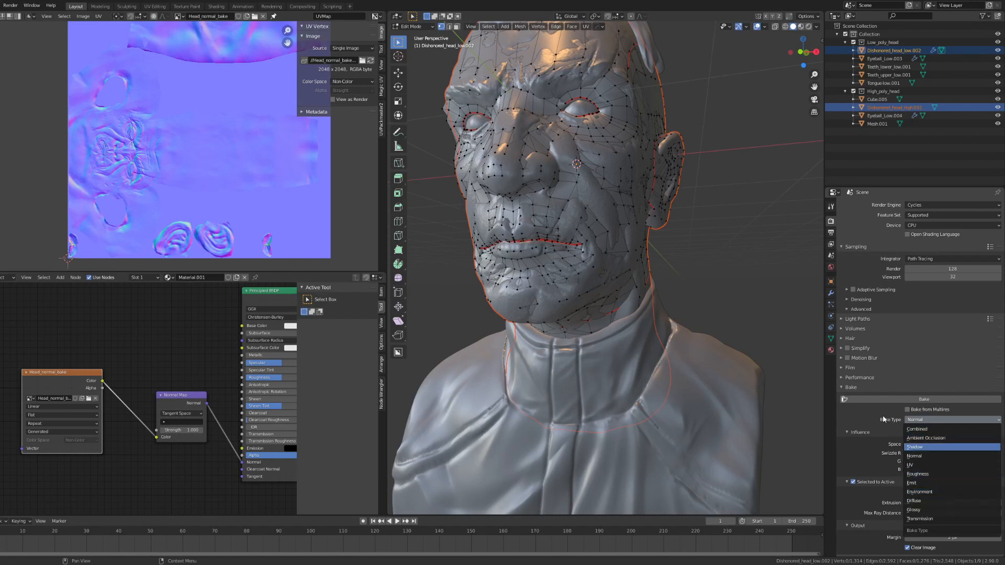
click(914, 456)
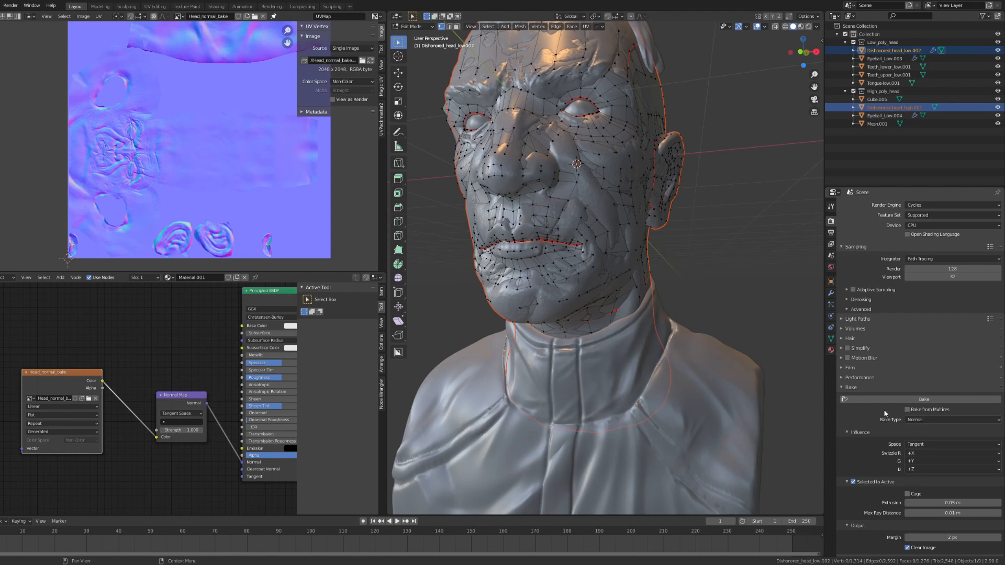
mouse_move(876, 411)
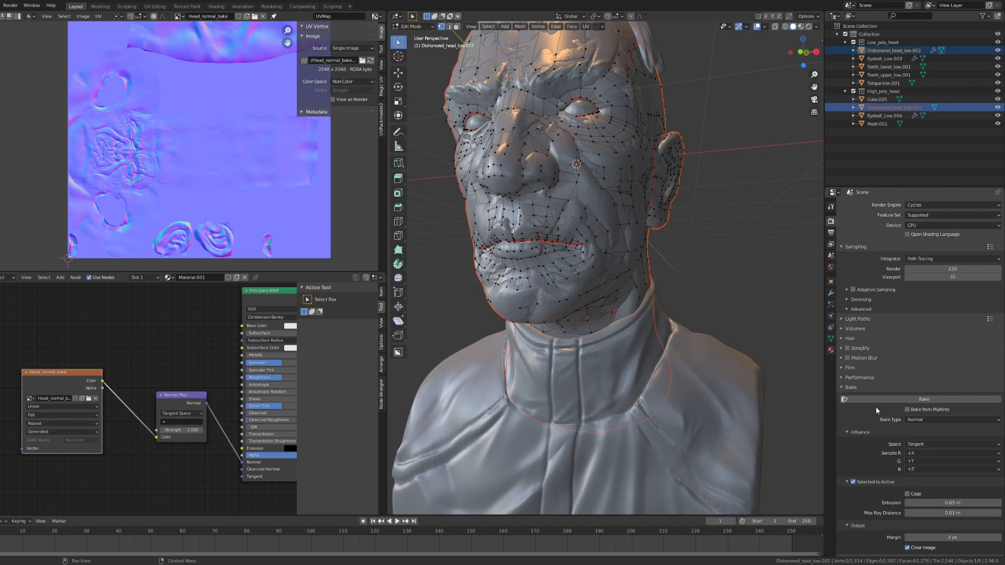
mouse_move(893, 416)
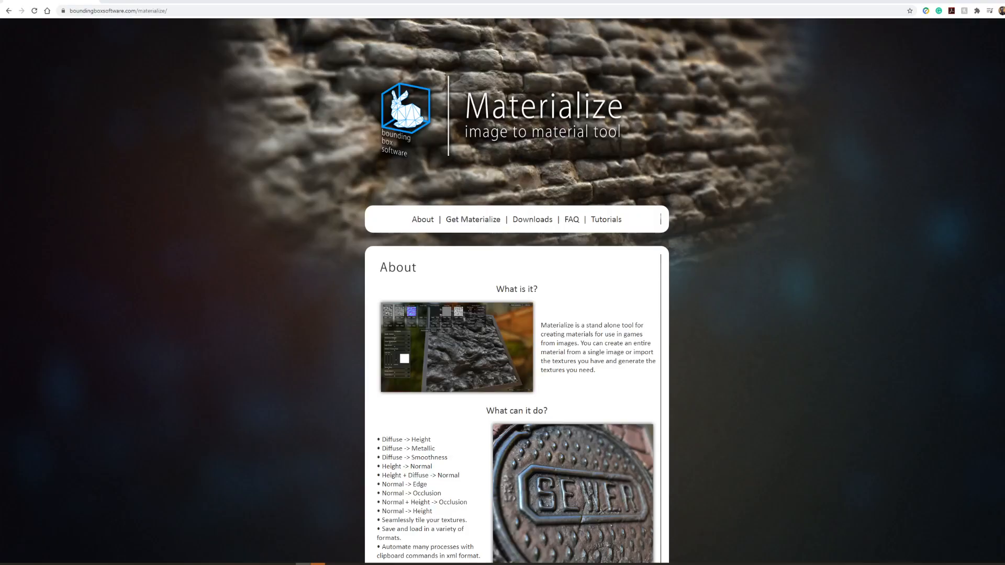
mouse_move(548, 255)
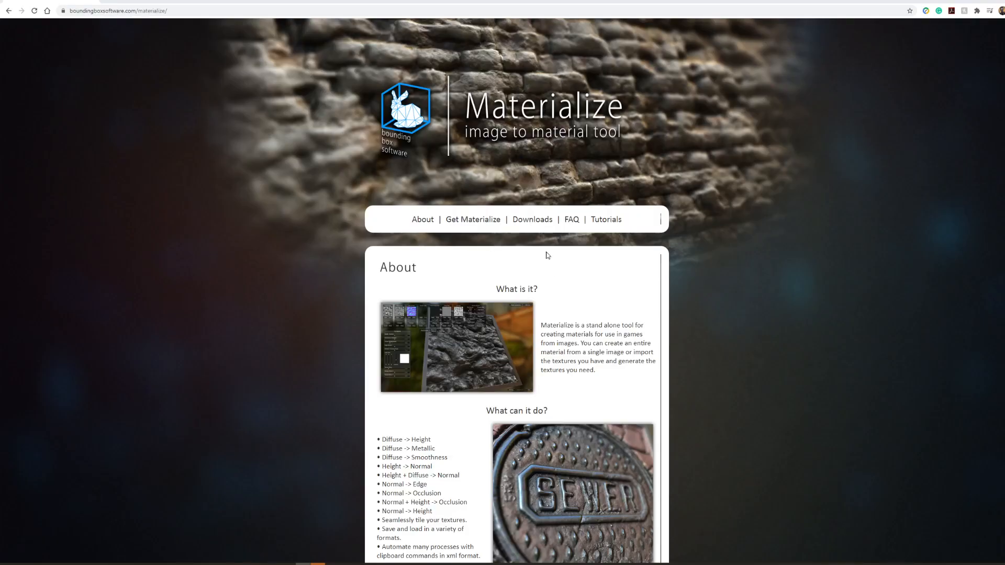
- Scroll down the Materialize About page at boundingboxsoftware.com/materialize
scroll(down, 3)
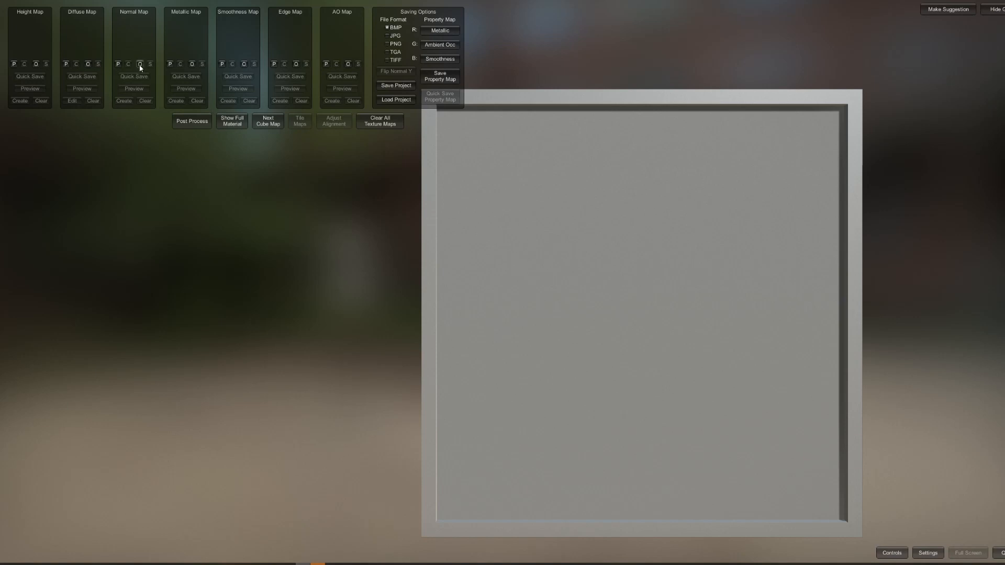
- Load Head_normal_bake.png into Materialize's Normal Map slot
click(124, 101)
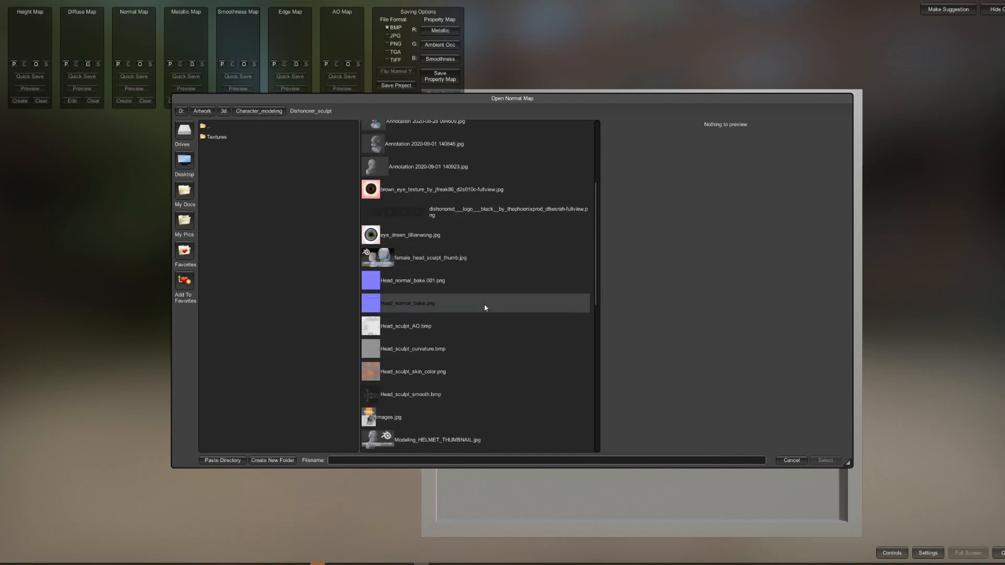
mouse_move(438, 304)
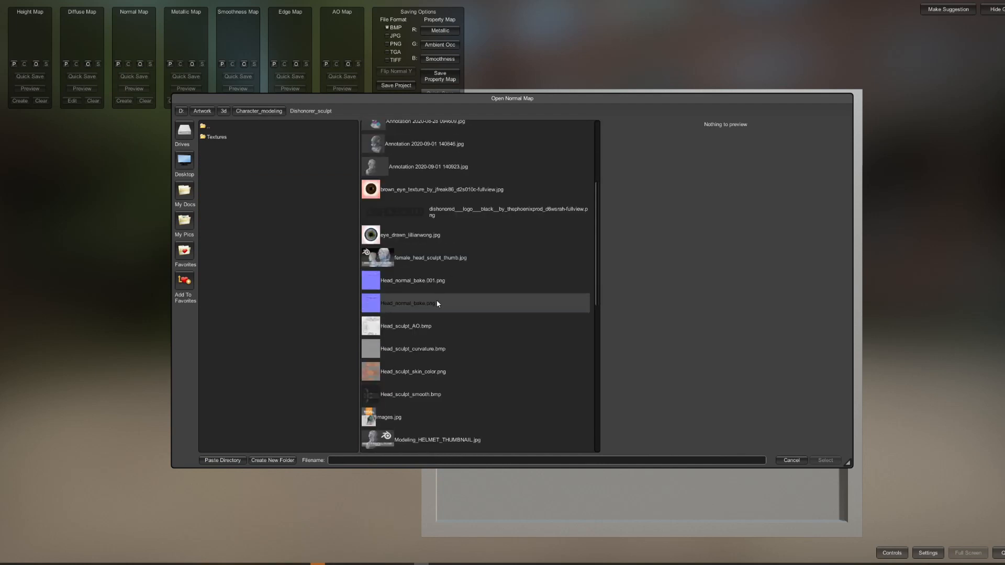
click(408, 303)
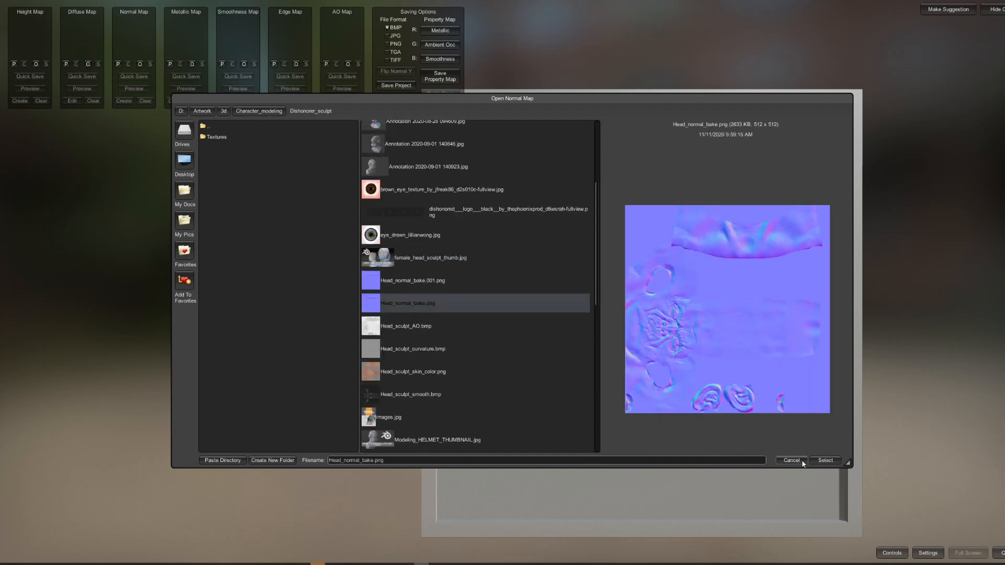
click(825, 460)
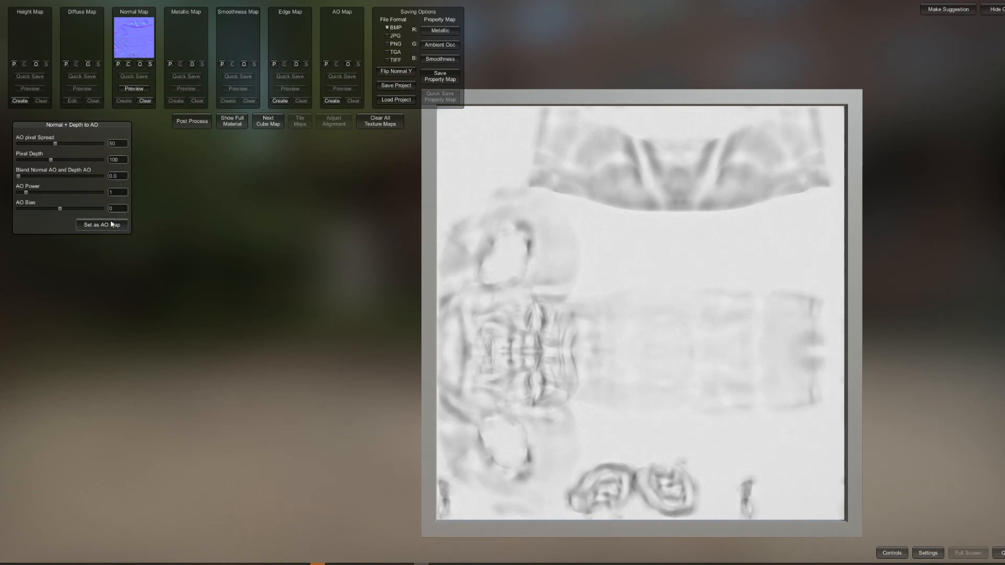
- Set the generated result as the AO map and assign a map to the red Property Map channel
click(279, 101)
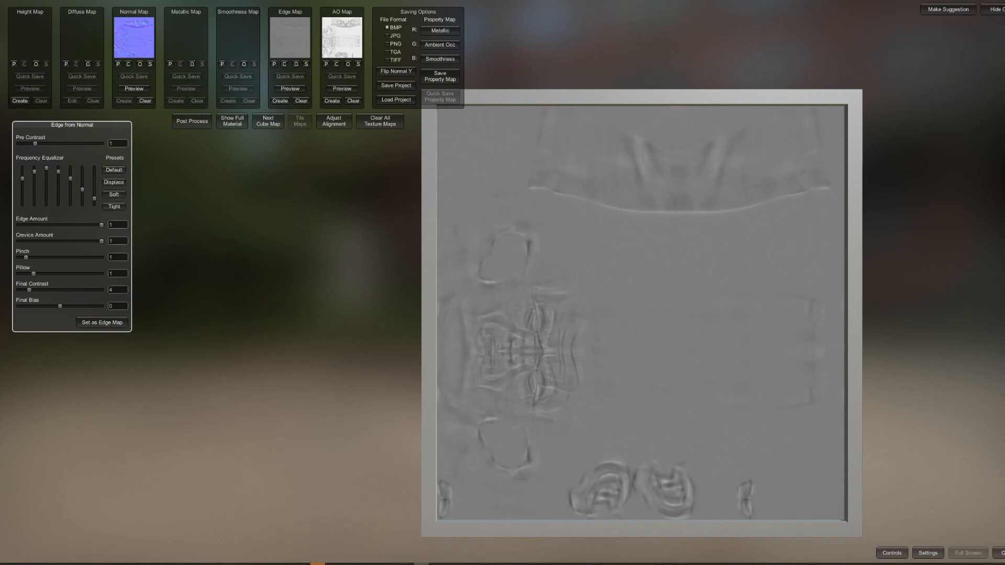
mouse_move(215, 183)
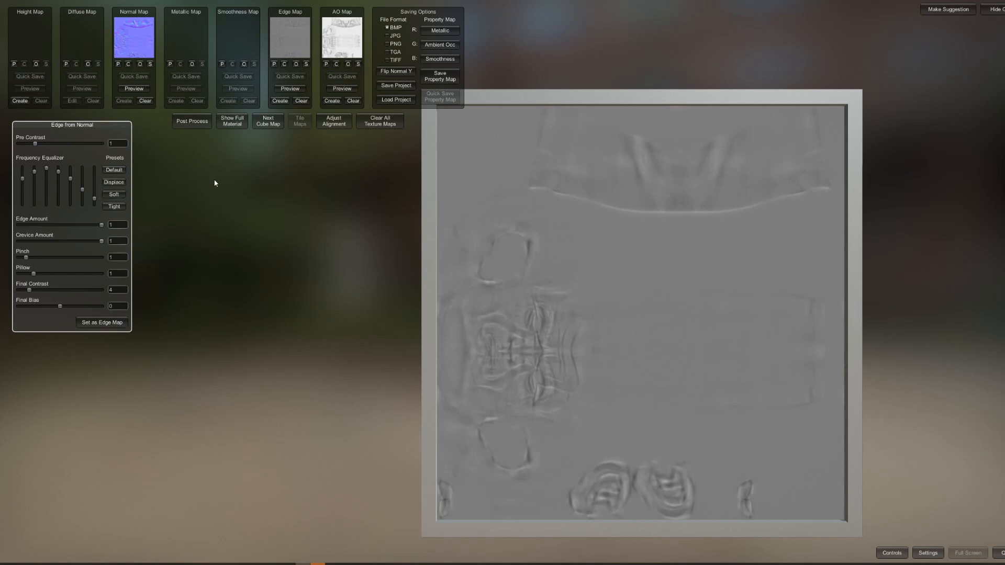
mouse_move(197, 48)
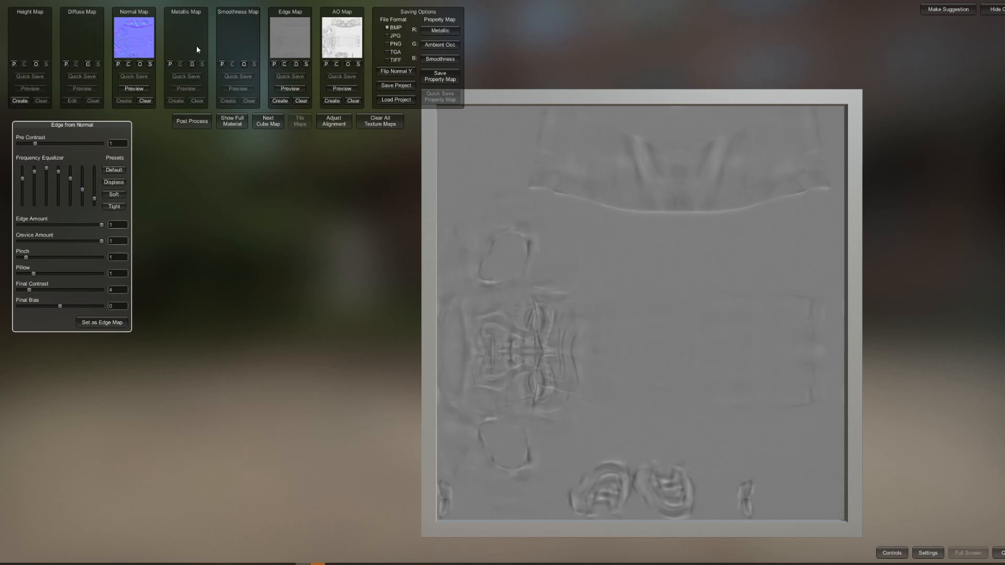
mouse_move(244, 41)
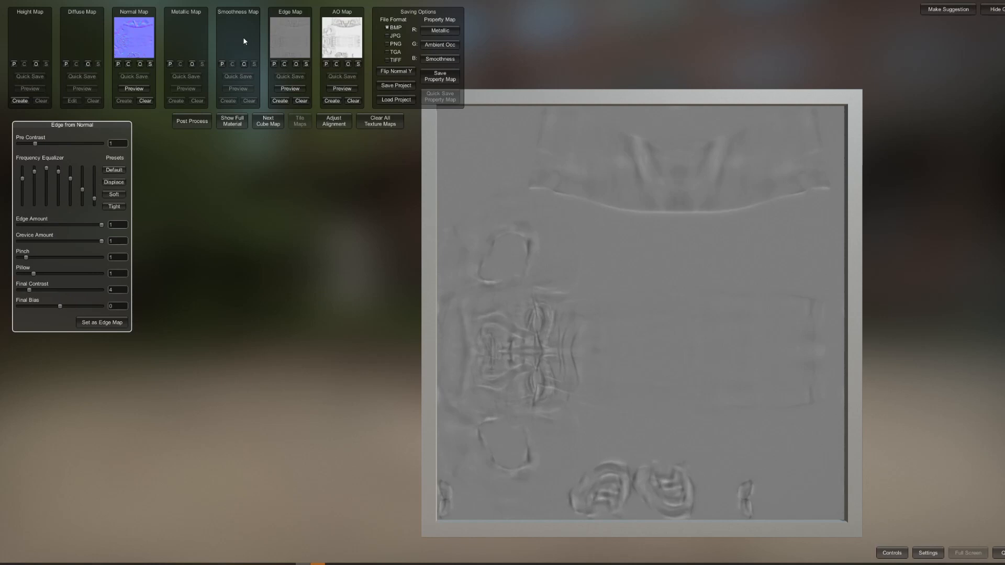
mouse_move(69, 47)
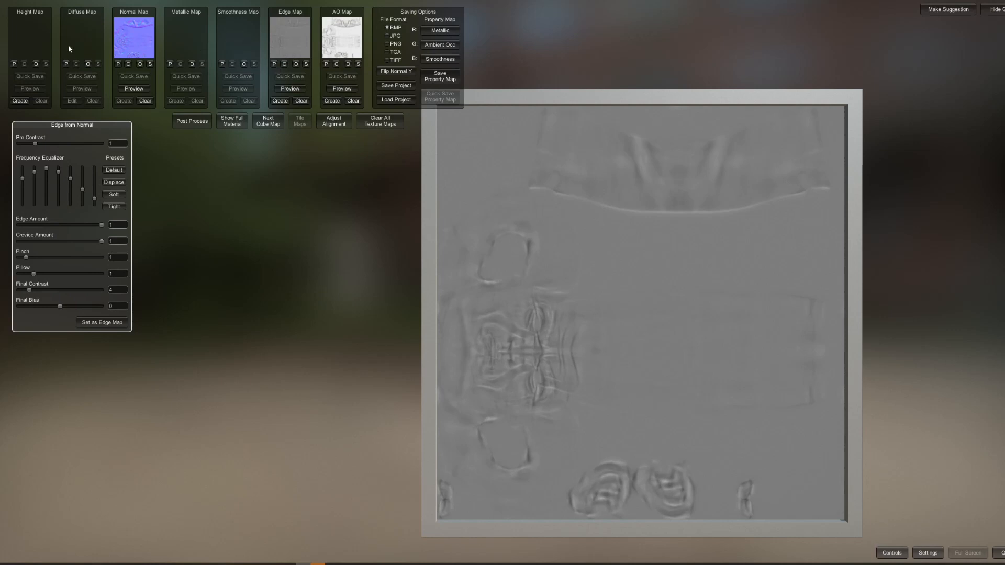
mouse_move(85, 41)
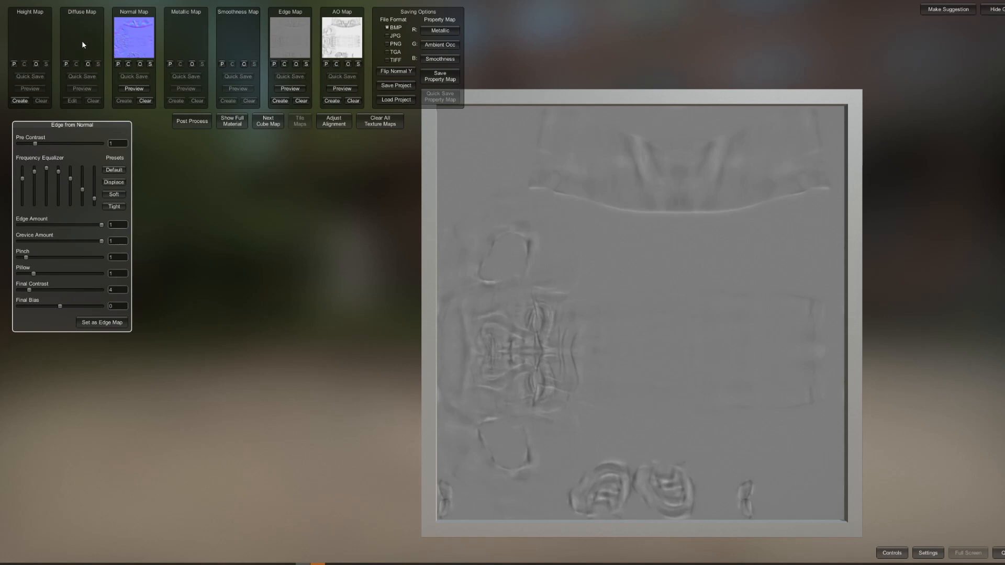
mouse_move(200, 57)
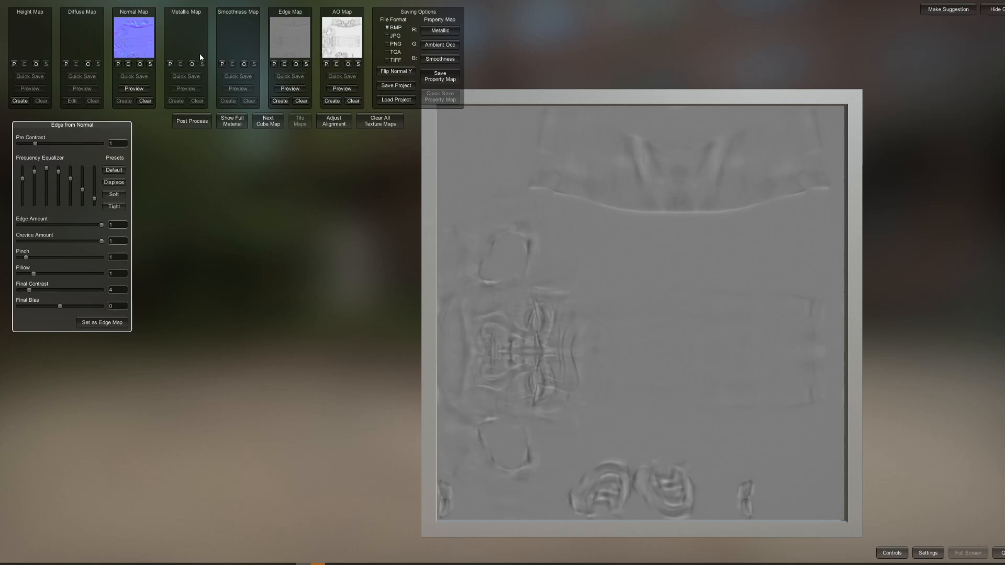
mouse_move(448, 84)
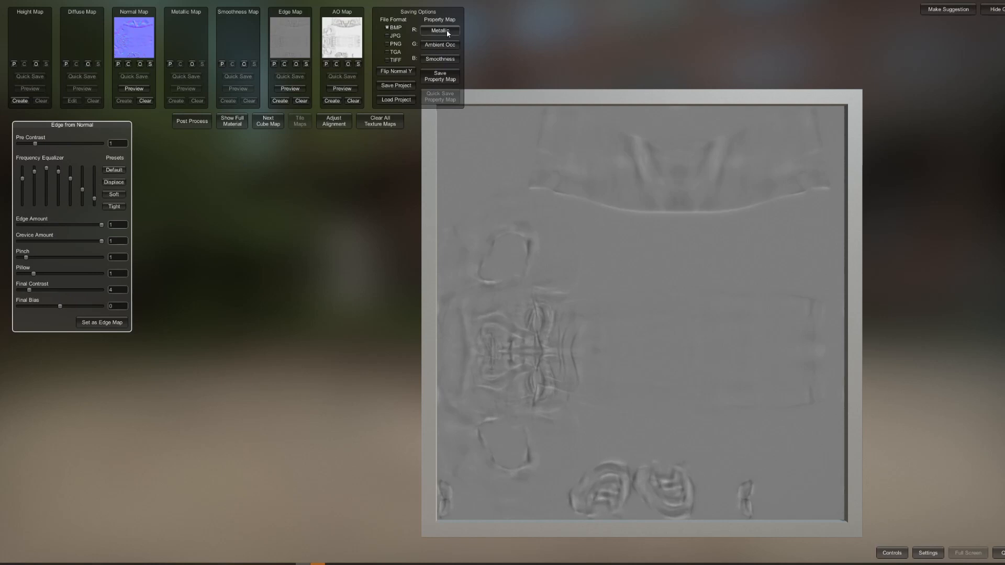
click(440, 30)
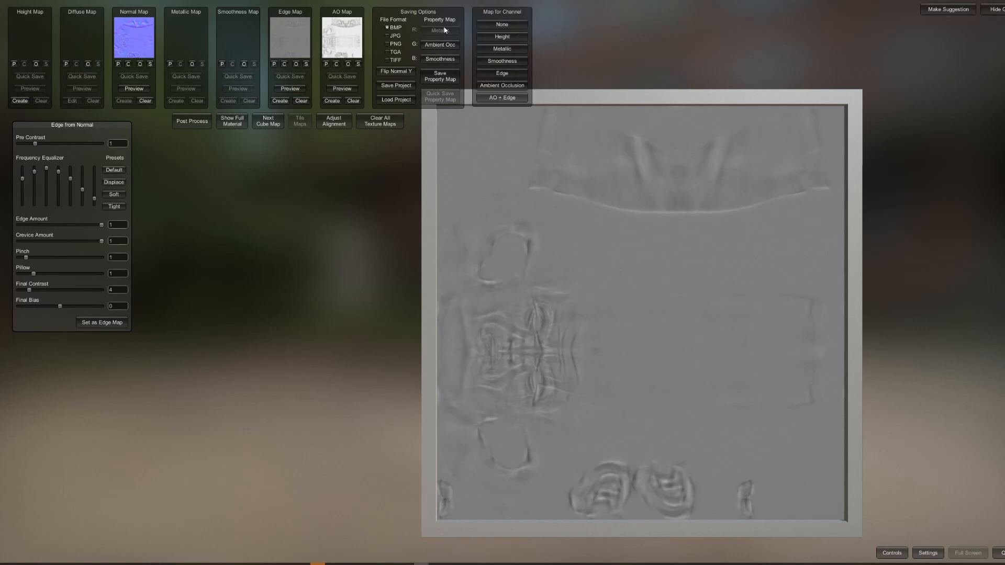
click(502, 85)
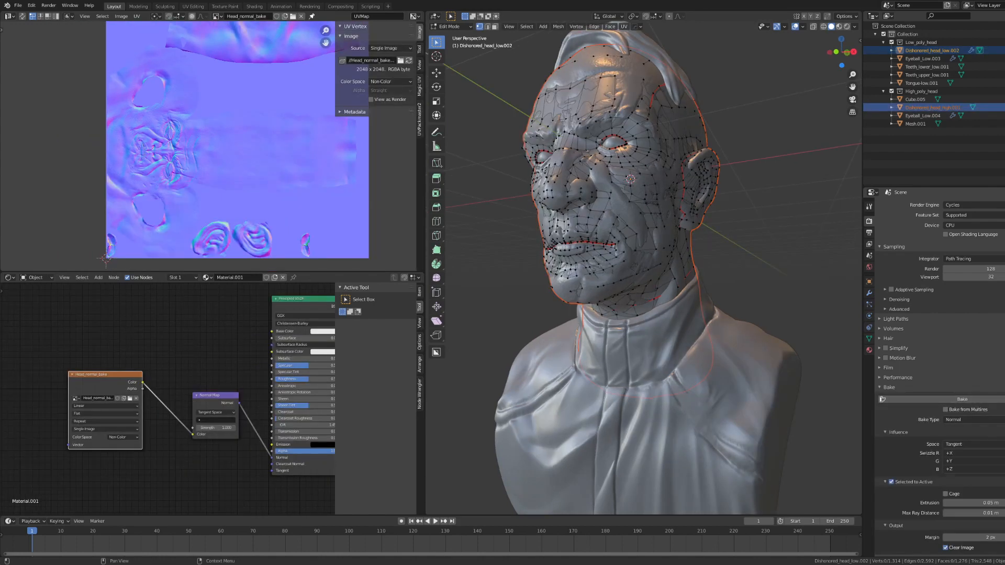
- Switch the render engine to Eevee with ambient occlusion, and exclude the High_poly_head collection
click(971, 205)
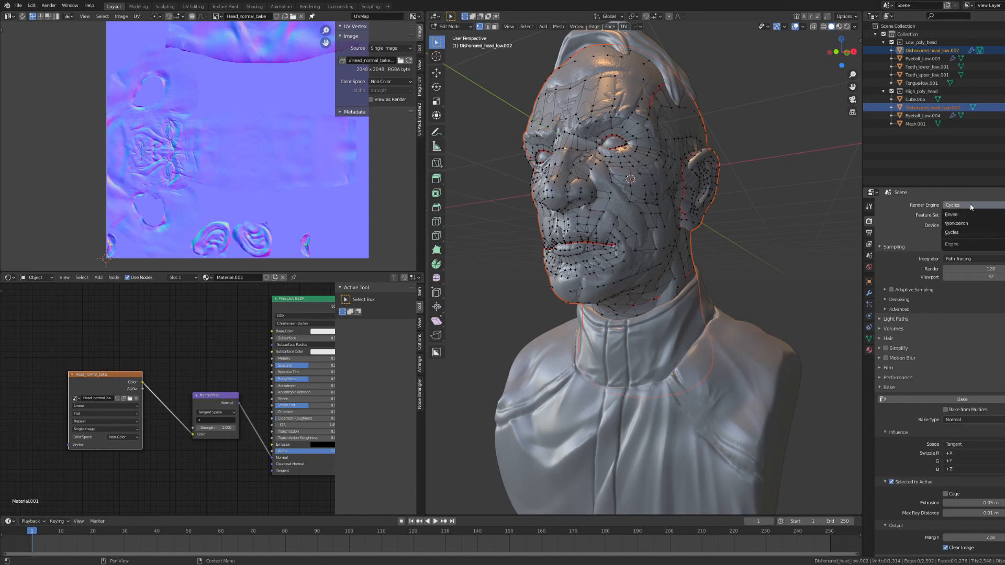
click(951, 214)
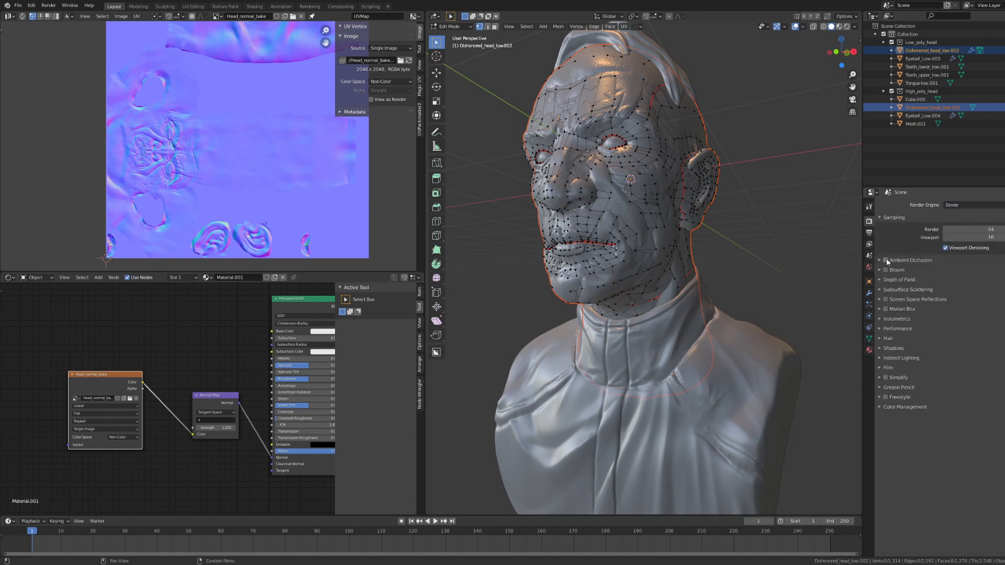
click(885, 261)
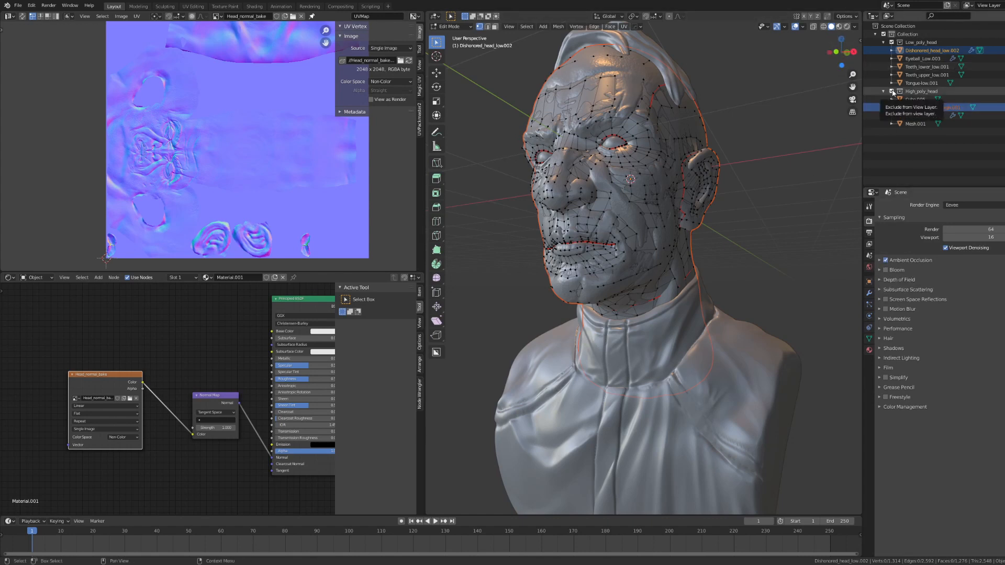
click(892, 92)
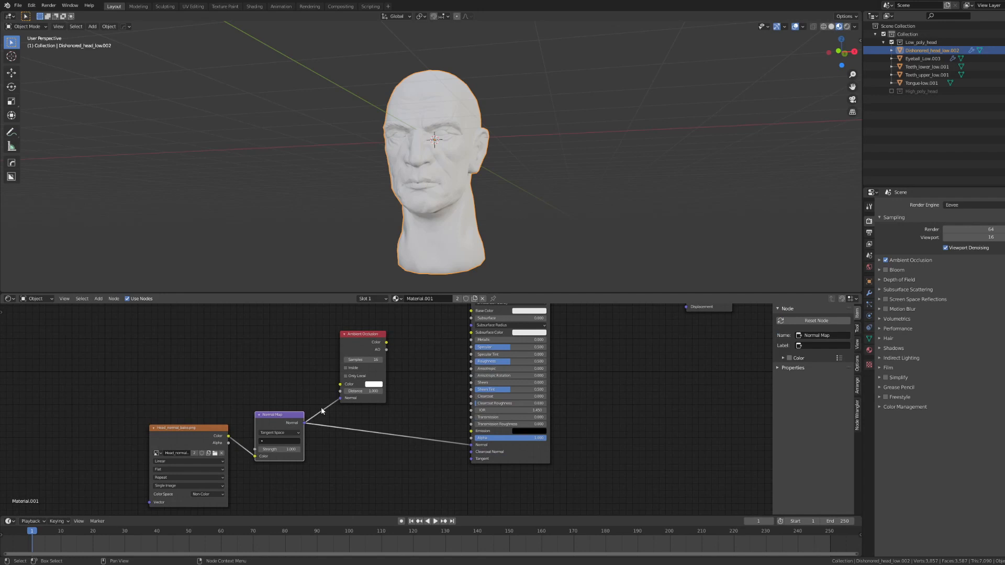
mouse_move(337, 403)
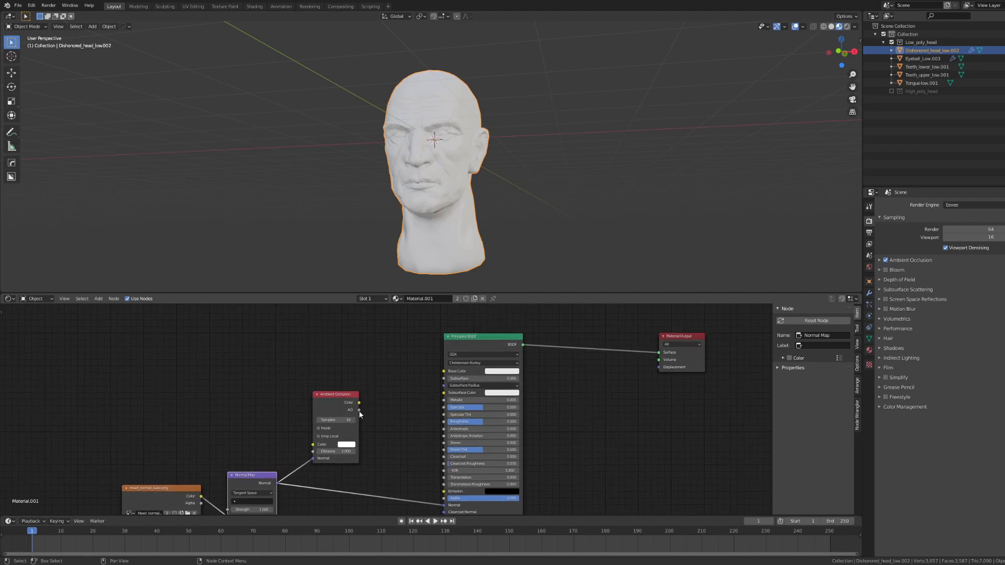
- Link the Ambient Occlusion node's output to the Principled BSDF Base Color input
drag(359, 410, 445, 372)
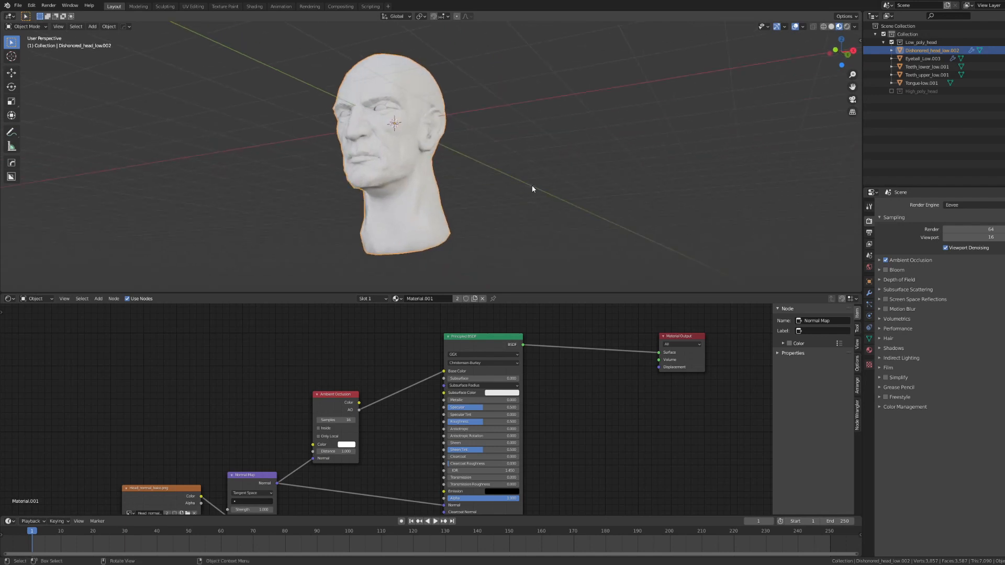
- Add a plane, assign it Material.001, and preview the Ambient Occlusion node on it
click(91, 27)
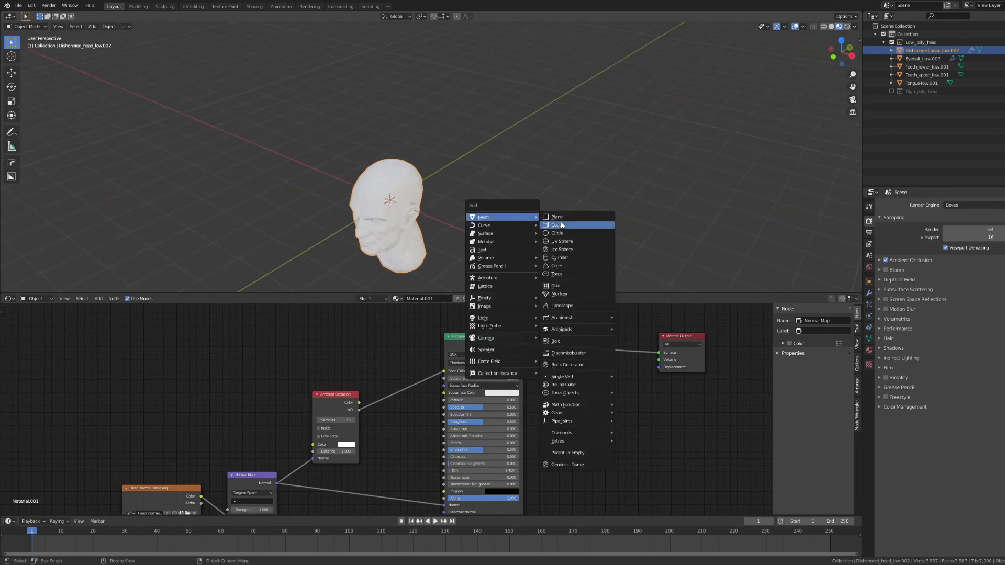
click(557, 216)
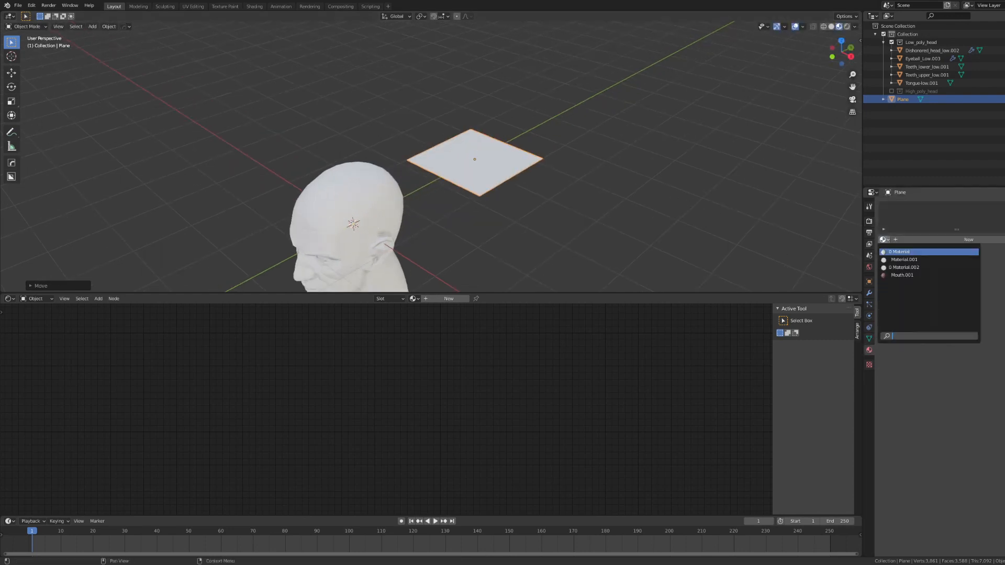
click(904, 259)
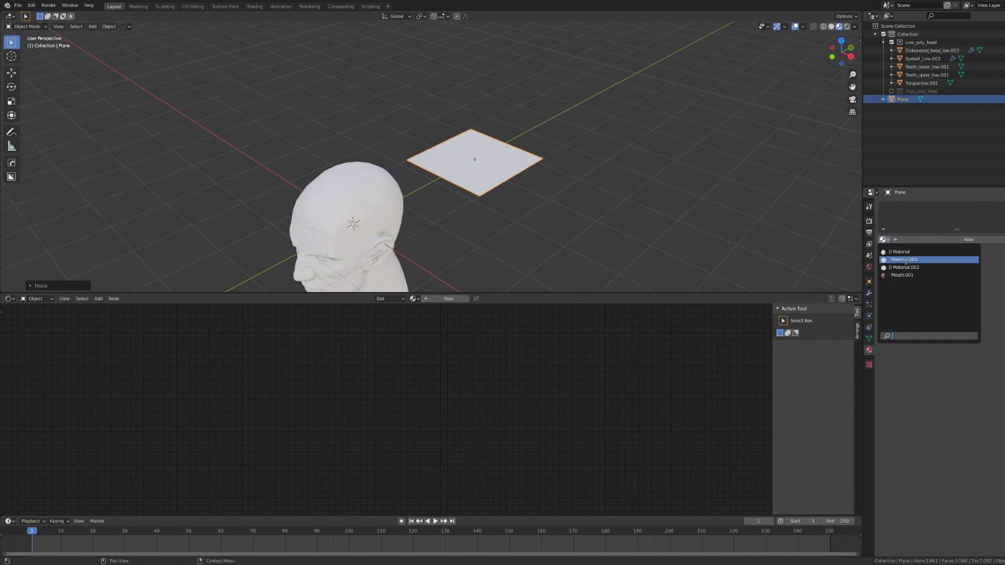
click(904, 260)
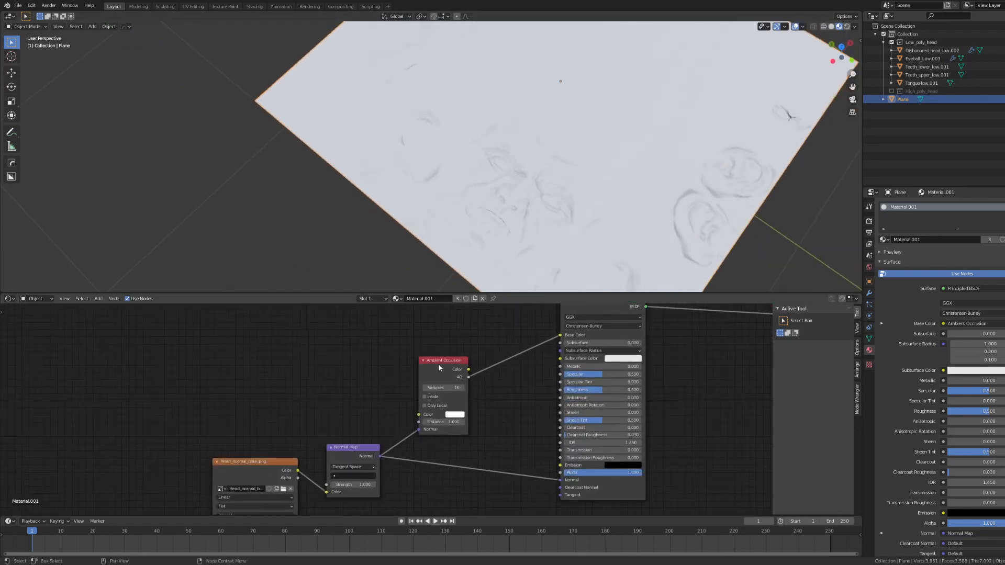
click(442, 360)
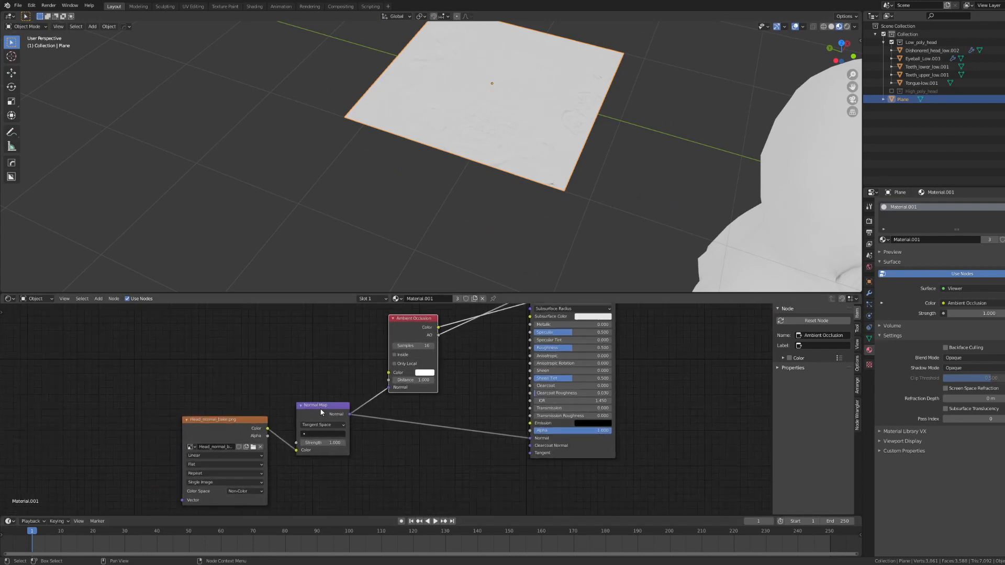
mouse_move(525, 460)
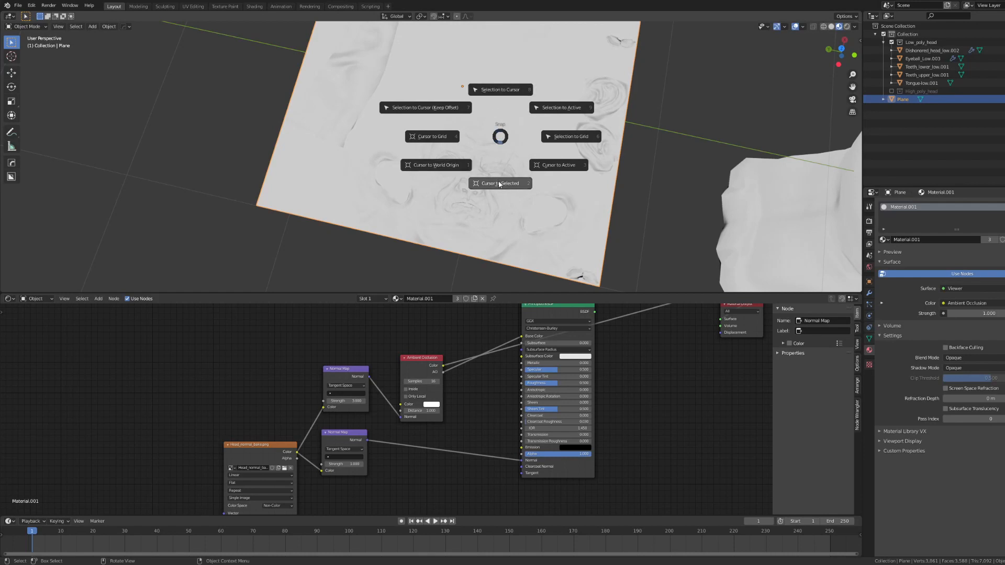
- Place an orthographic camera above the plane and set render Resolution X to 2048
click(501, 183)
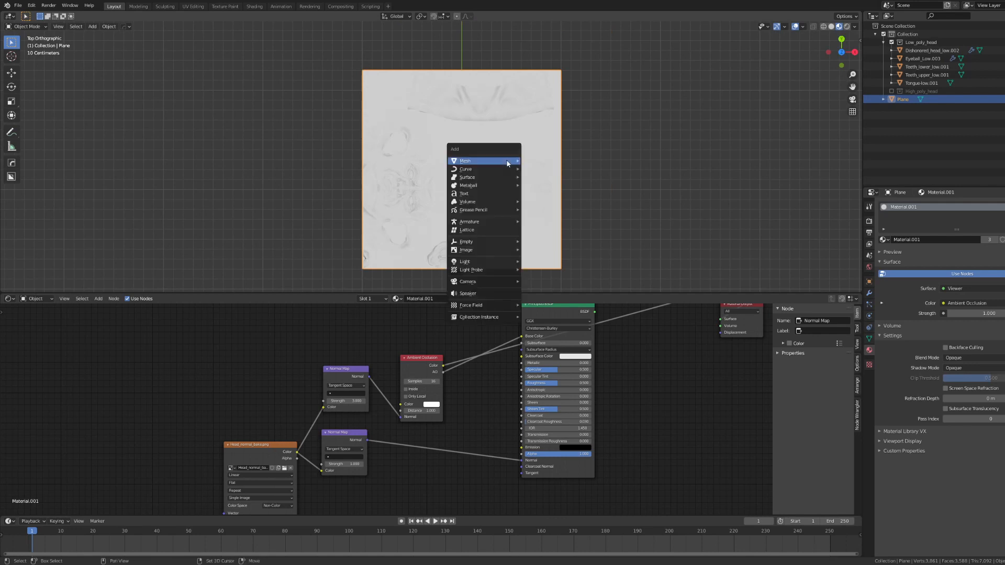
mouse_move(488, 281)
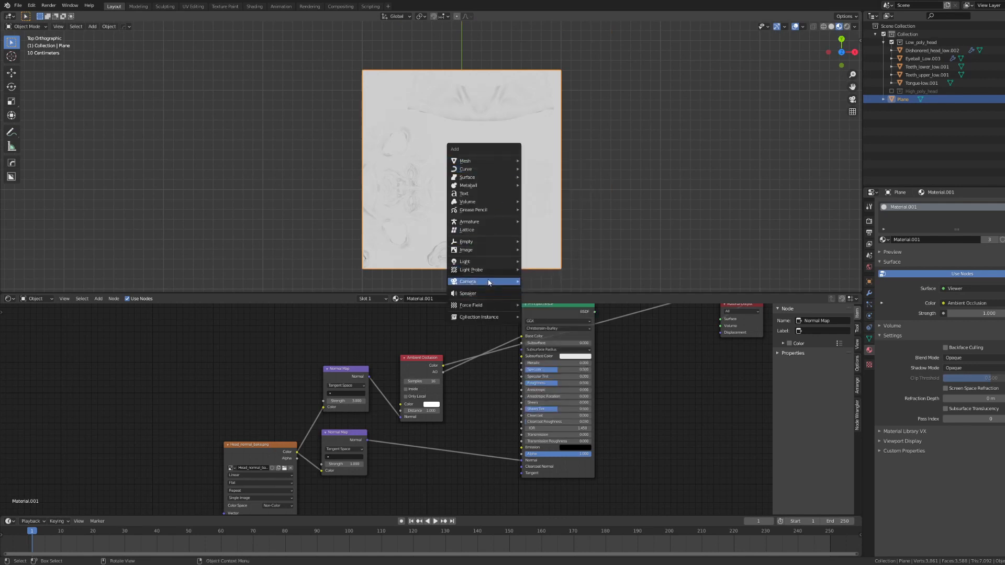
click(467, 281)
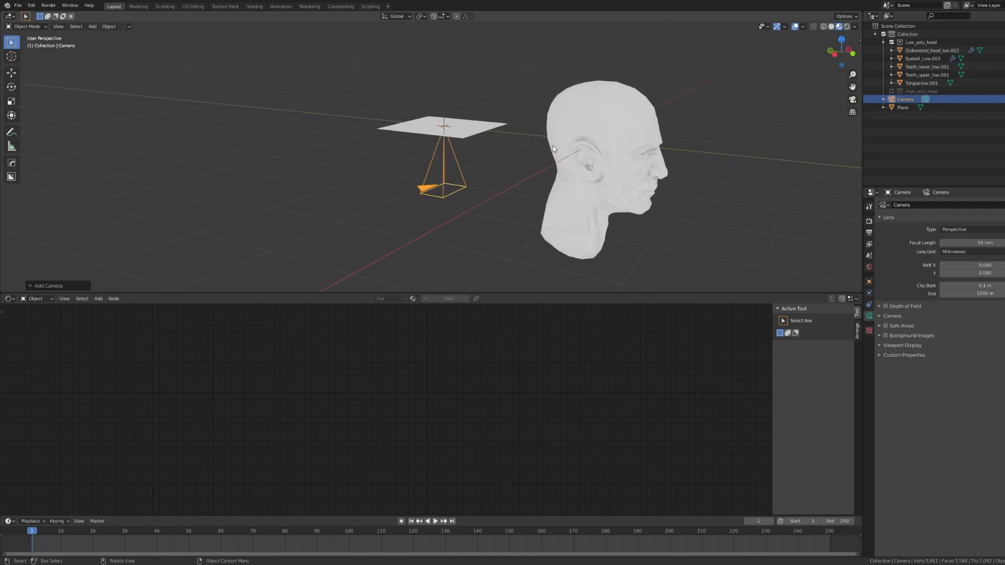
key(g)
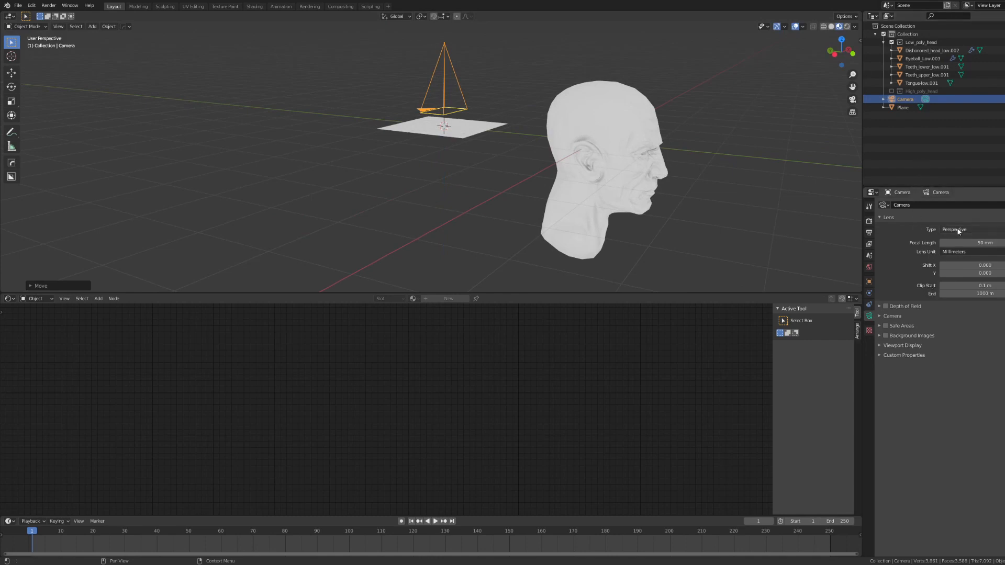
click(955, 229)
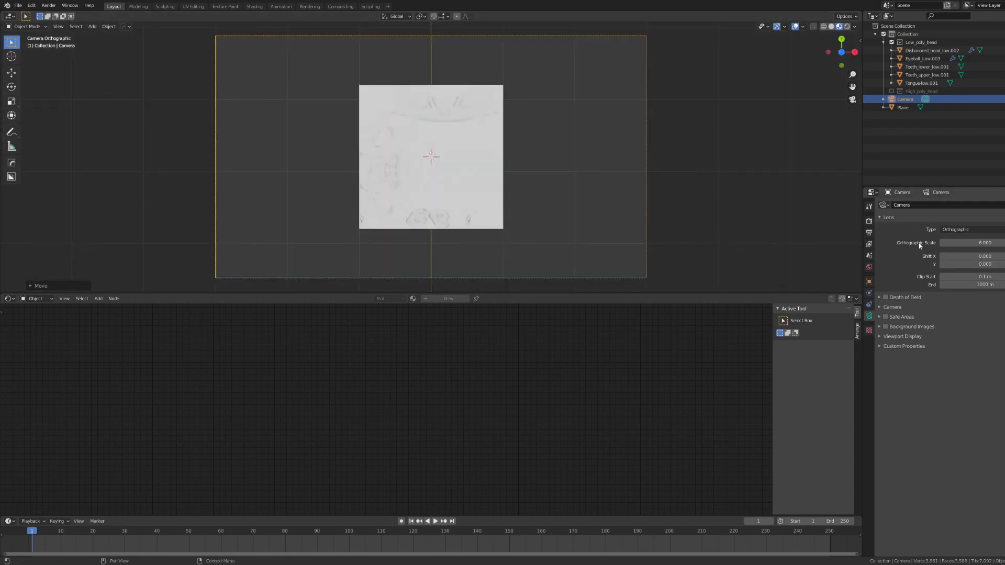
mouse_move(949, 202)
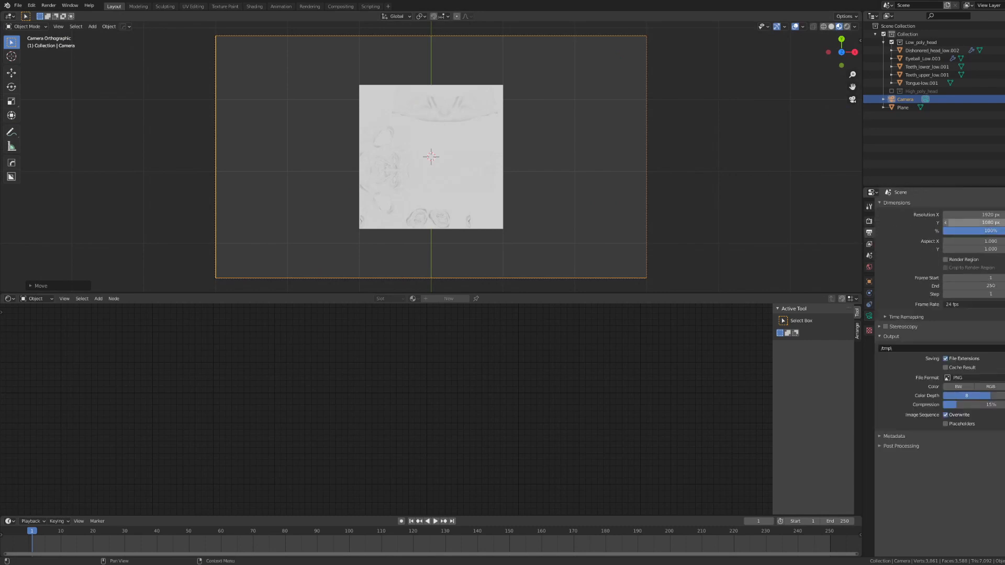
mouse_move(979, 215)
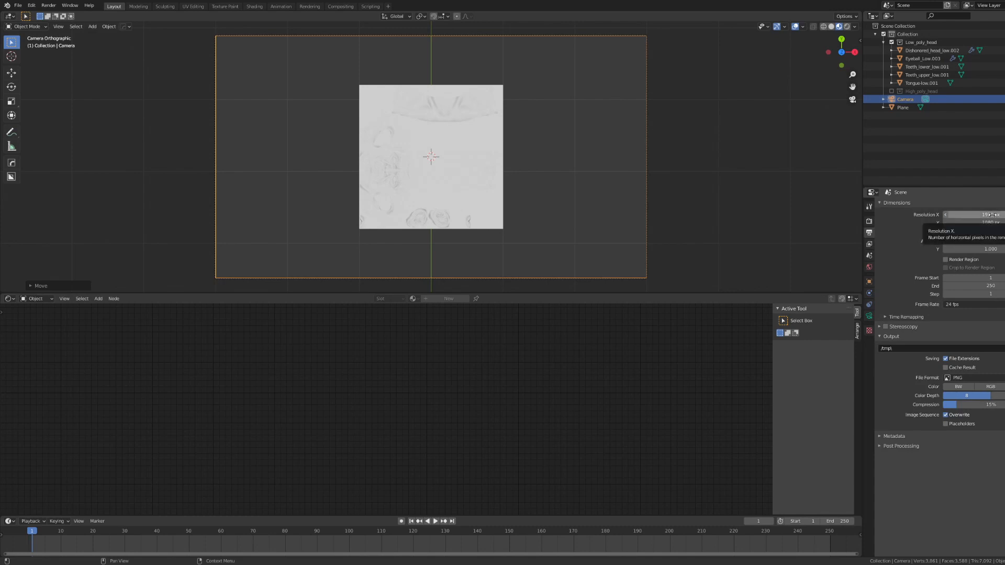
click(974, 215)
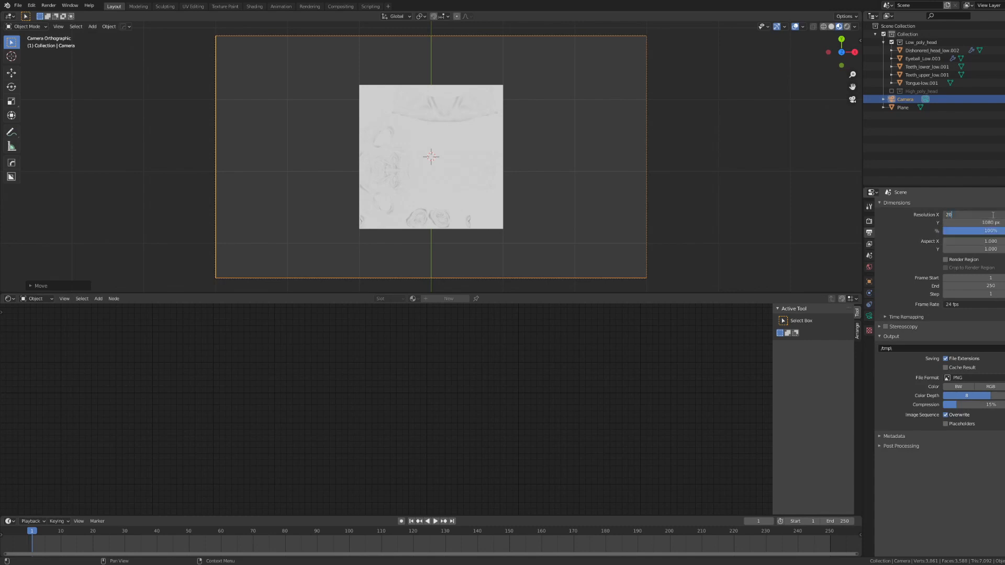
text(2048)
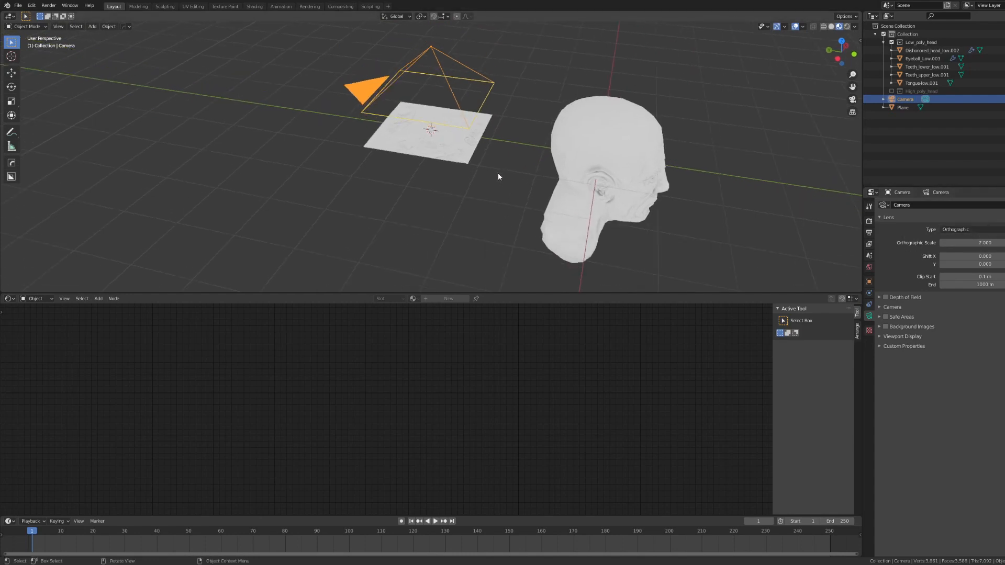
mouse_move(486, 184)
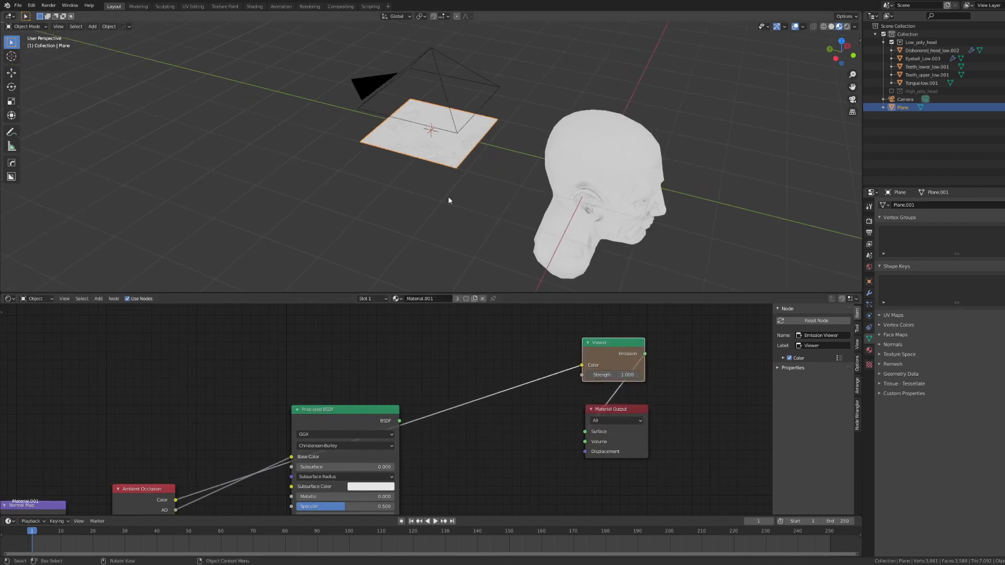
mouse_move(440, 171)
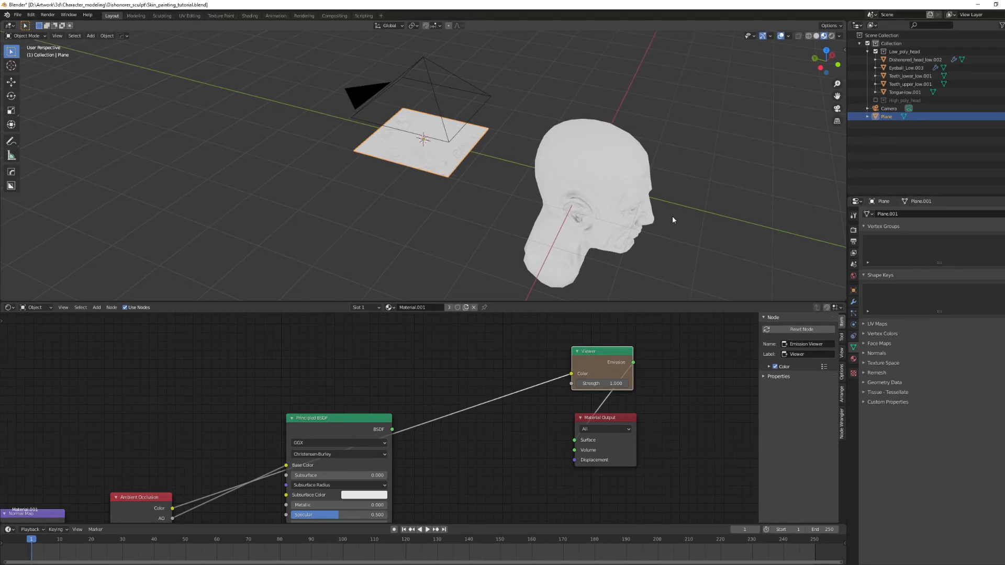
- Render the plane's ambient occlusion from the camera and open the image saving options
key(F12)
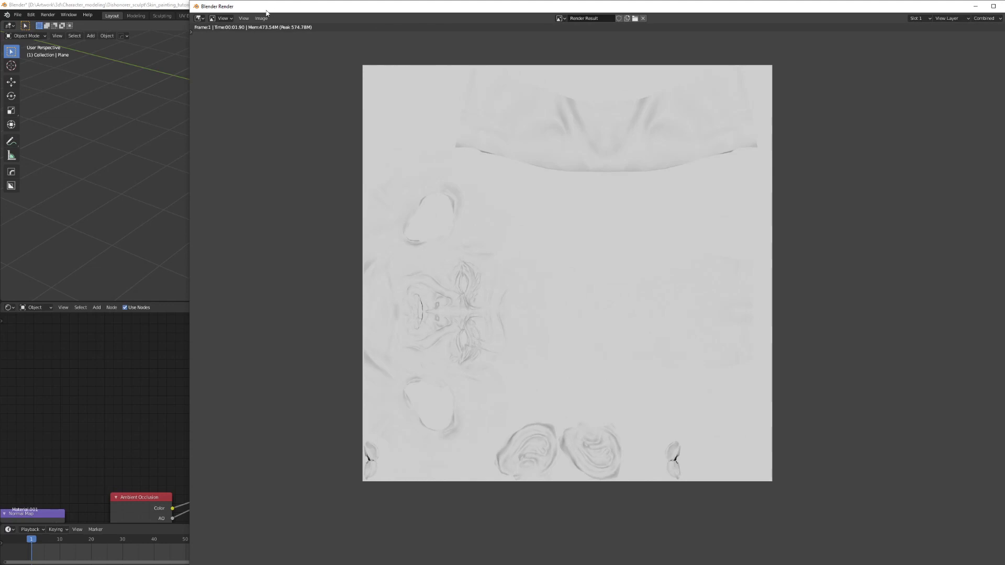
click(262, 19)
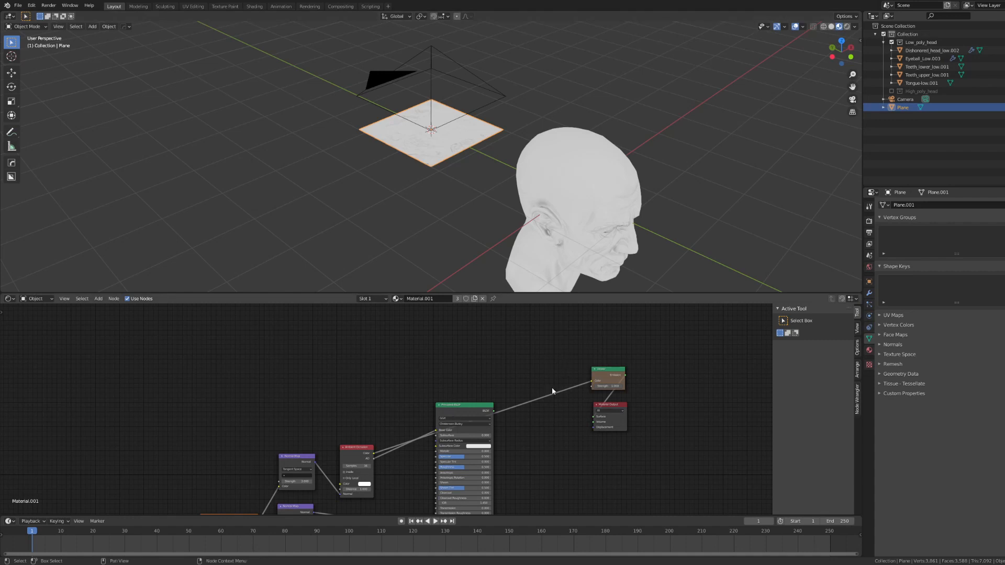
mouse_move(364, 395)
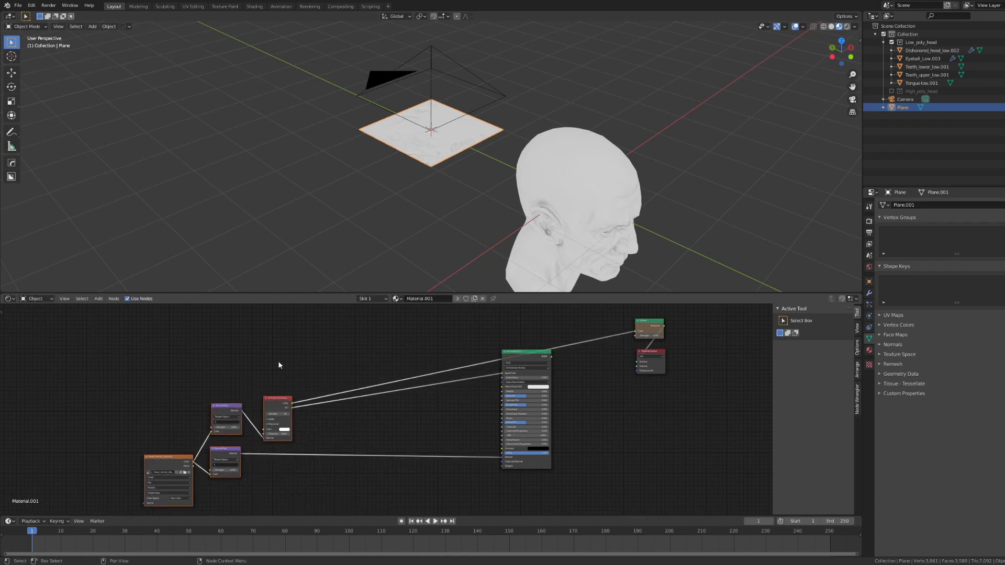
- Add a Separate RGB node to the material by searching 'sep'
click(97, 299)
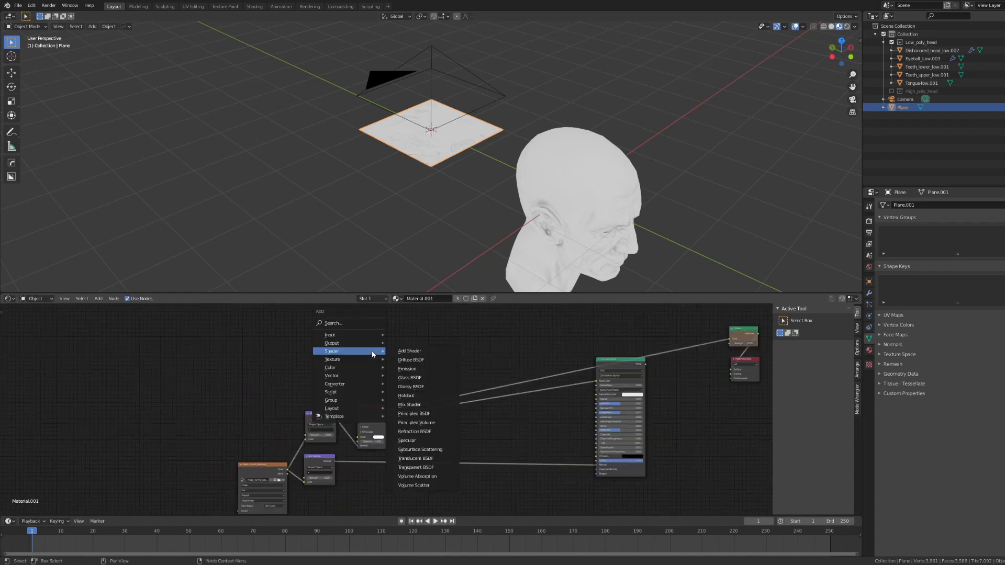
text(sep)
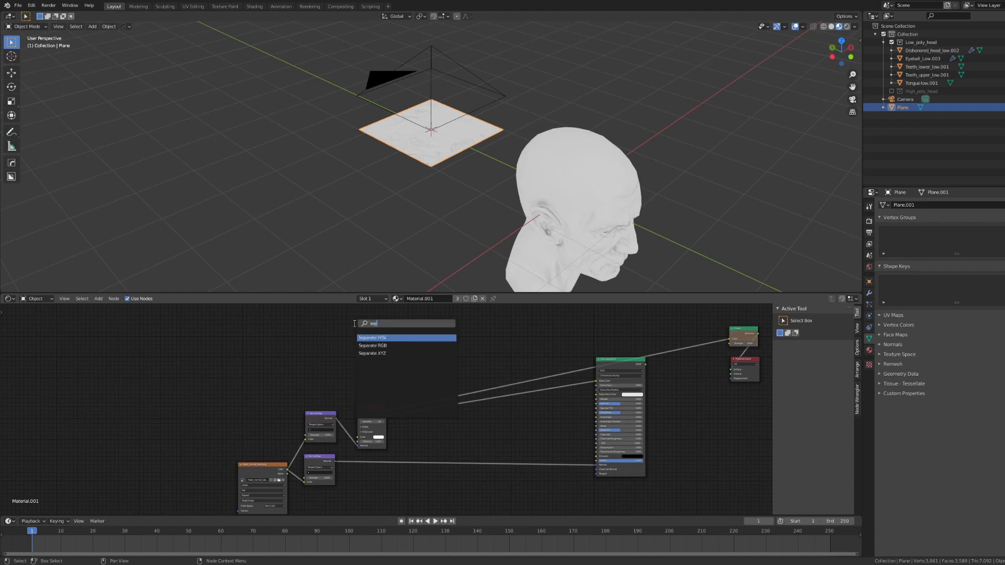
click(373, 345)
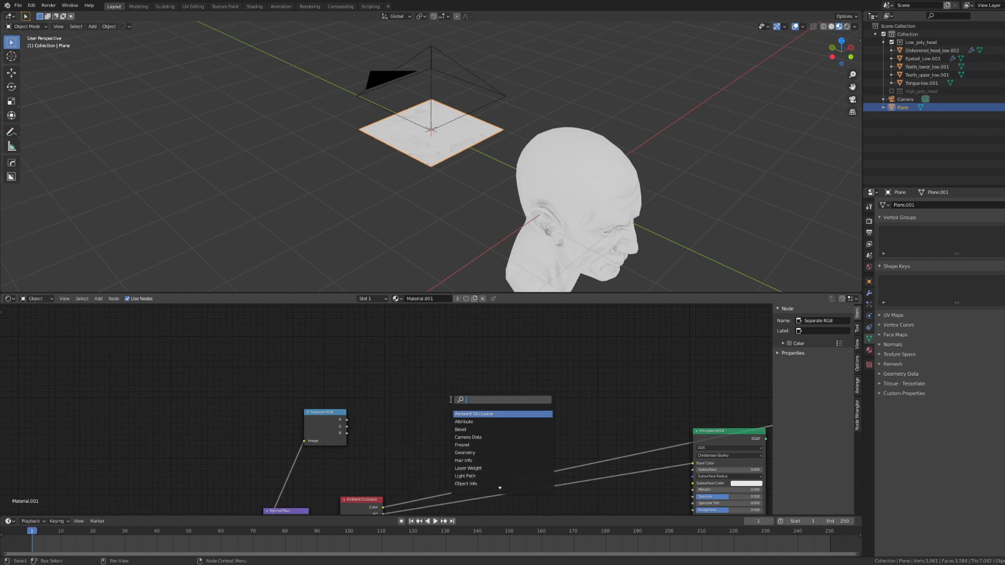
- Add a Multiply mix node at factor 1.000 fed by the red and green channels
click(474, 414)
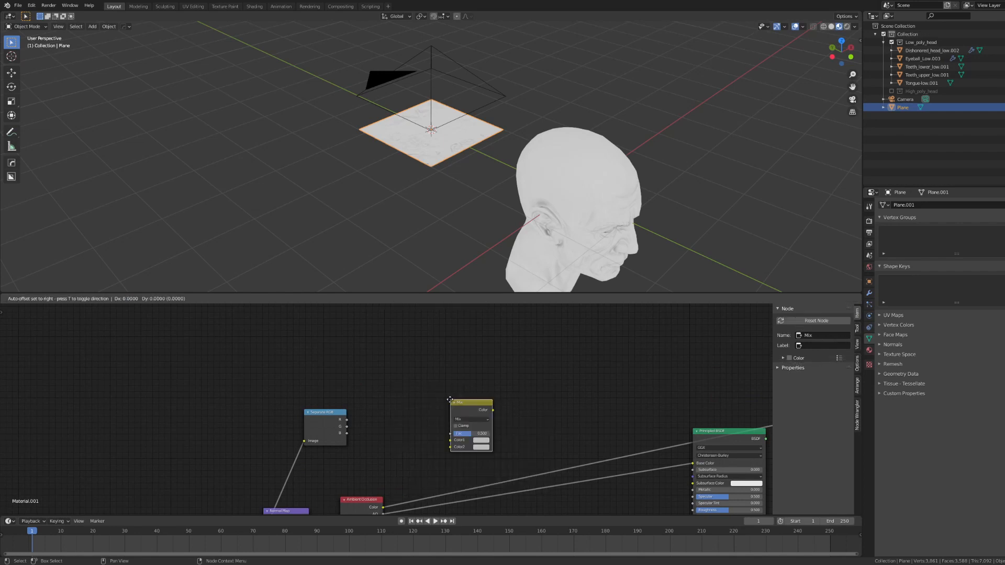
click(471, 419)
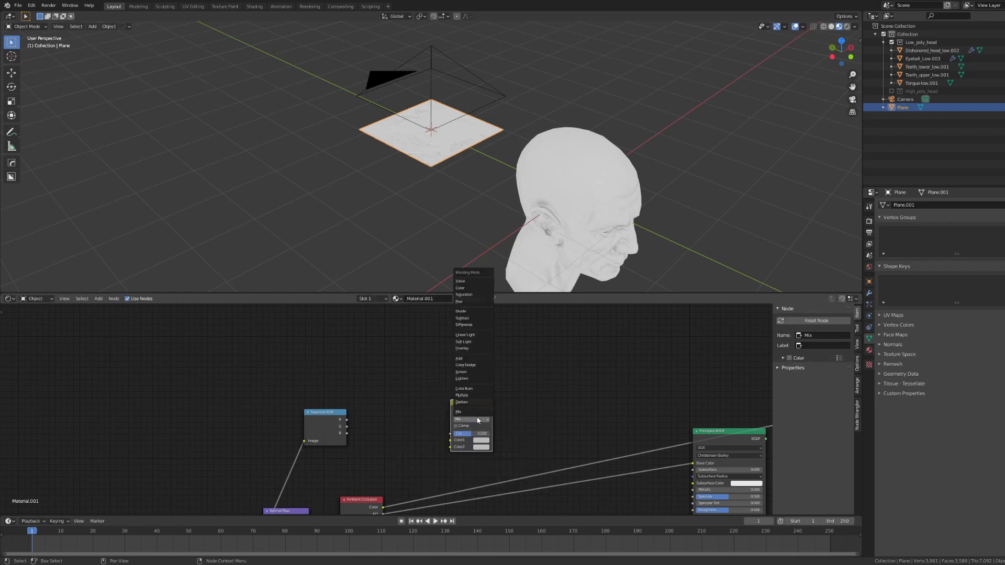
click(462, 395)
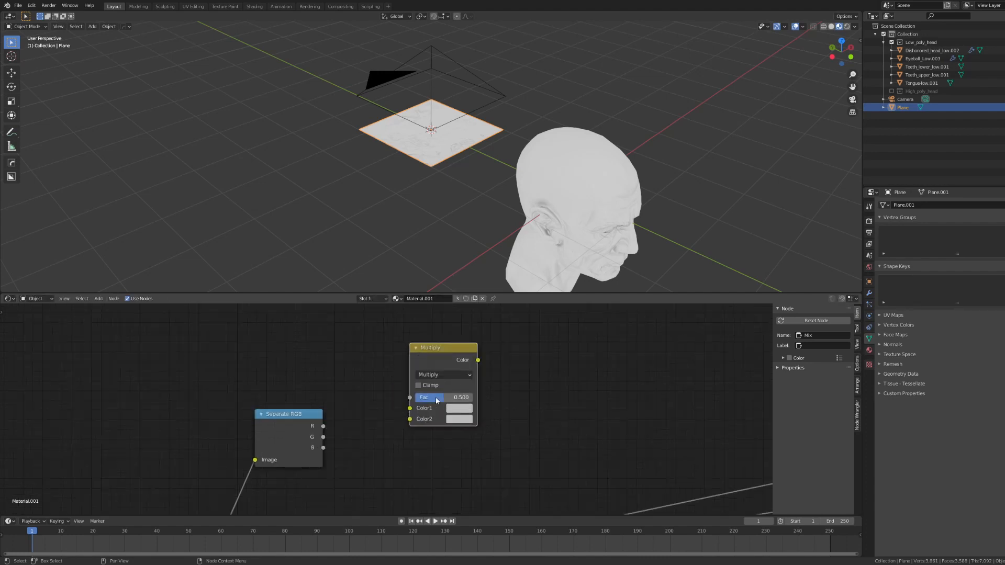
drag(423, 397, 474, 397)
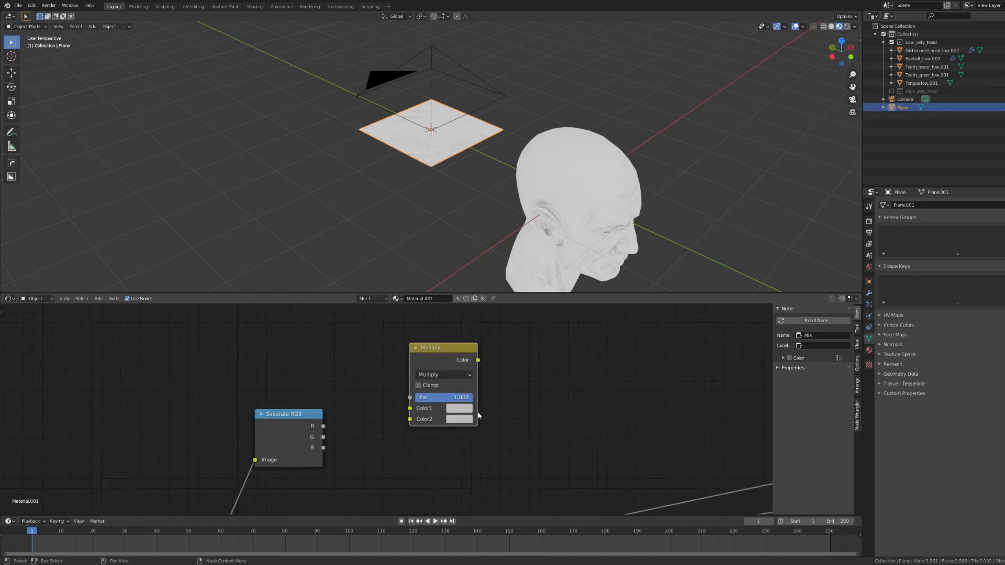
drag(322, 426, 335, 428)
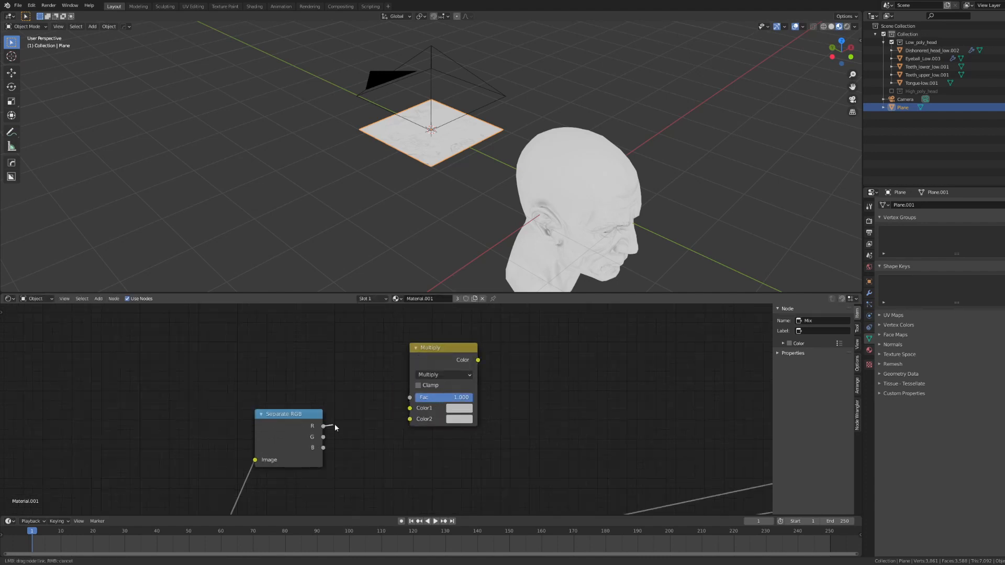
drag(322, 426, 410, 409)
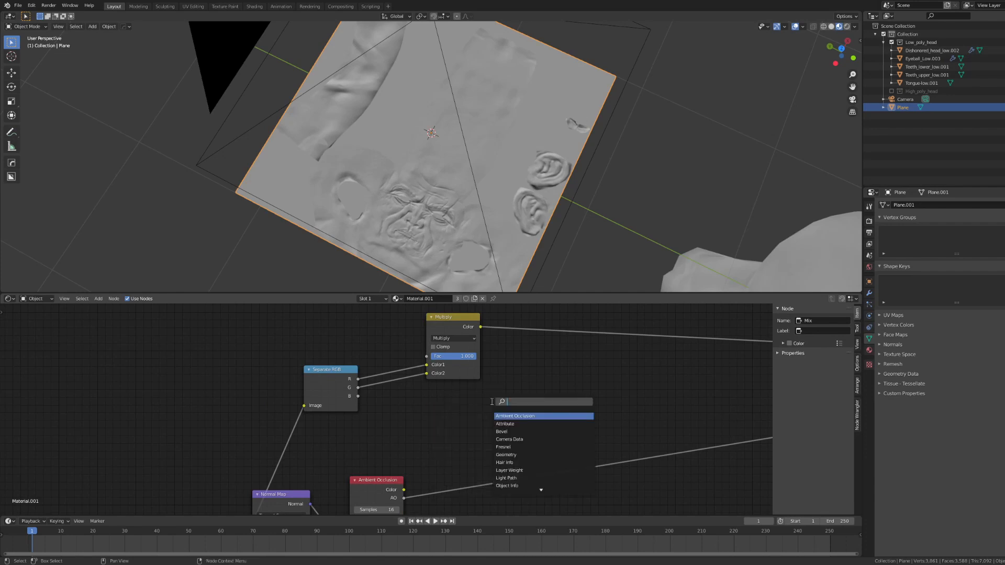
- Flip the ColorRamp's black-to-white gradient from its extra options menu
click(515, 416)
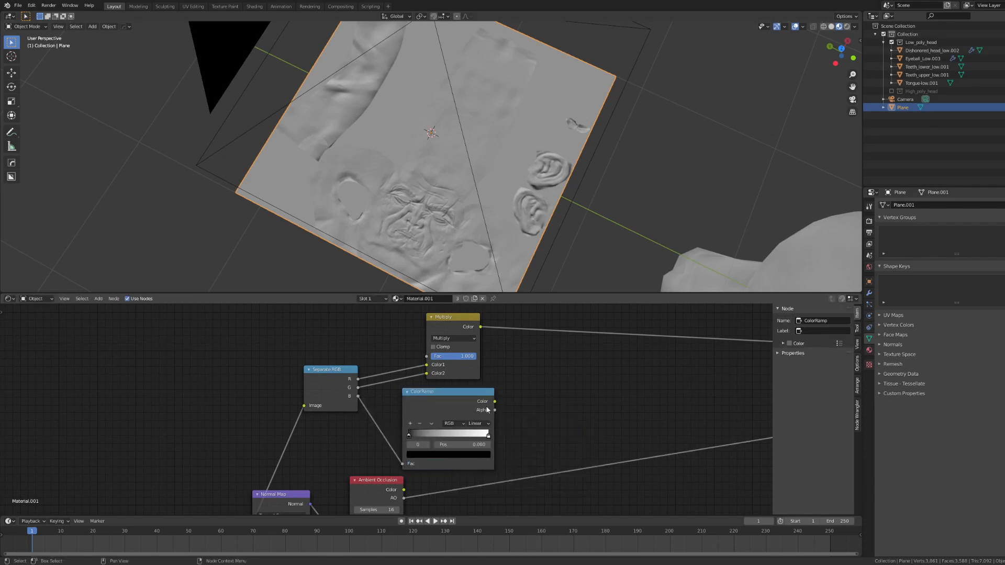
click(432, 424)
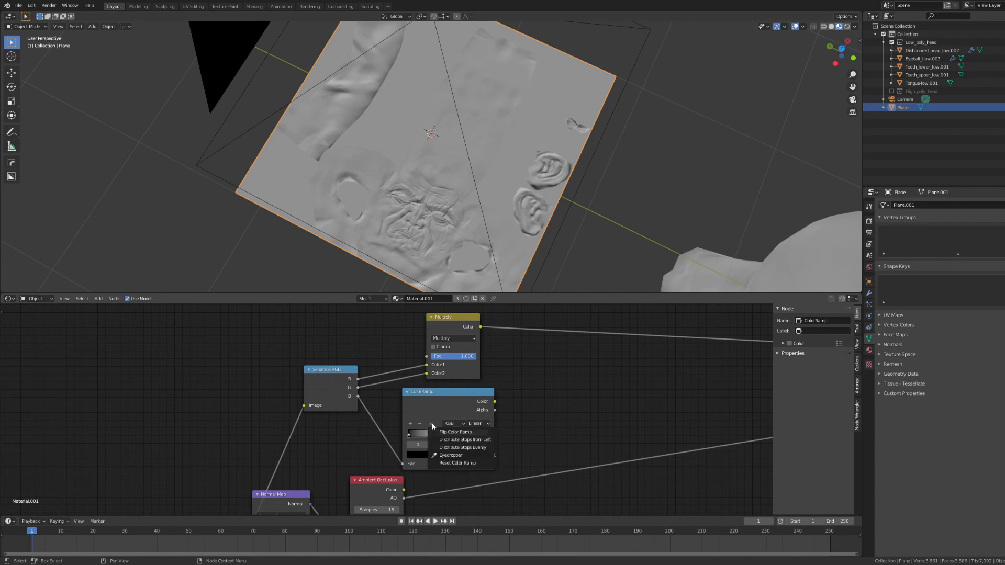
mouse_move(455, 432)
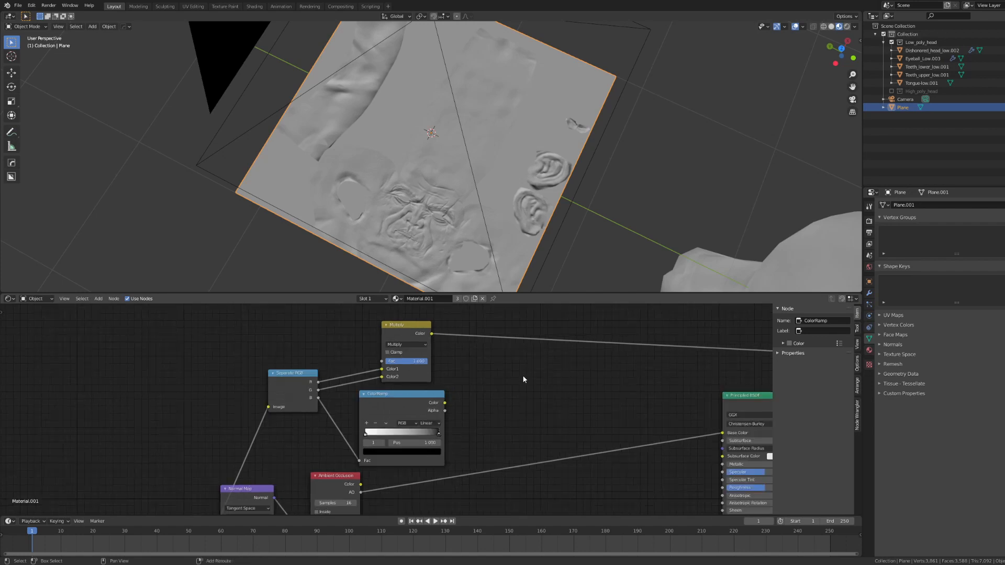
- Add a Screen-mode MixRGB node and shift the ColorRamp's left stop
text(mix)
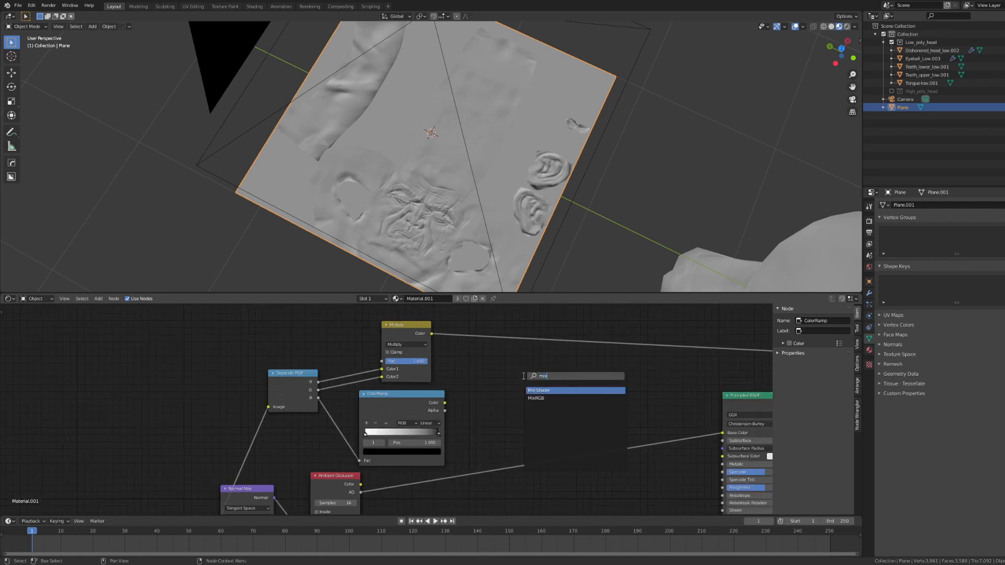
click(535, 398)
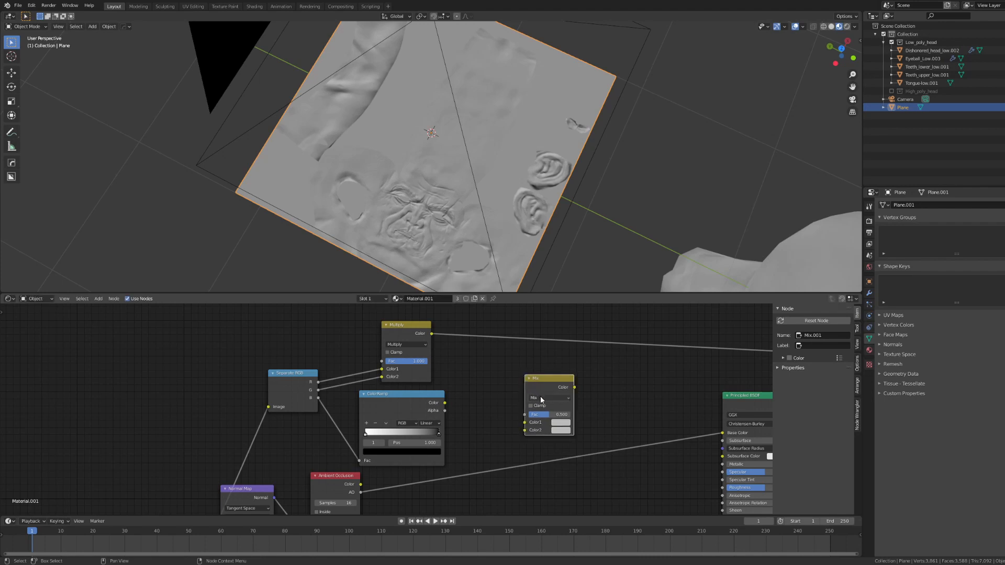
click(547, 398)
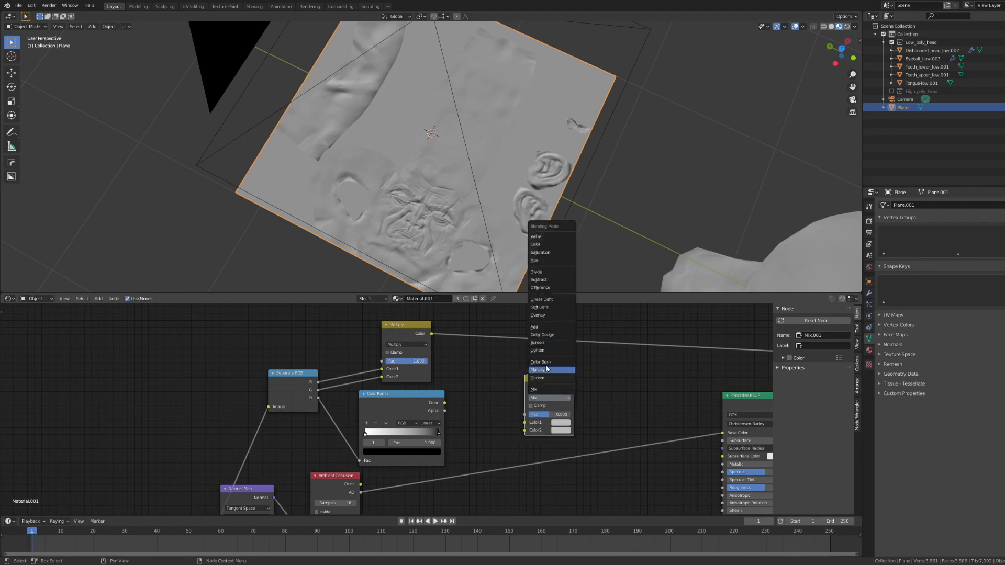
click(537, 343)
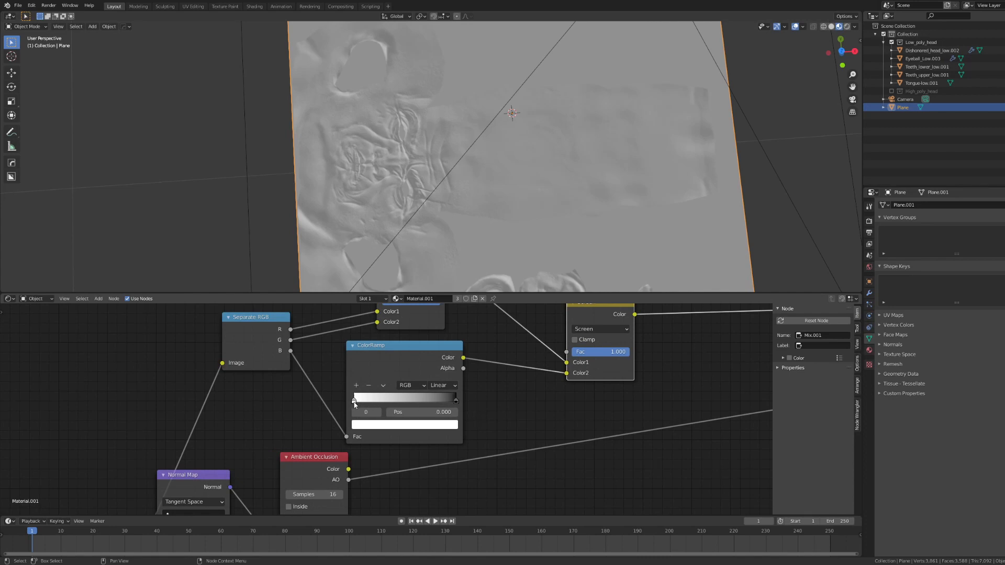
drag(354, 398, 377, 398)
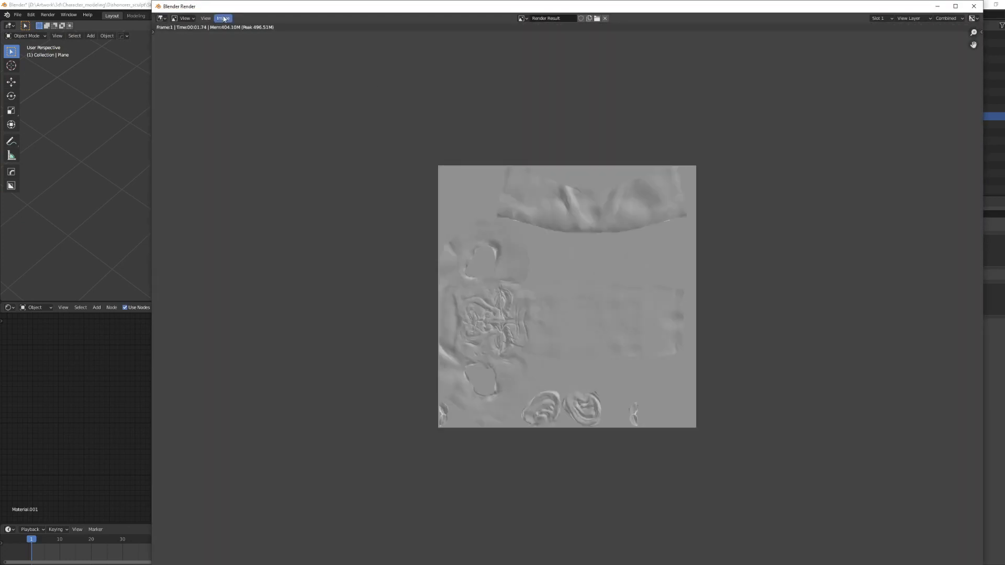
- Open the Image menu for the rendered grayscale detail texture
click(223, 18)
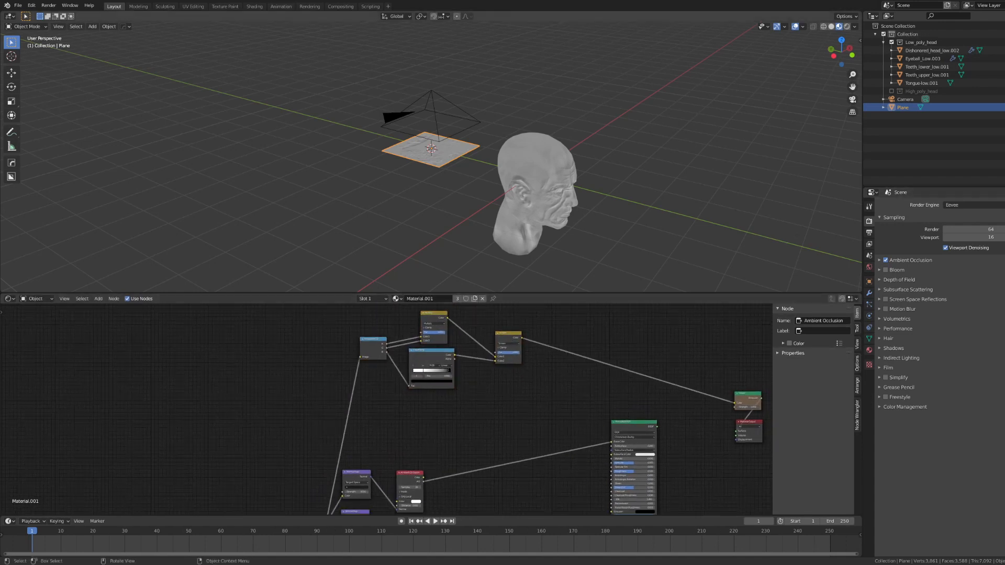
- In Texture Paint, set up a 2048×2048 light grey image named Skin_texture
click(224, 6)
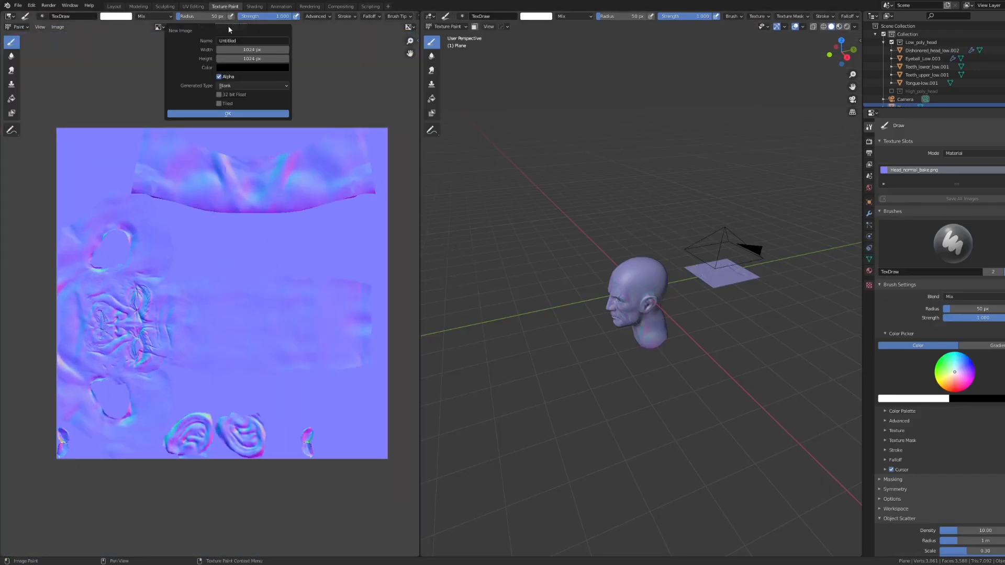
click(252, 40)
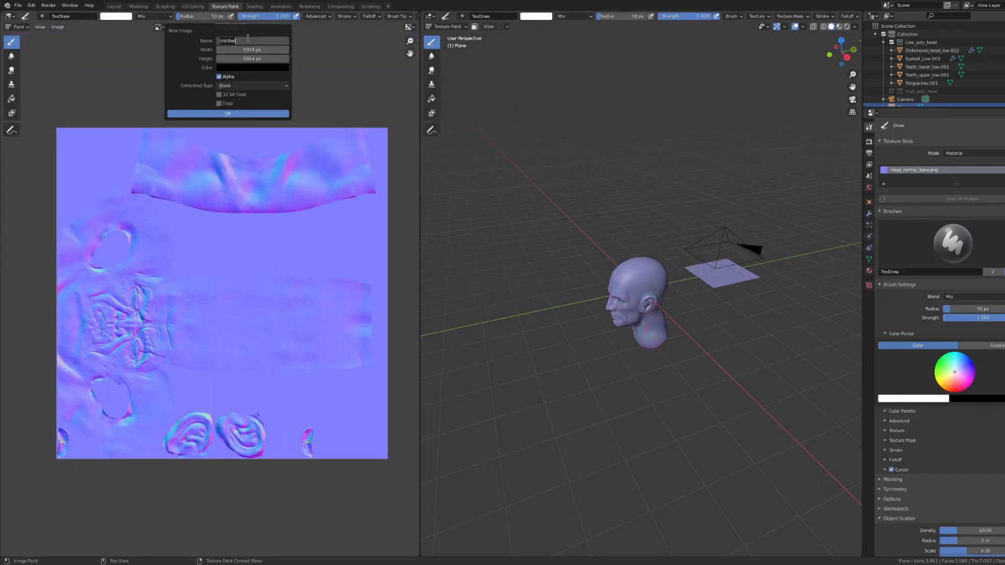
text(Skin_textur)
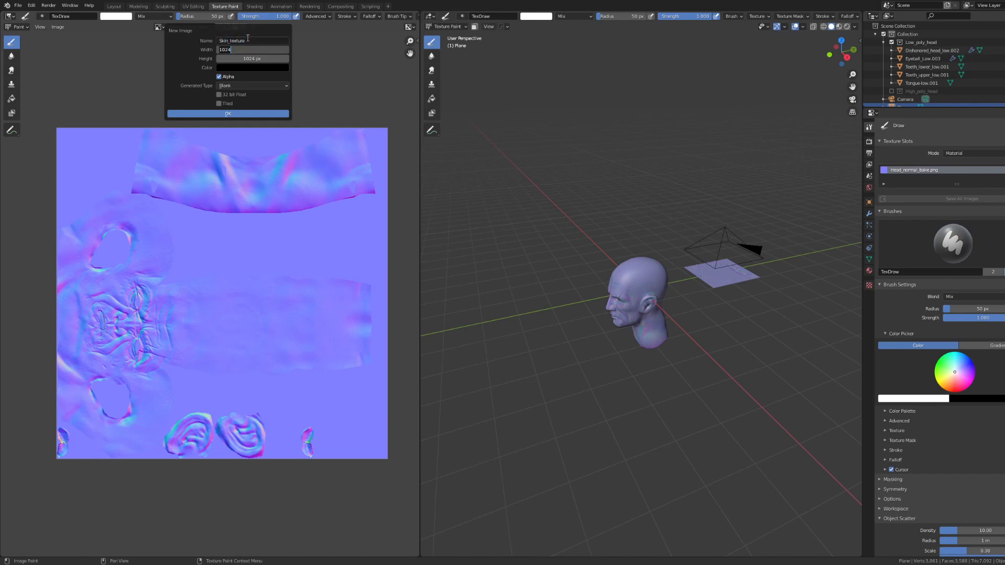
text(2048)
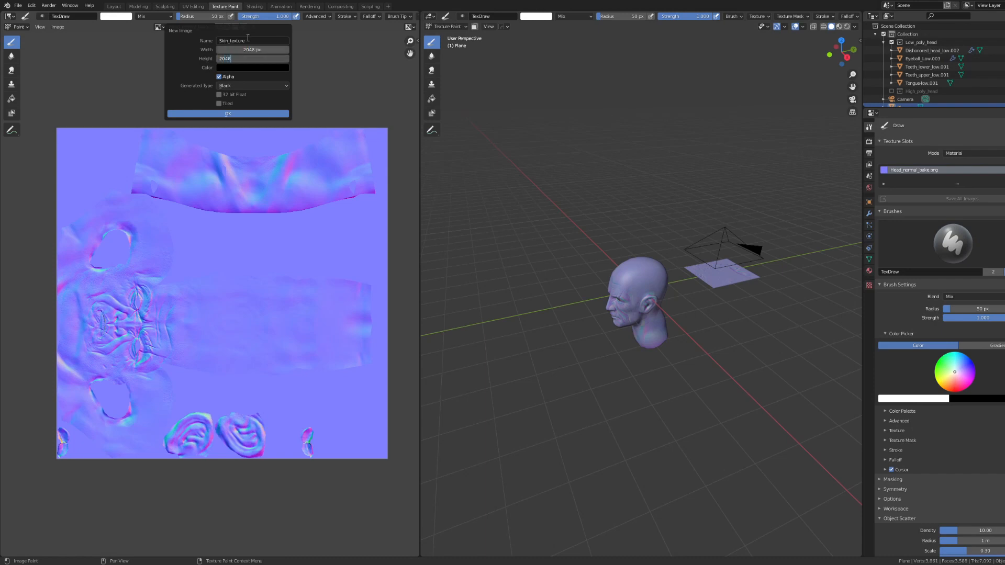
click(252, 68)
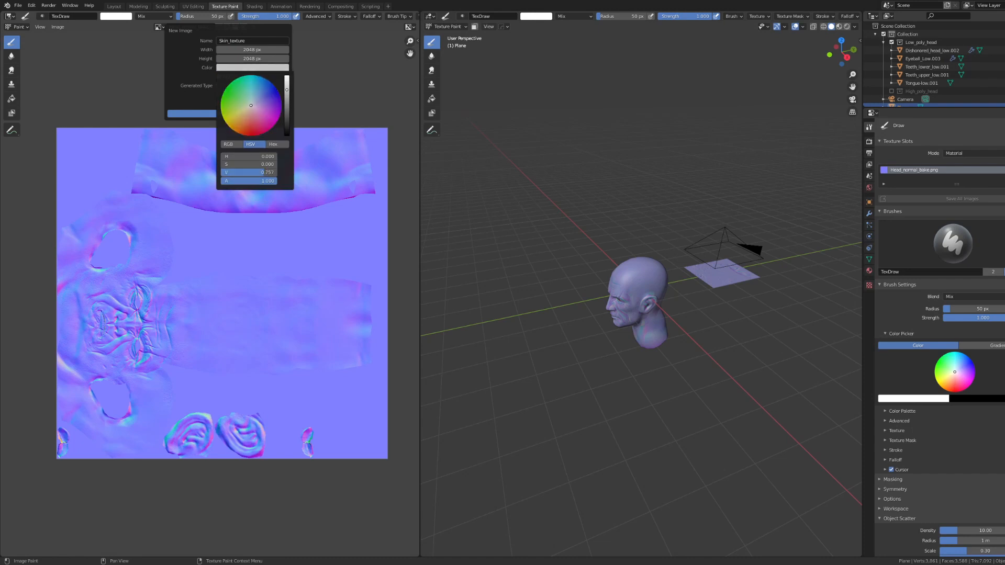
click(192, 113)
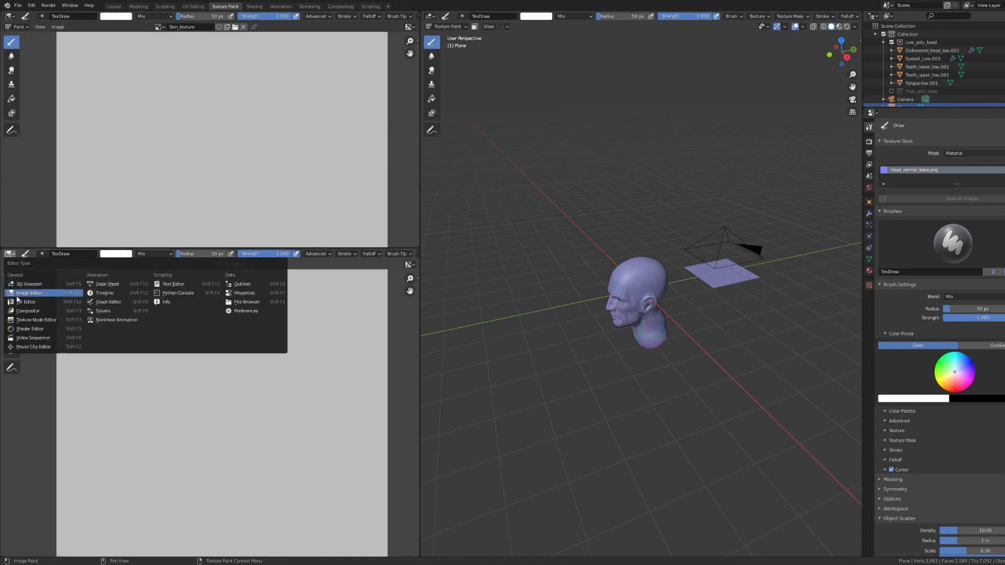
- In the Shader Editor, add an Image Texture node using Skin_texture and a MixRGB node to the head material
click(30, 329)
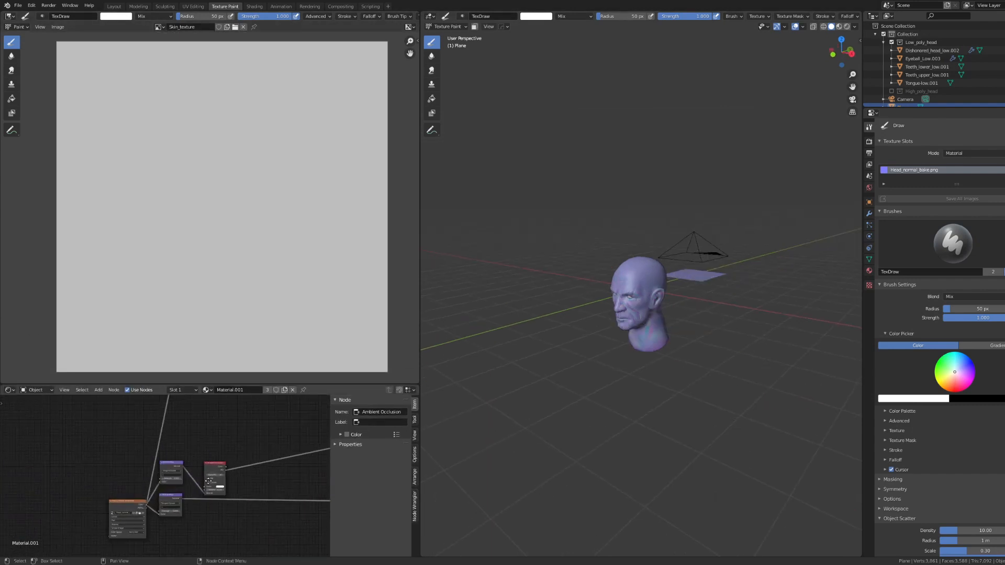
click(98, 390)
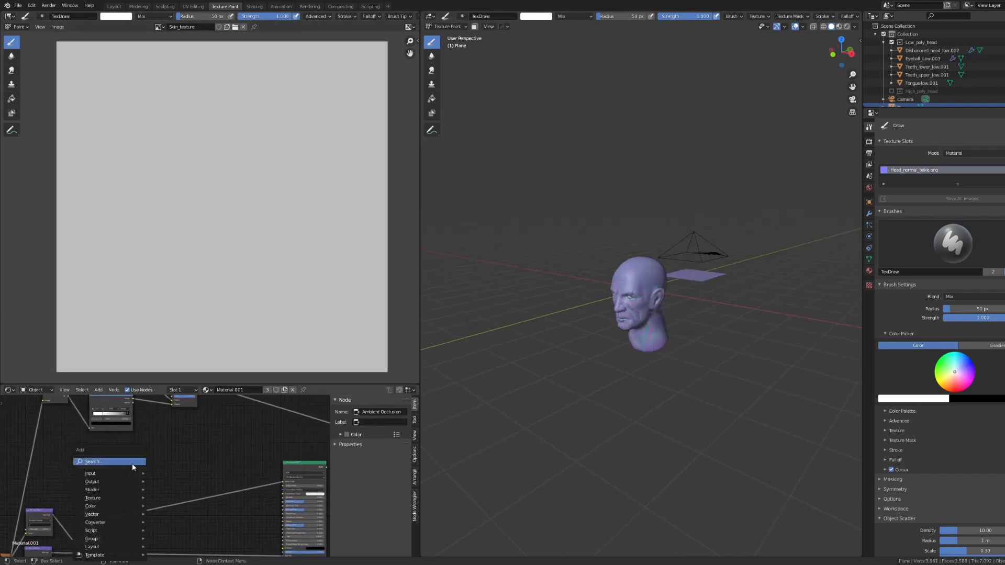
text(image)
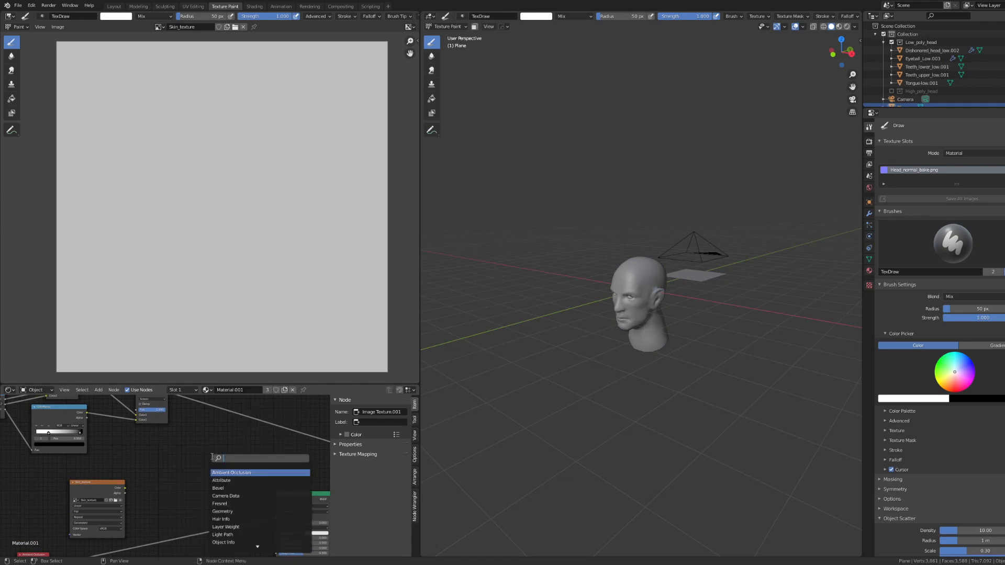
text(mm)
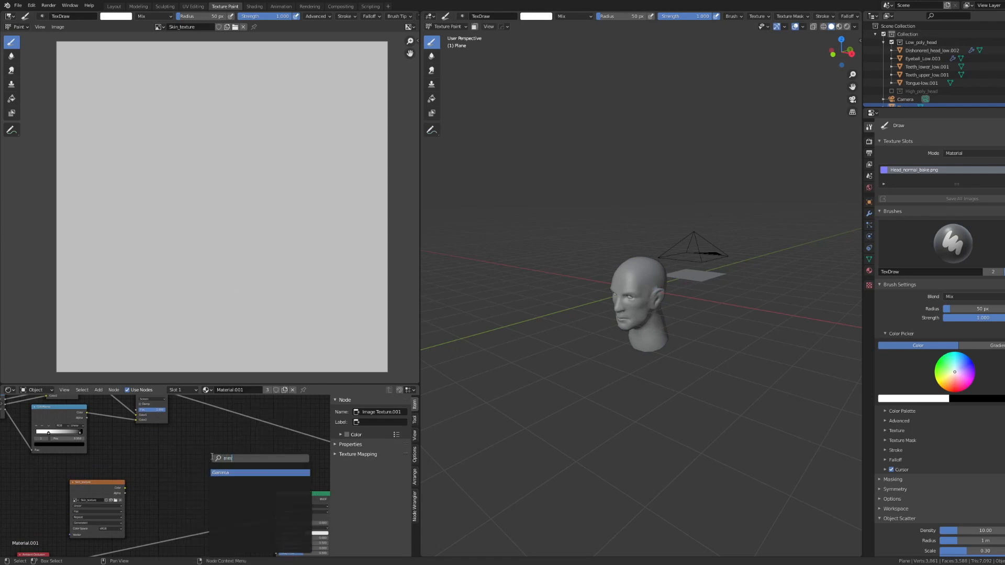
text(mix)
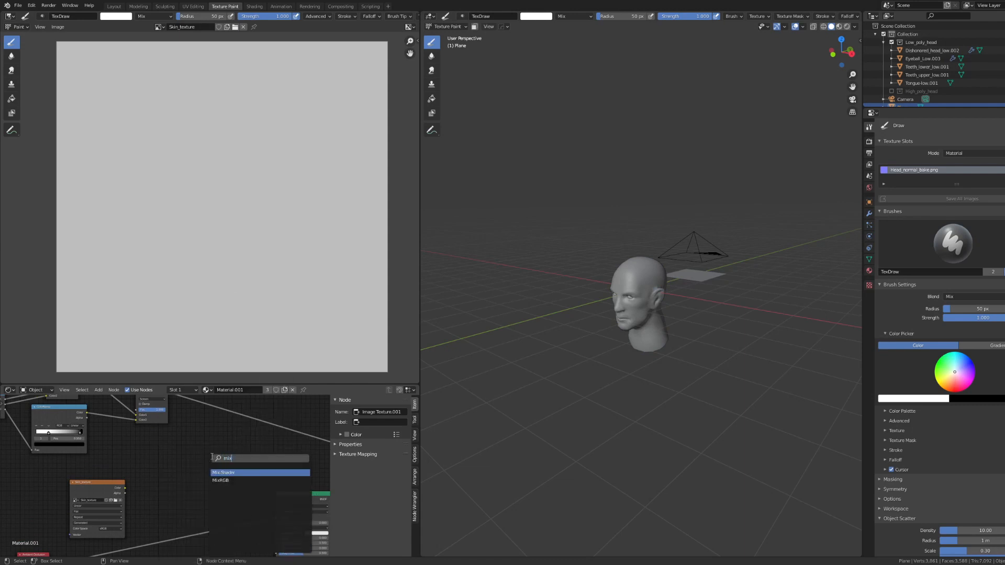
click(220, 480)
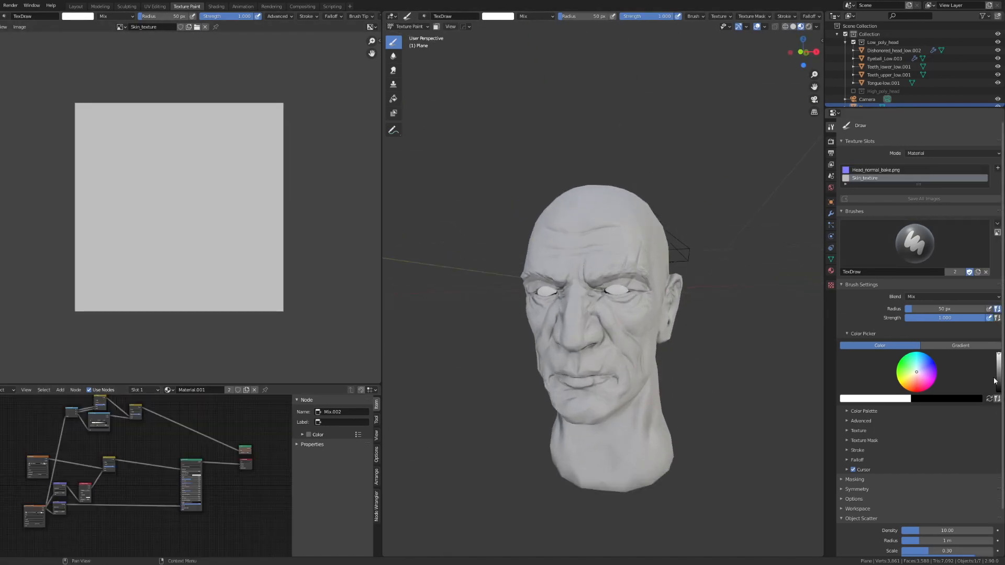
- Fill the whole head with a flat orange skin colour using the Fill brush
click(410, 26)
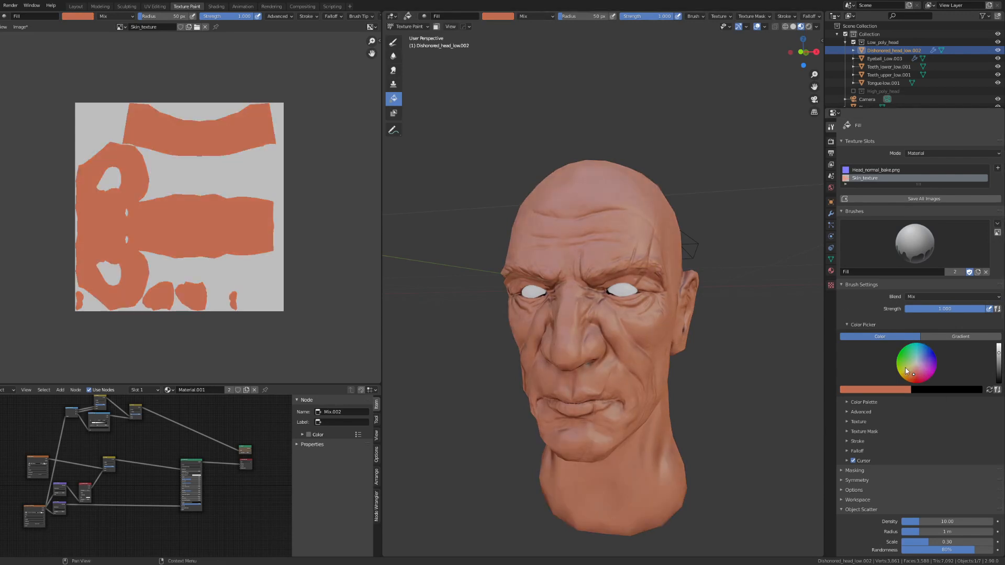
click(911, 374)
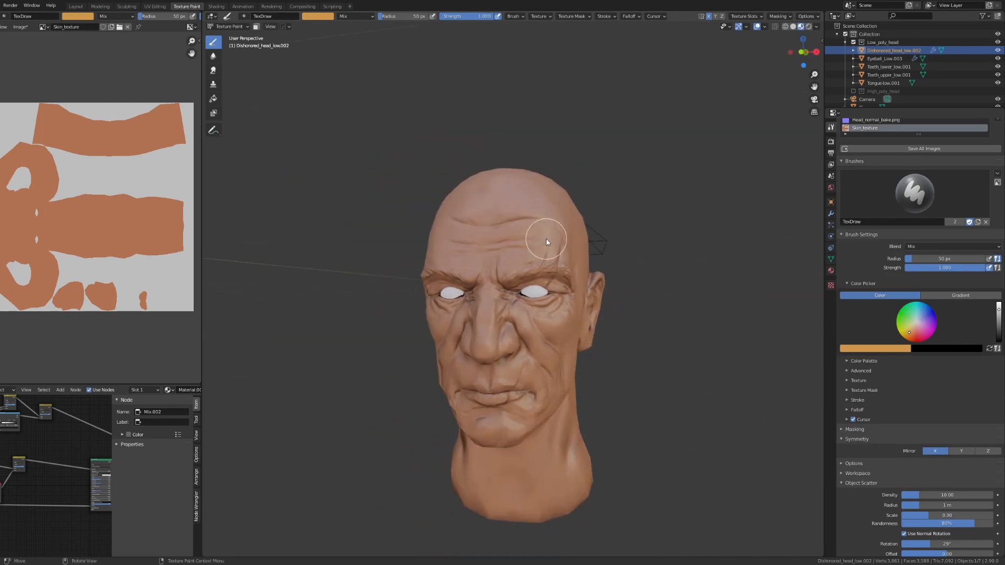
mouse_move(515, 242)
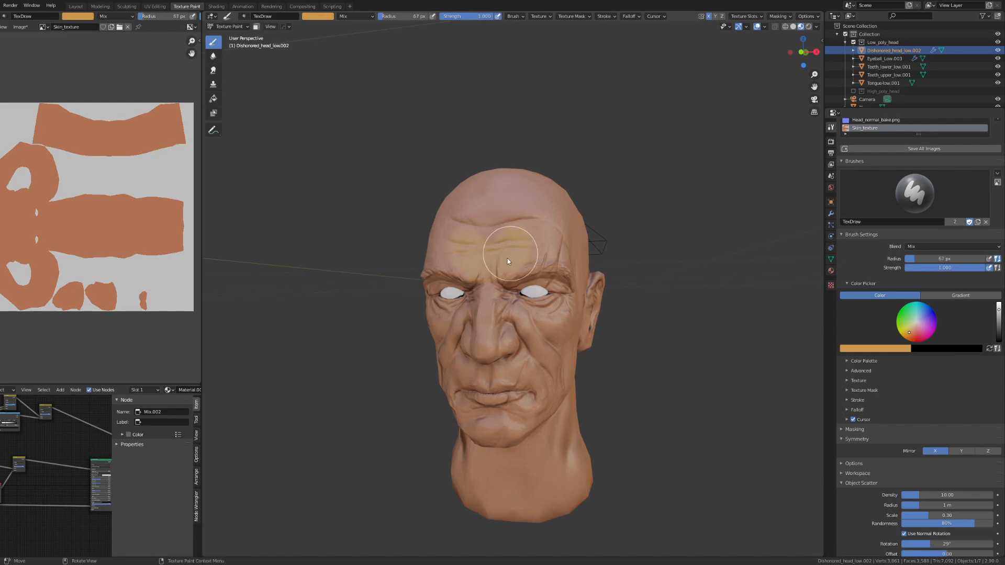
- Paint yellow on the forehead and red blush on the cheeks, nose and near the ear
drag(510, 253, 456, 228)
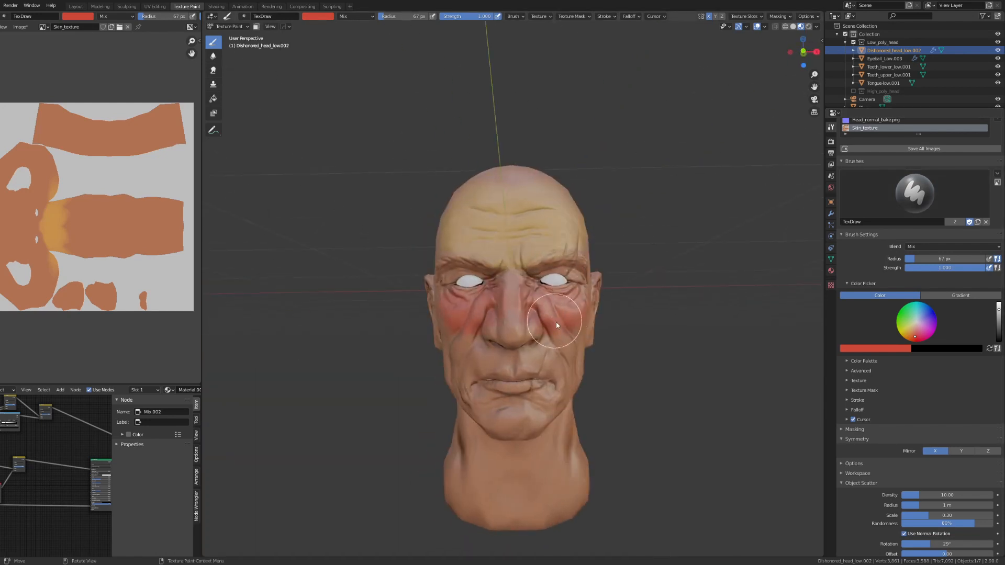
drag(557, 326, 506, 327)
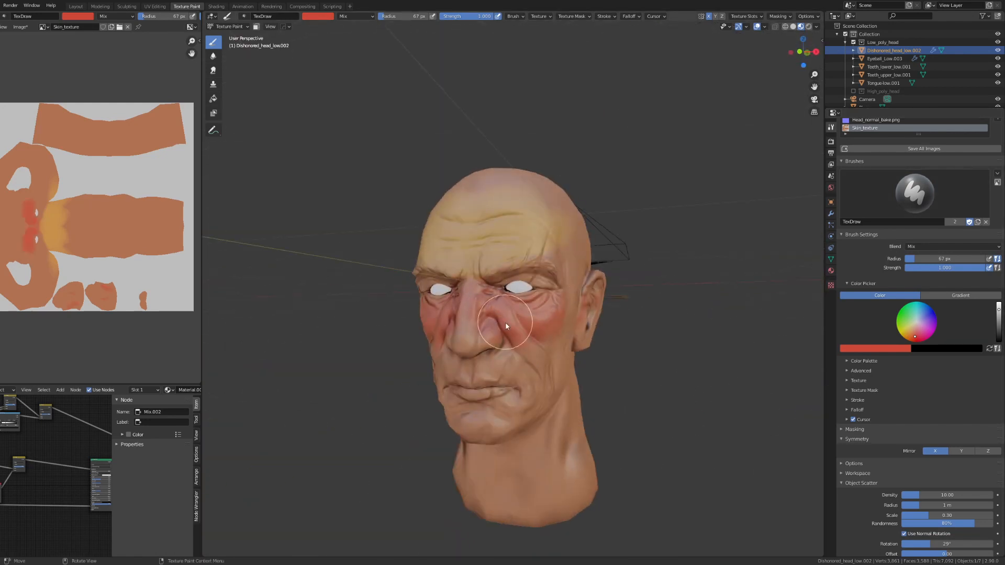
drag(506, 327, 426, 324)
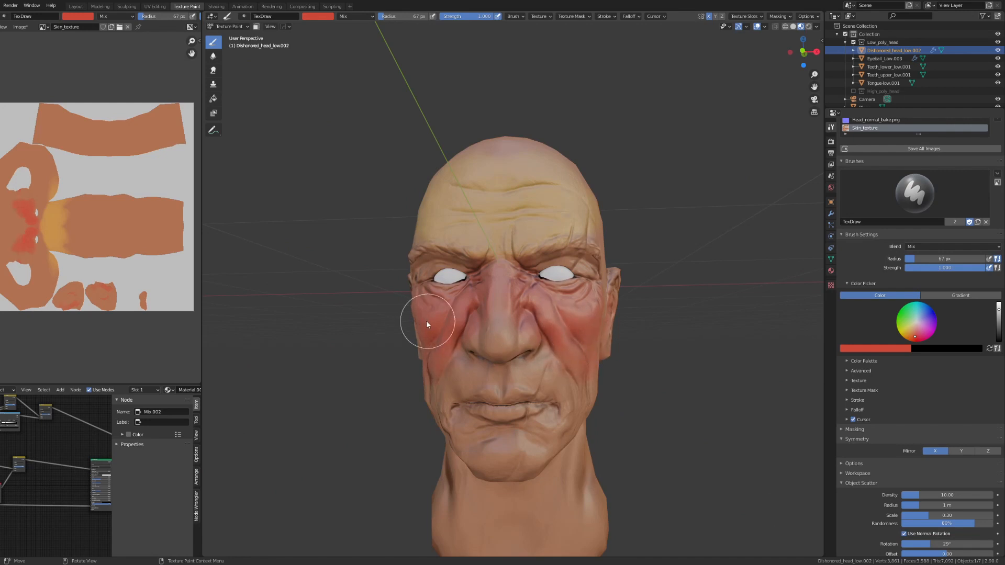
drag(426, 324, 436, 286)
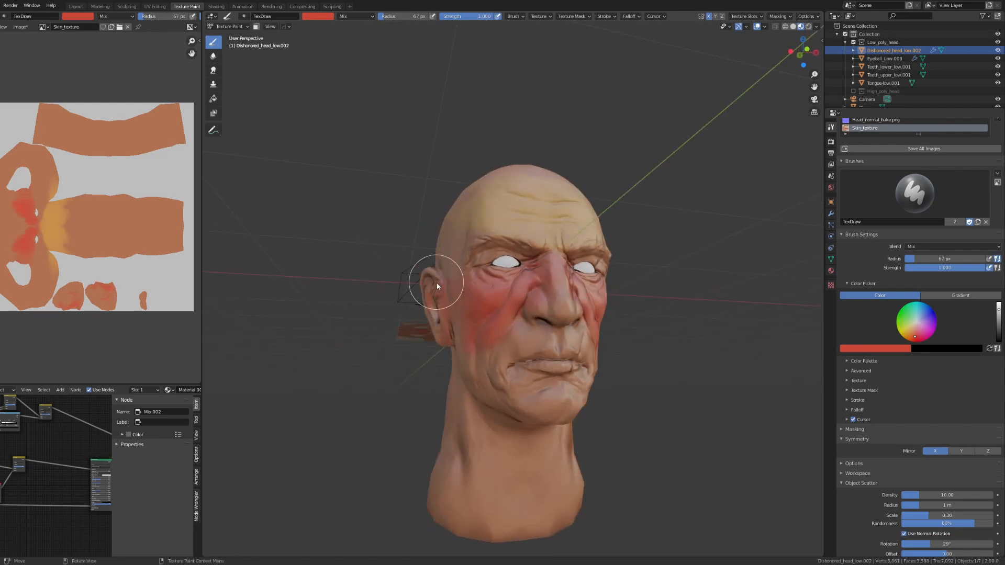
drag(437, 285, 507, 272)
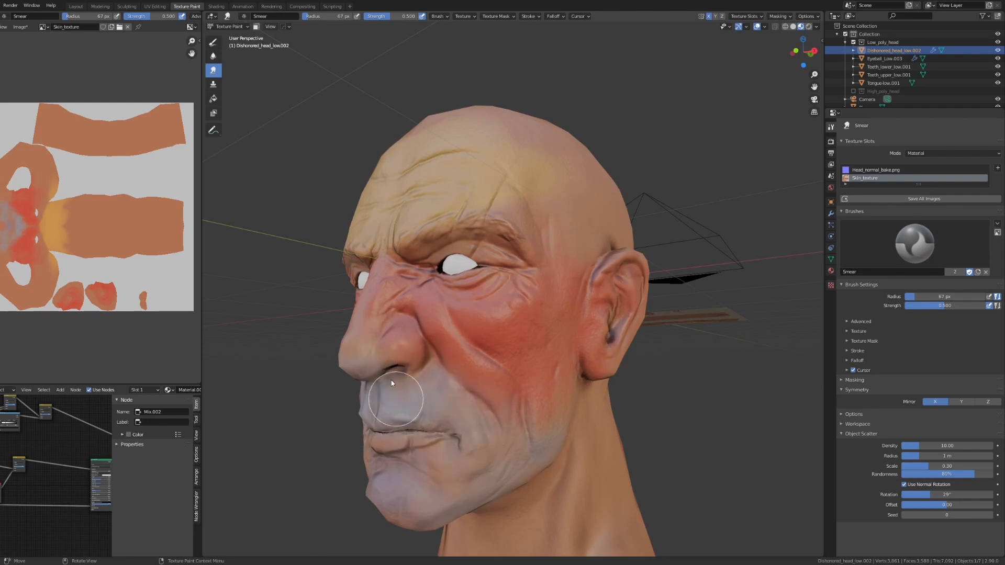
- Smear the grey tones around the mouth and along the jaw, then return to the Draw brush
drag(391, 383, 449, 269)
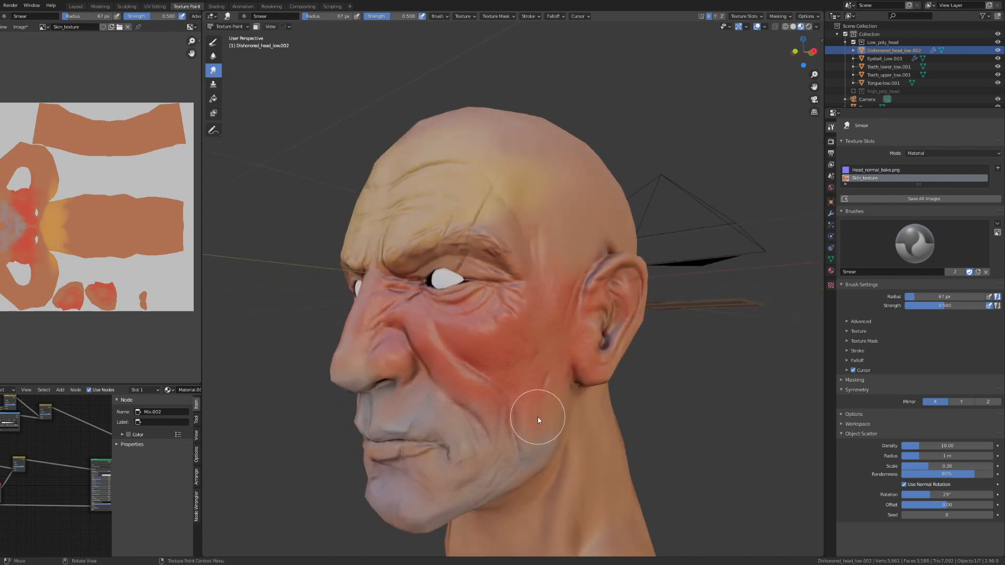
mouse_move(514, 457)
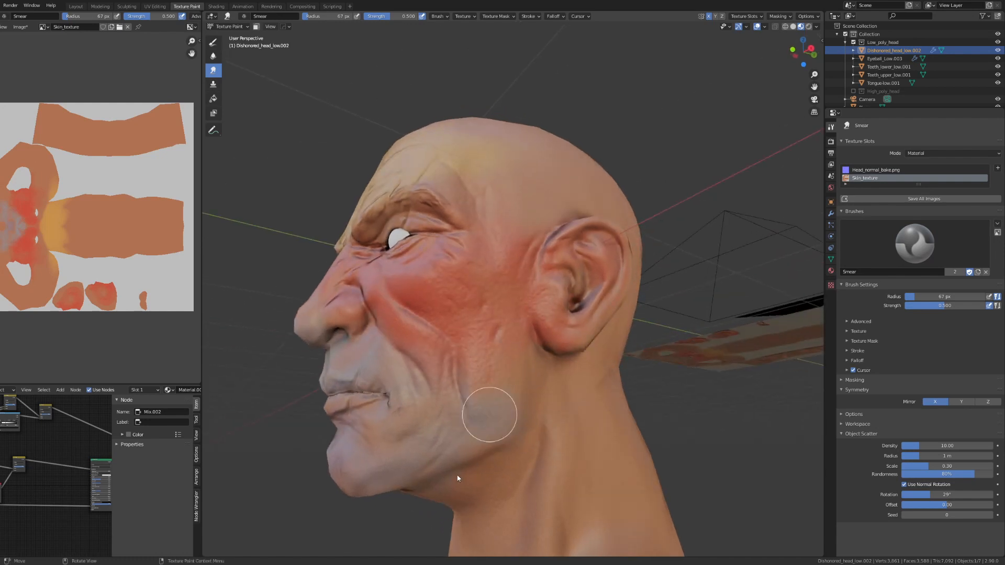
drag(489, 414, 509, 400)
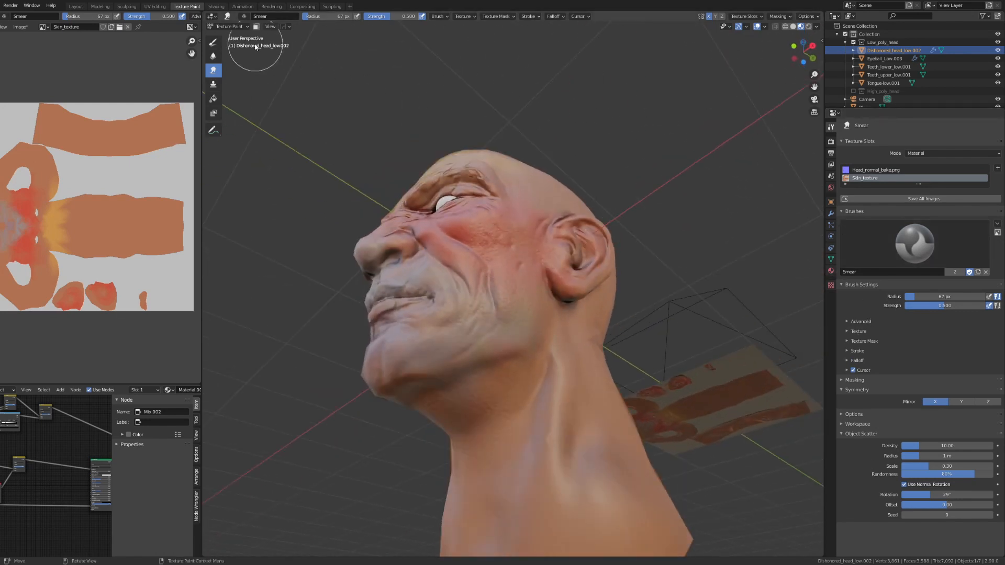
click(214, 42)
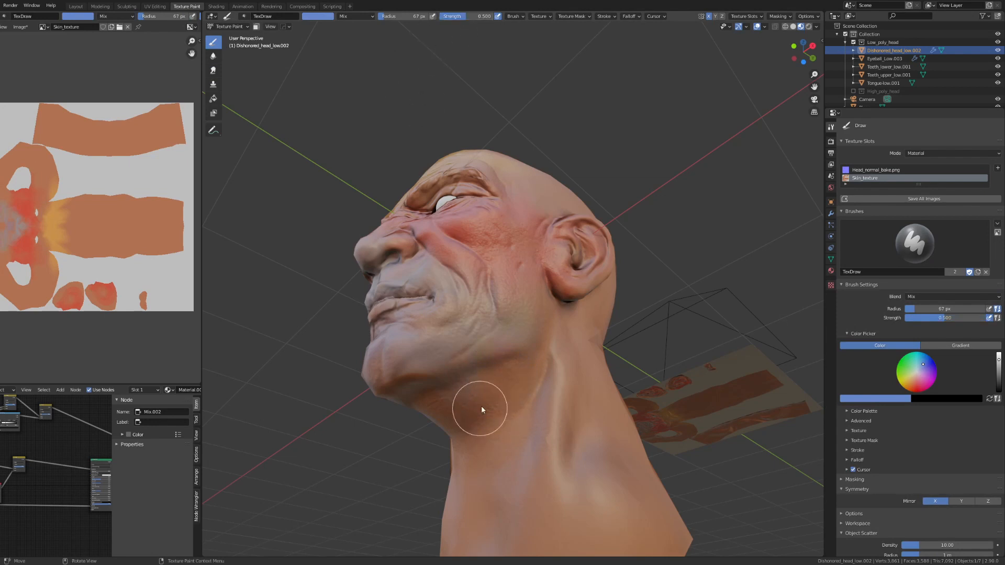
- Paint purple around the eyes, yellow-orange on the scalp, and red on the temple, nose and cheeks
drag(481, 411, 467, 357)
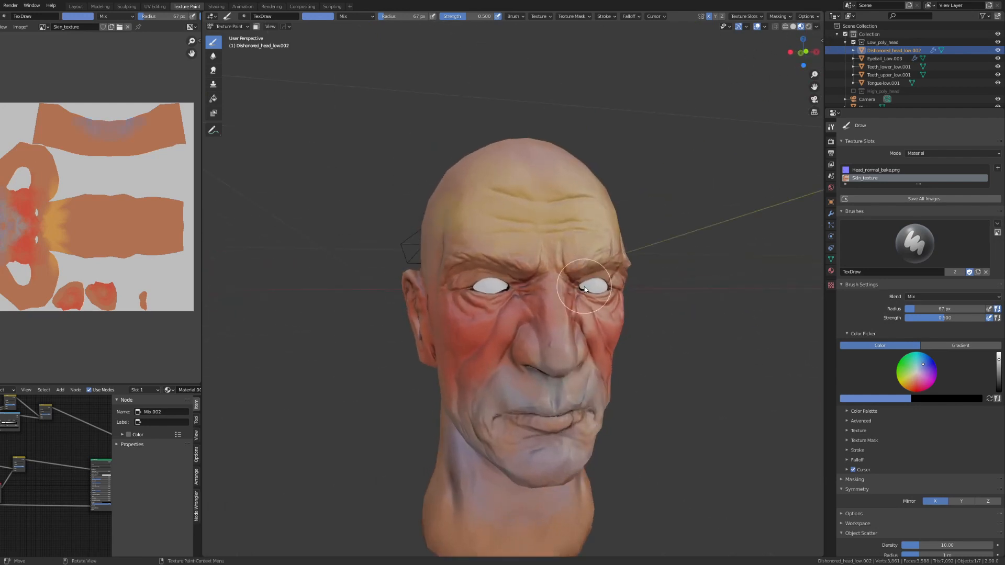
drag(583, 289, 509, 320)
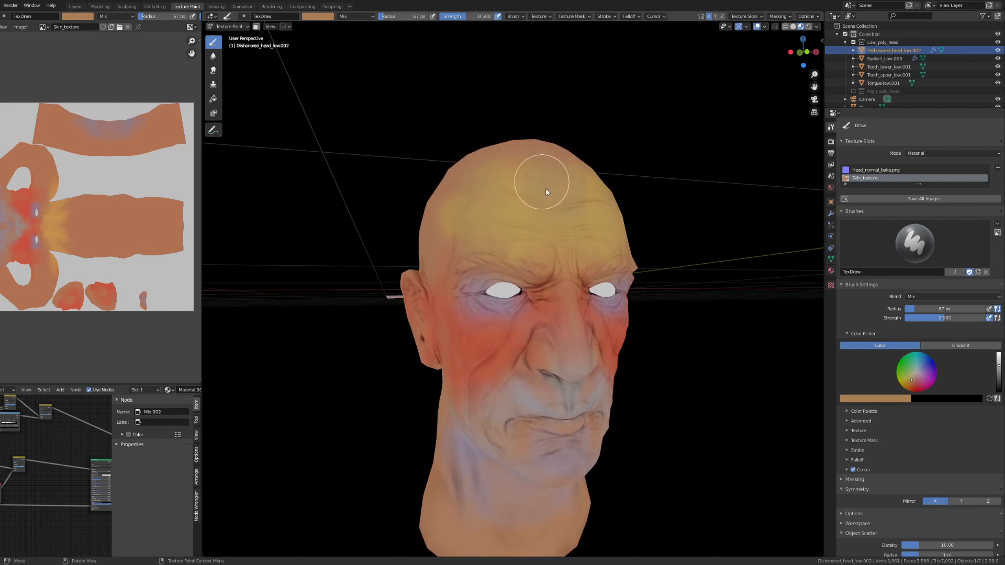
drag(545, 182, 514, 343)
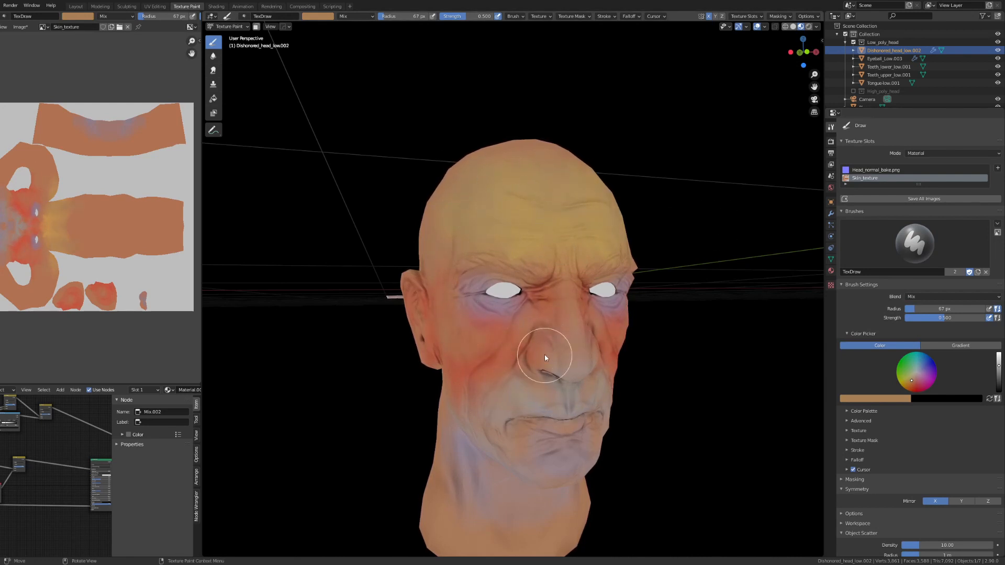
drag(545, 358, 575, 306)
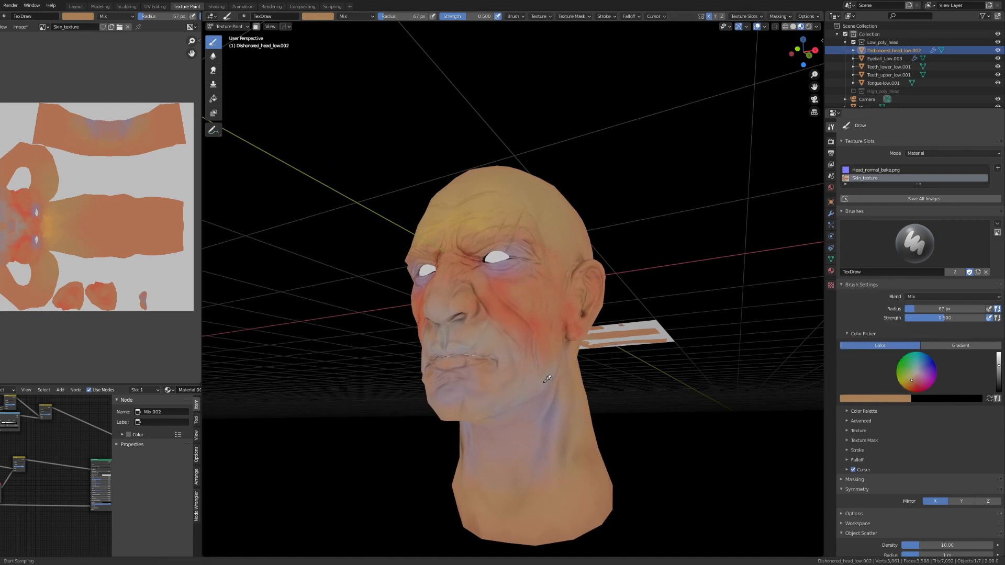
mouse_move(545, 397)
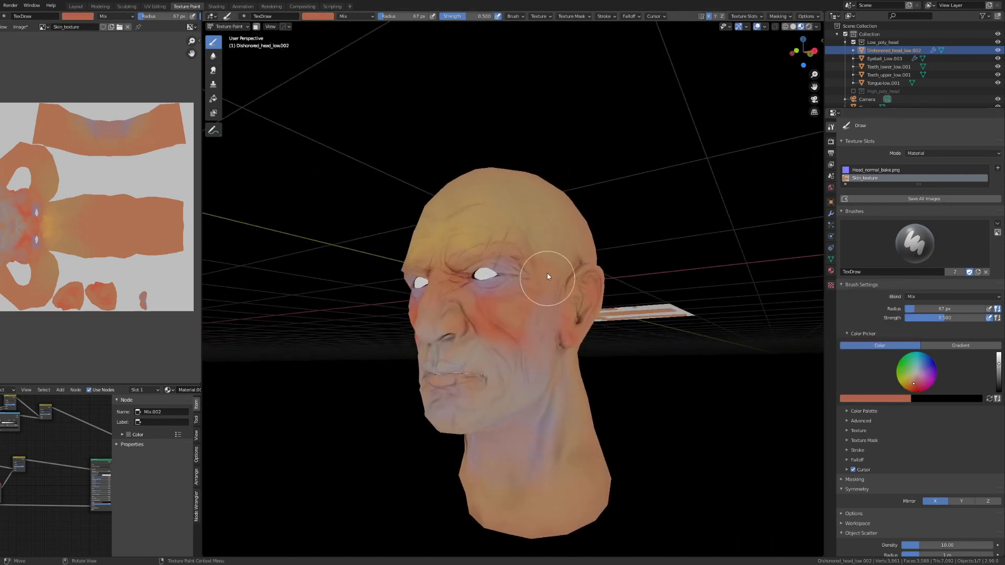
drag(548, 277, 474, 340)
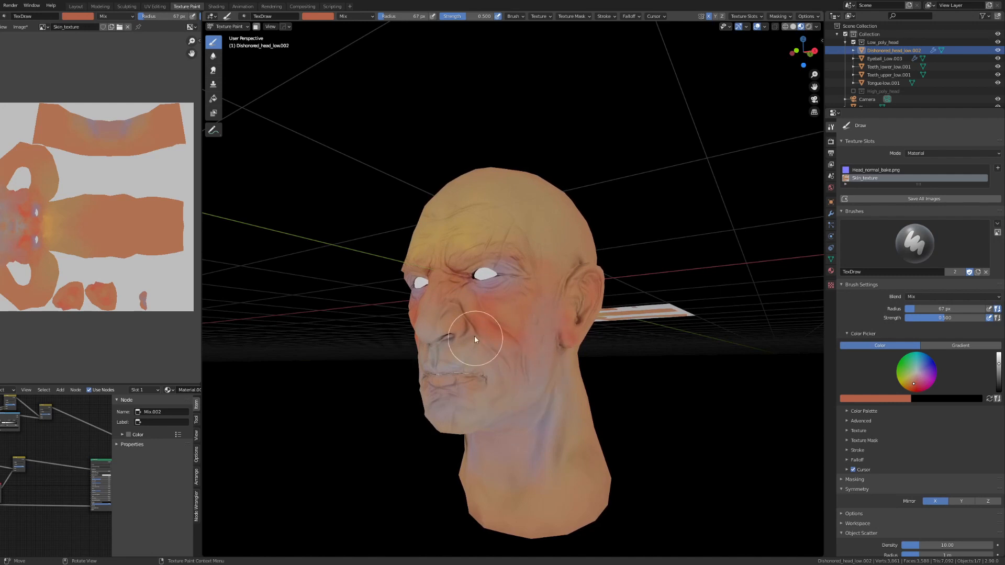
drag(474, 340, 538, 346)
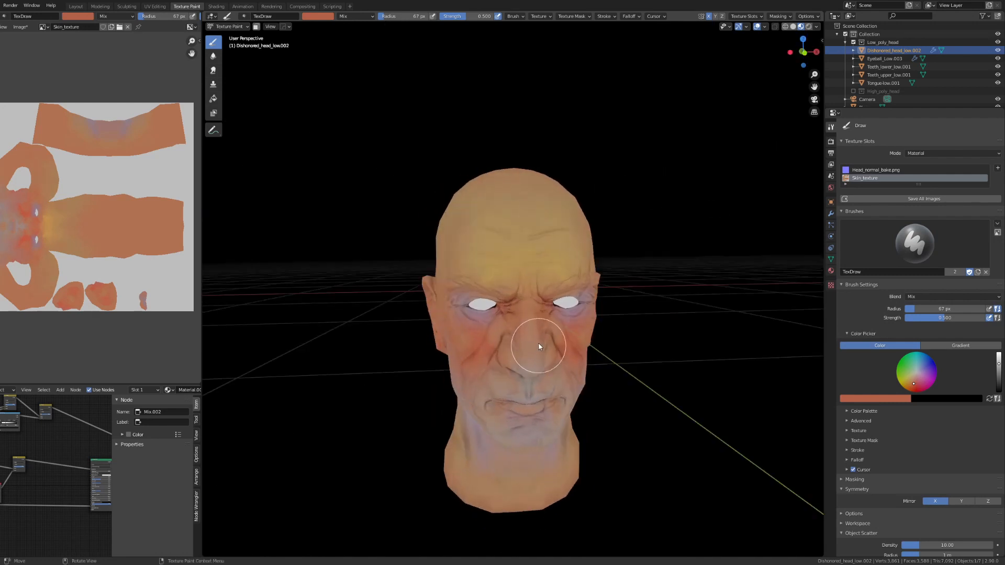
drag(538, 346, 465, 465)
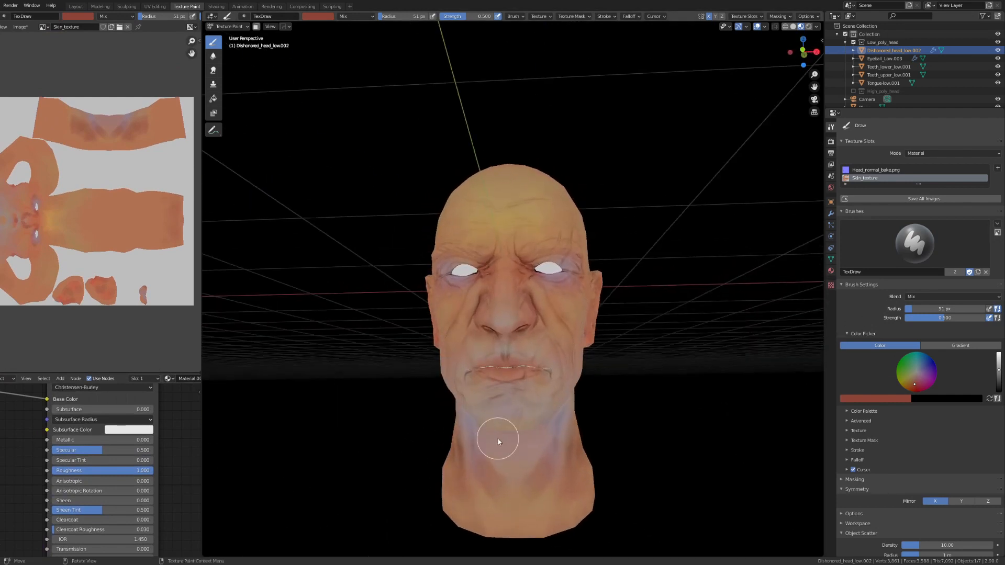
- Paint an even warm skin tone over the neck and the back of the head
drag(498, 442, 548, 334)
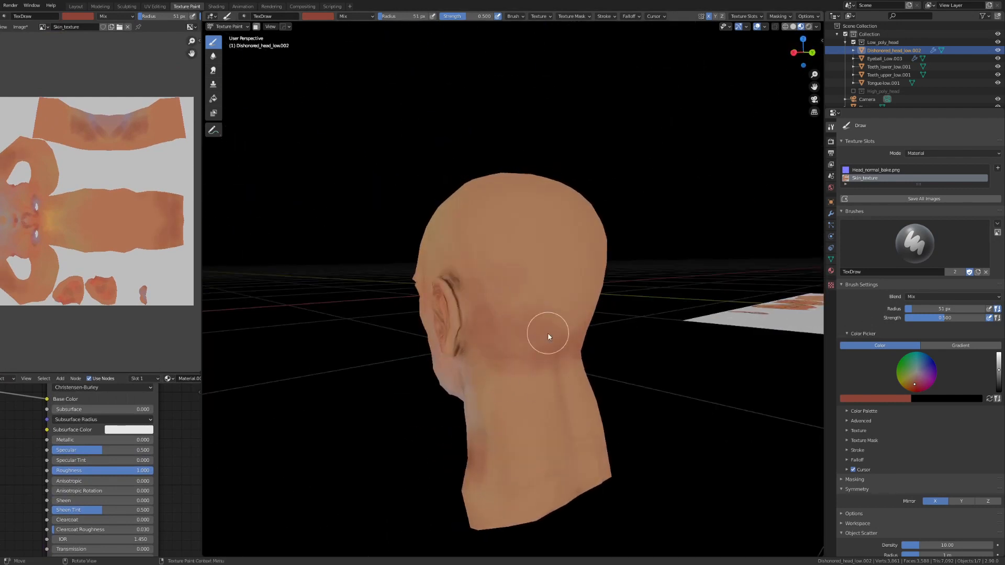
drag(549, 336, 641, 410)
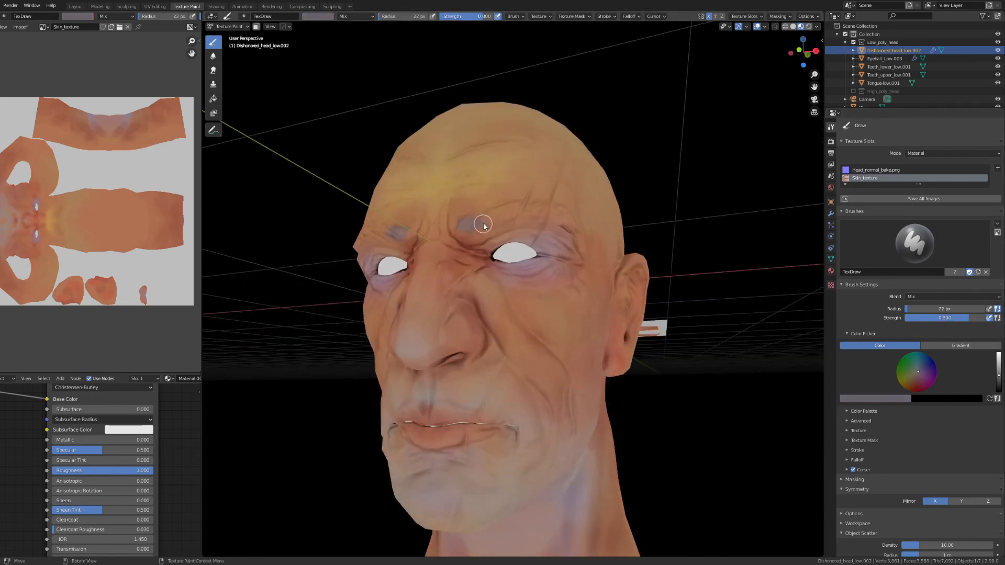
- Paint grey eyebrows above both eyes, darkening the strokes and adding lighter hair strands
drag(484, 225, 579, 251)
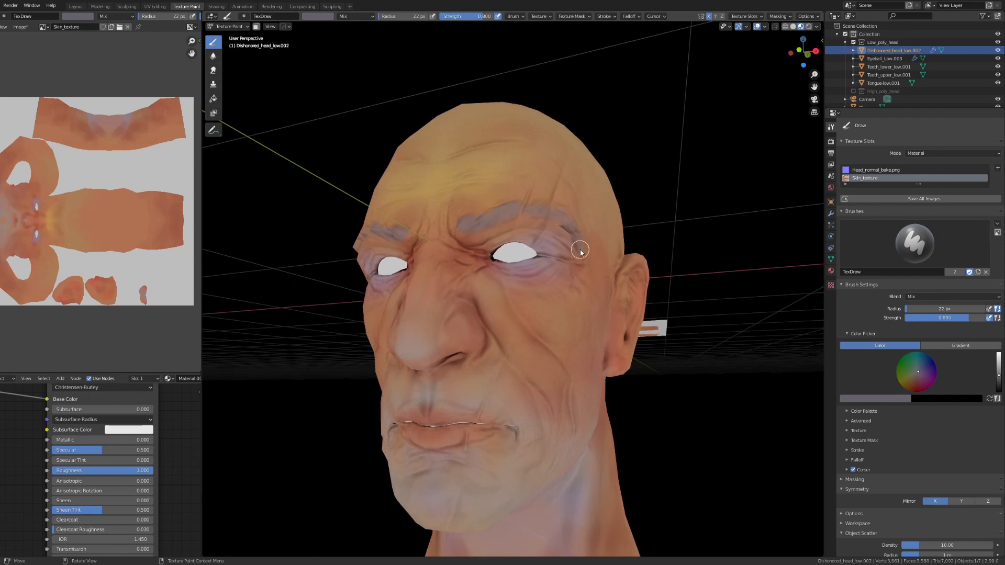
drag(580, 250, 444, 252)
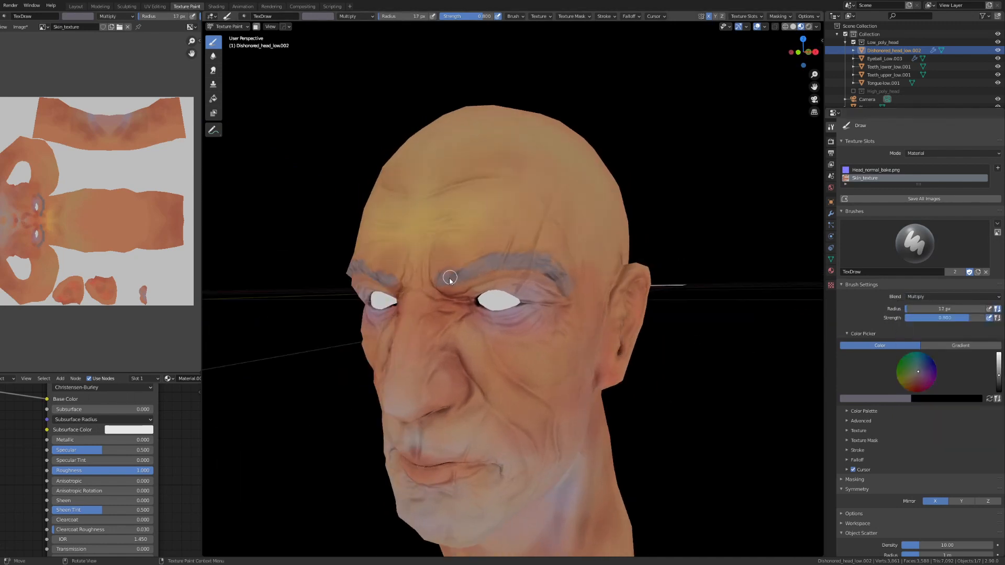
drag(451, 277, 542, 264)
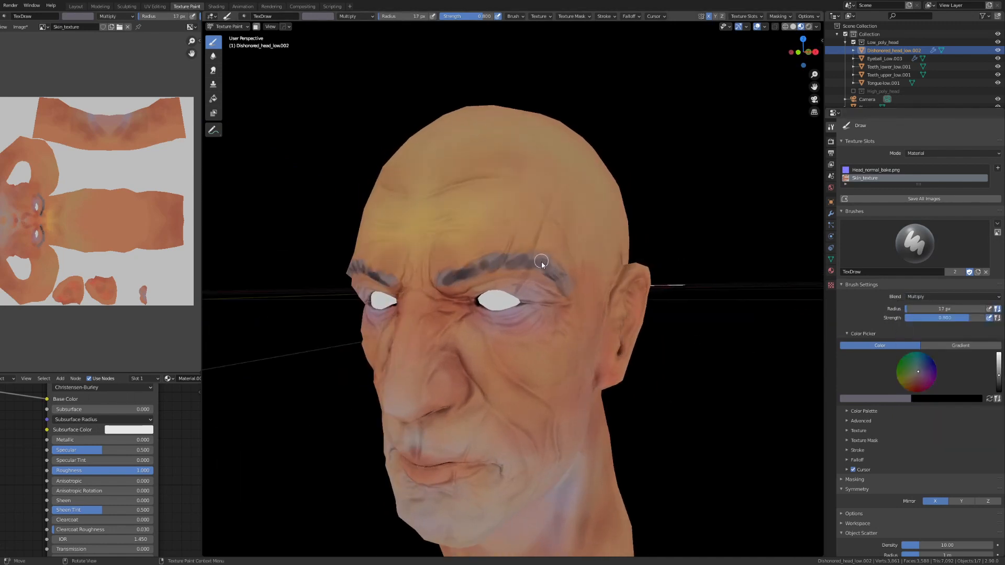
drag(542, 263, 509, 265)
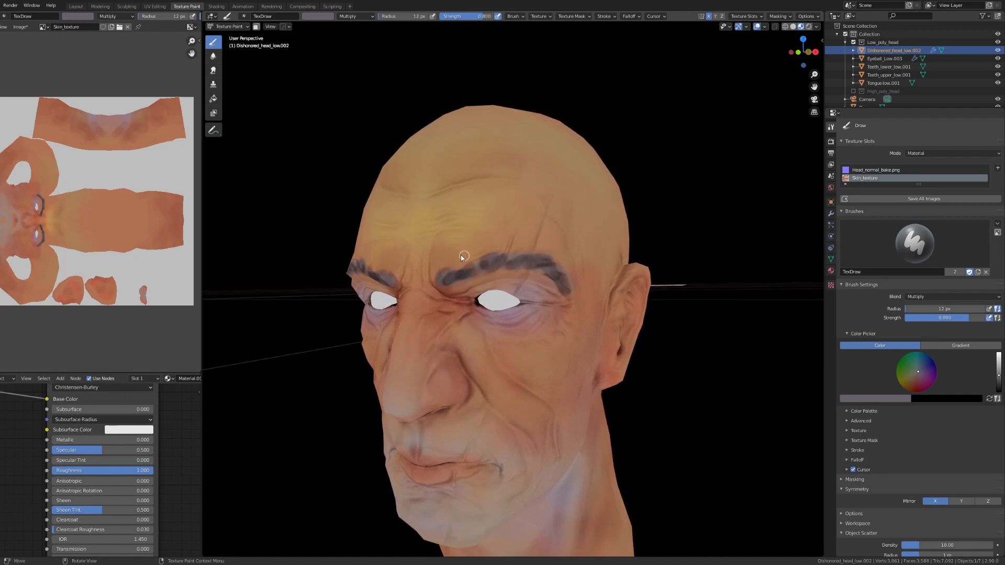
drag(463, 257, 505, 268)
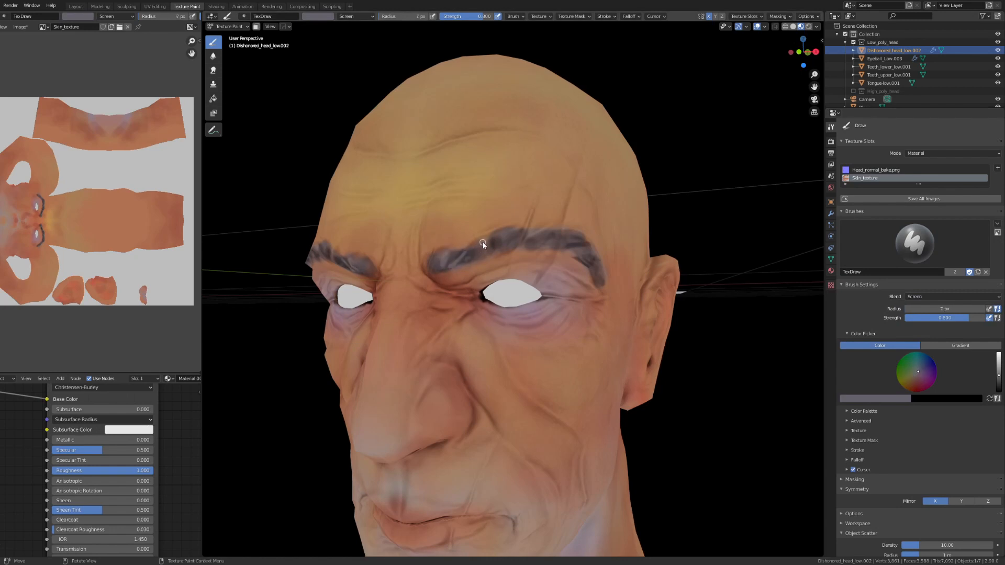
drag(484, 245, 563, 237)
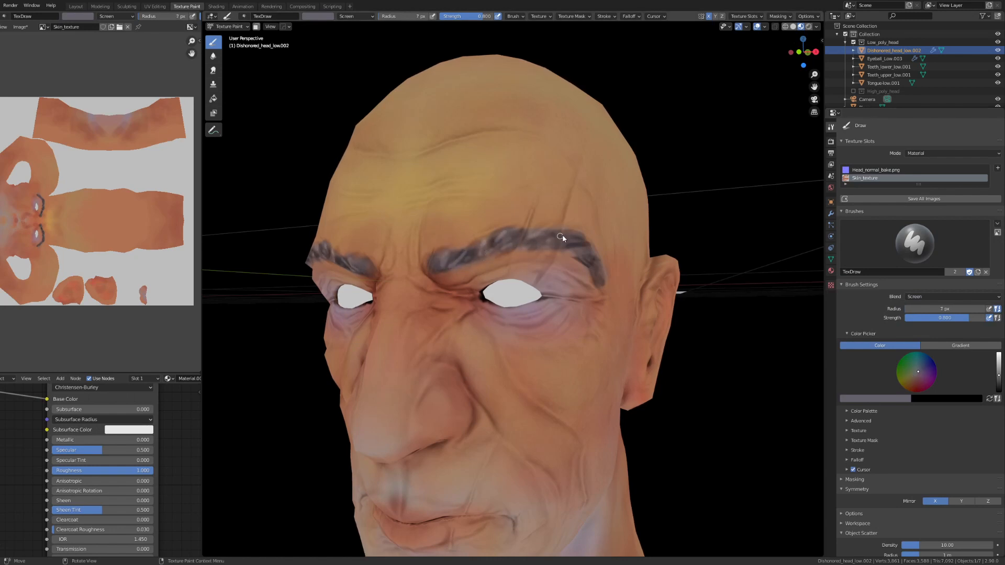
drag(563, 238, 597, 290)
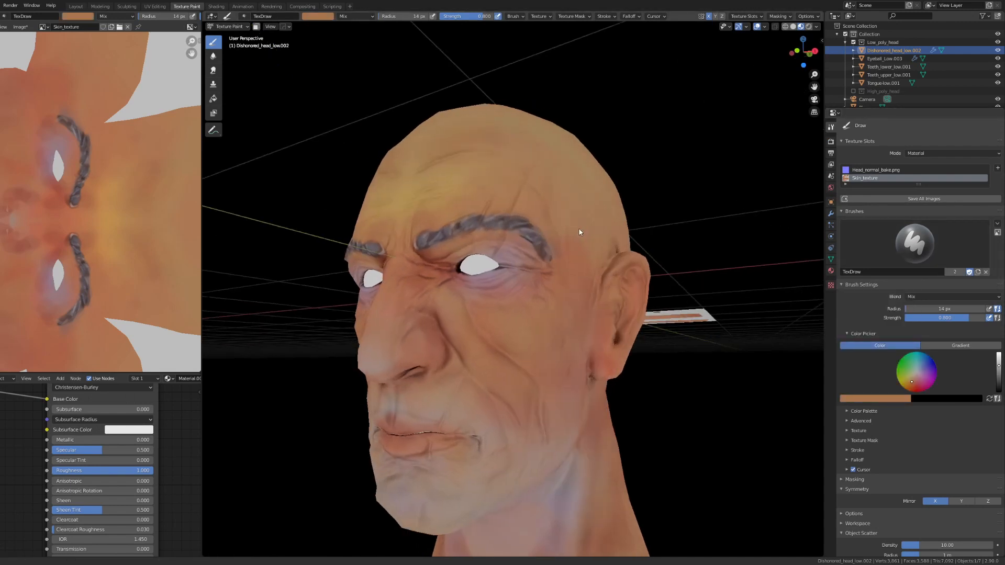
- Paint red scar streaks across the forehead and brow, and draw the lip line
drag(577, 256, 442, 260)
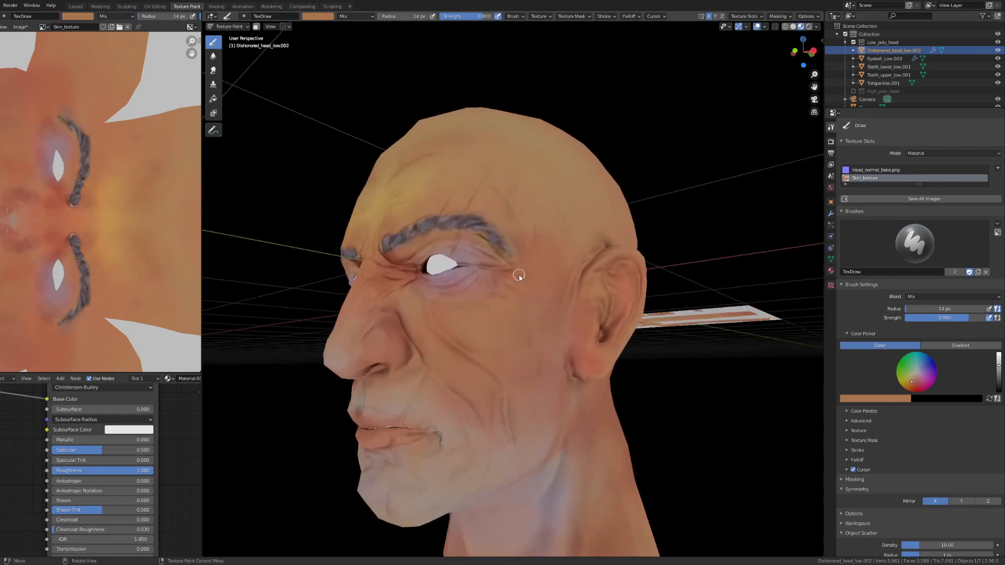
drag(519, 277, 529, 233)
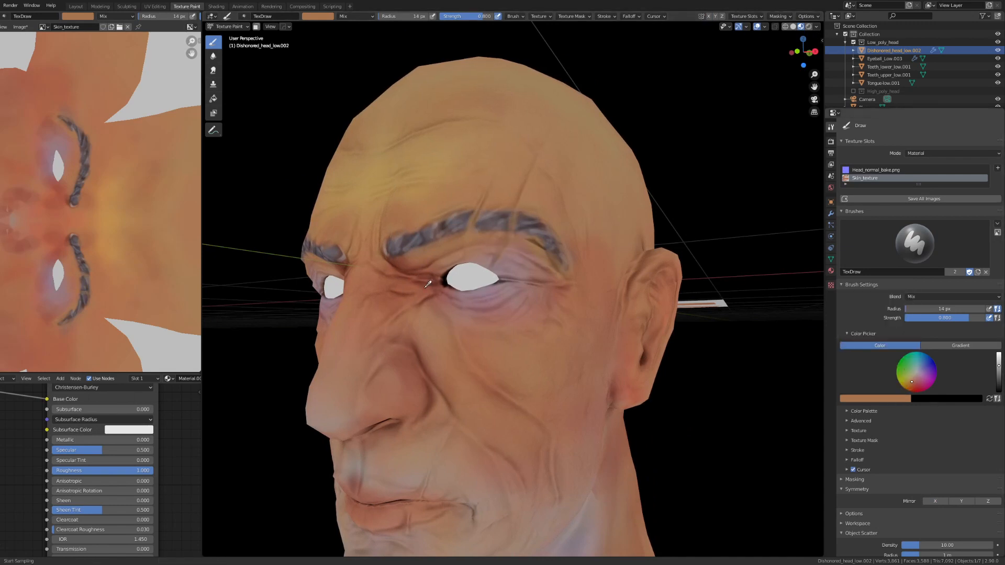
drag(426, 285, 461, 255)
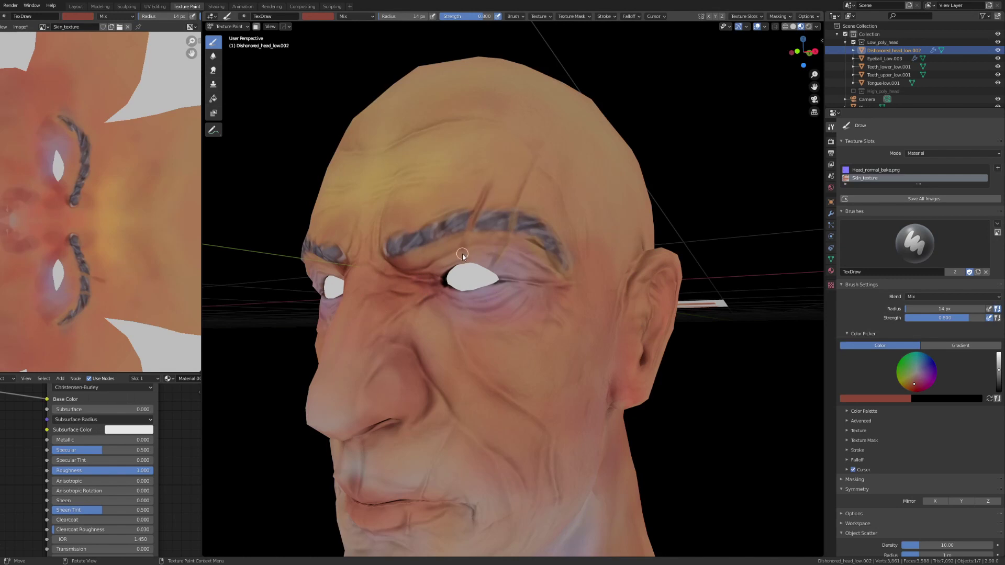
drag(463, 254, 525, 177)
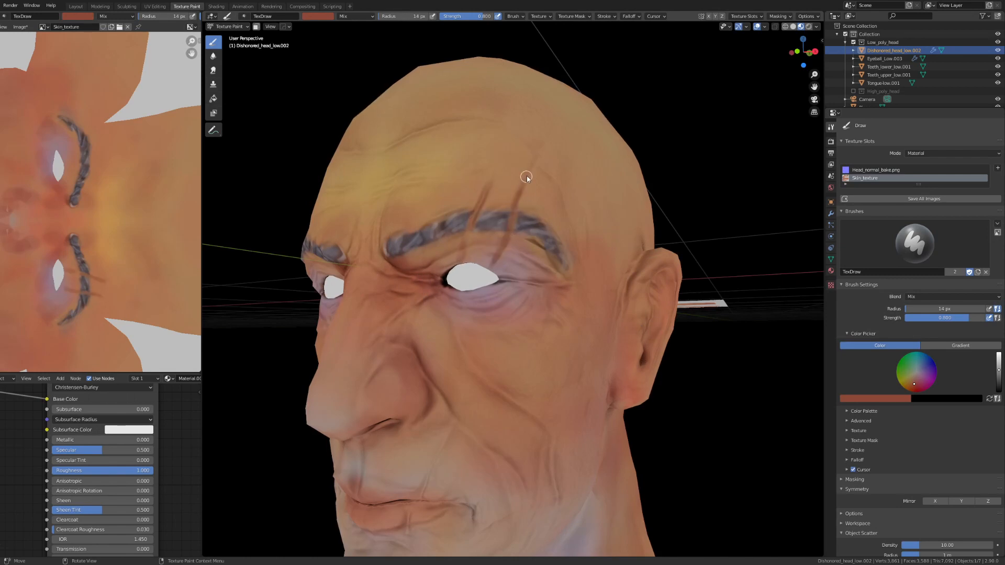
drag(526, 178, 459, 336)
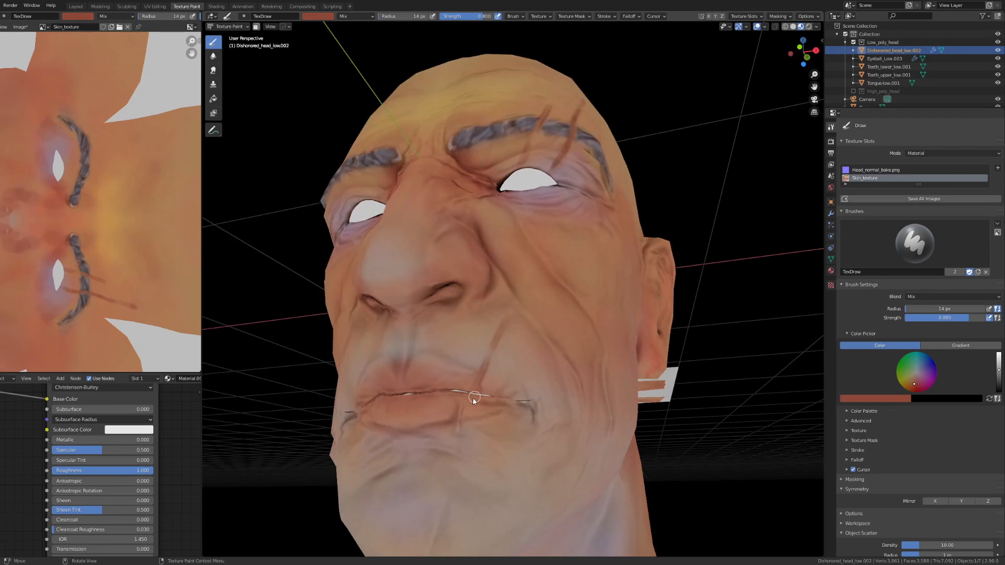
drag(474, 398, 451, 446)
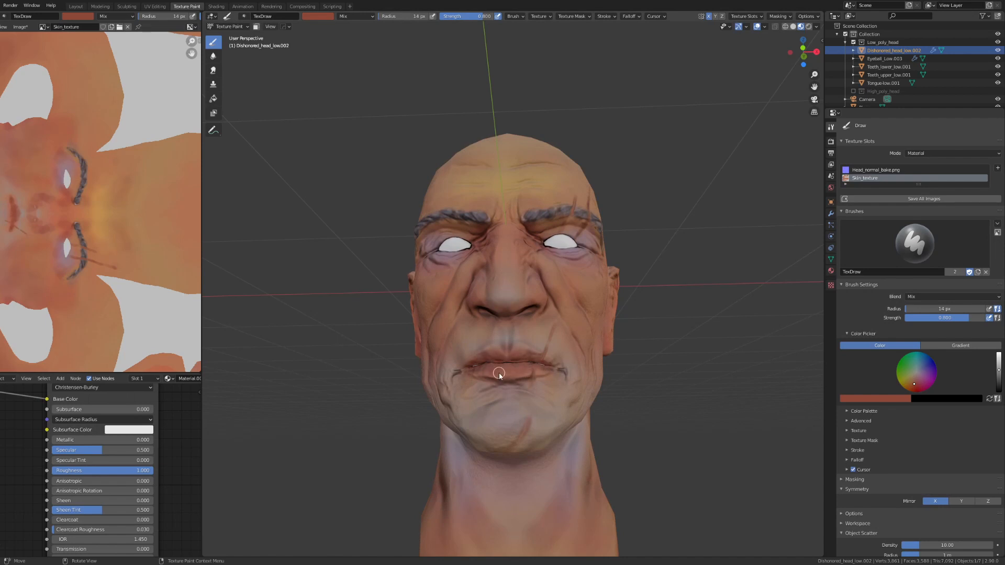
drag(500, 374, 780, 414)
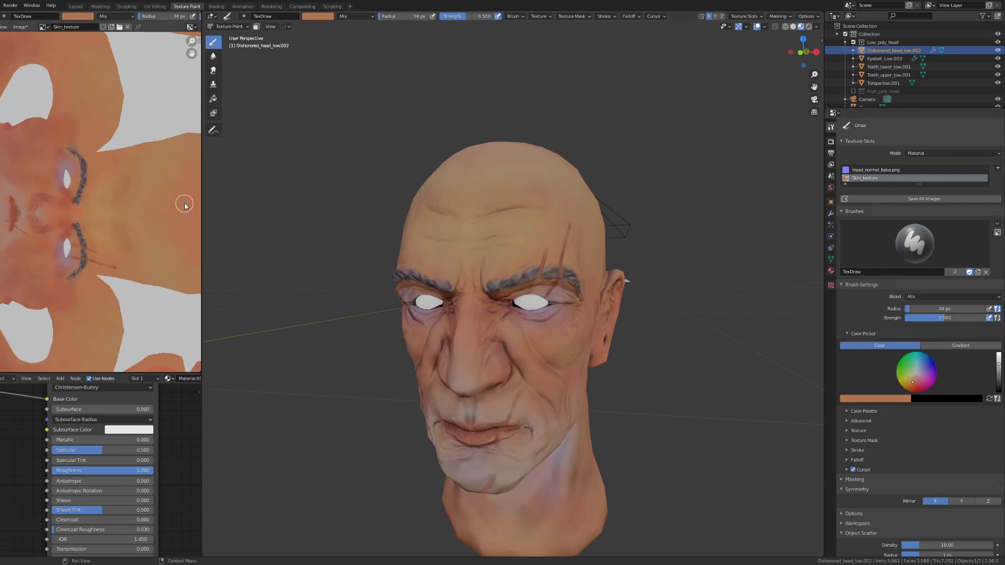
mouse_move(496, 258)
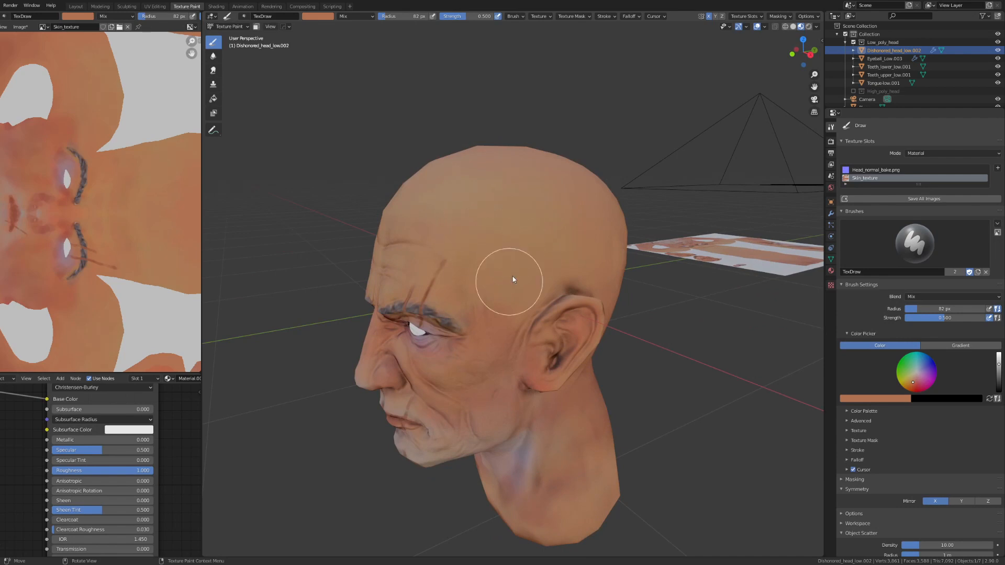
- Blend warm skin tone over the temple, under the jaw, and across the cheeks
drag(513, 279, 629, 332)
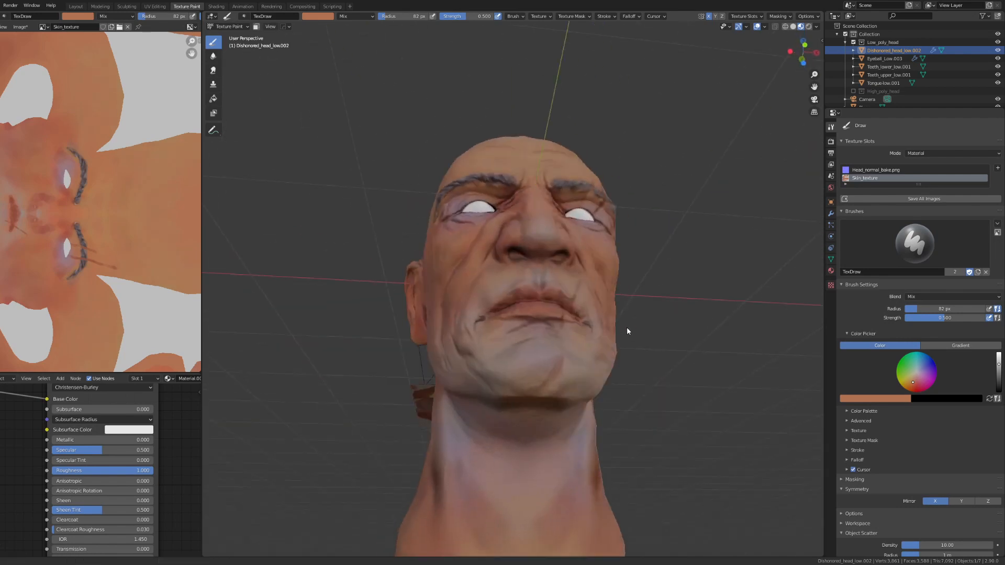
drag(628, 331, 551, 403)
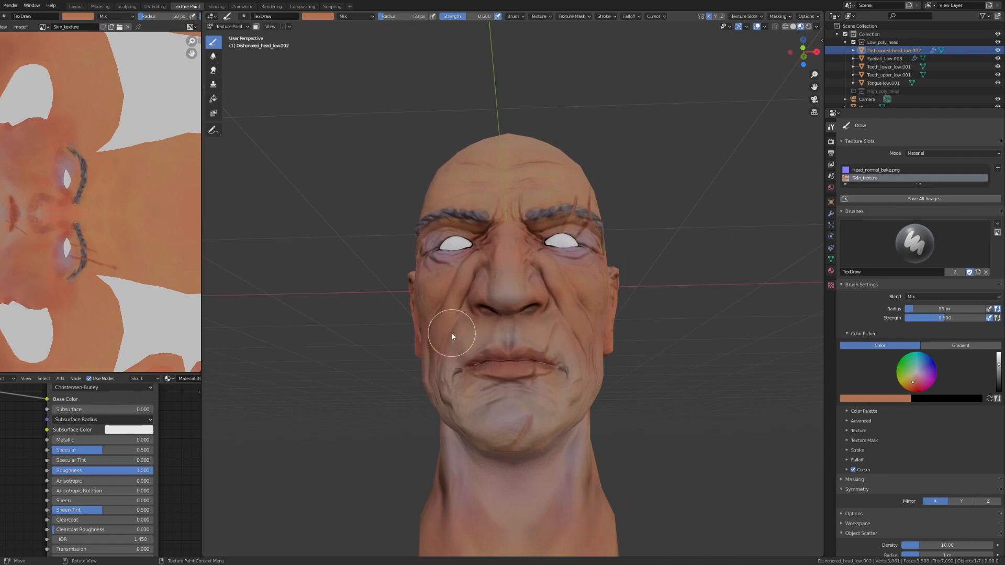
drag(452, 336, 541, 397)
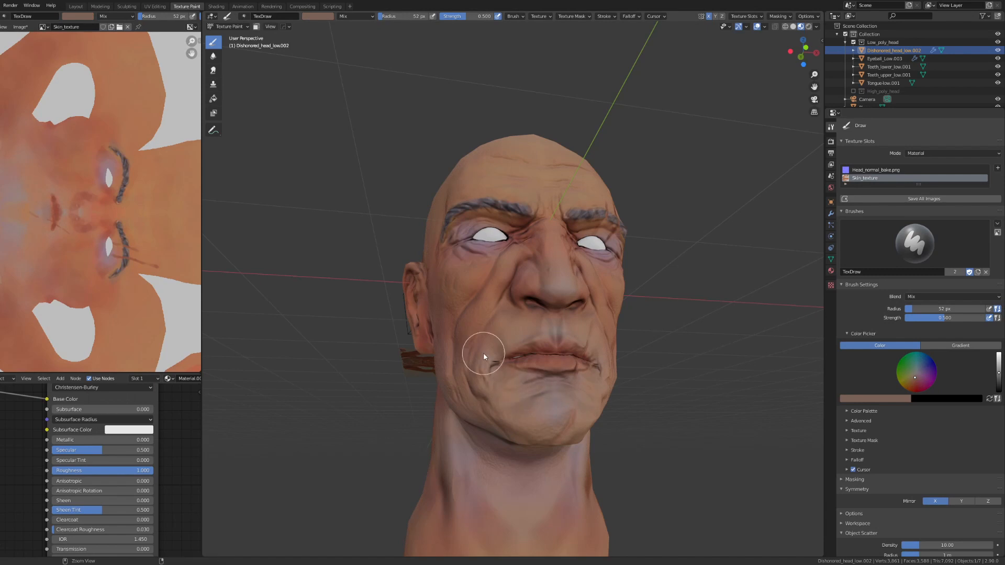
drag(484, 357, 447, 360)
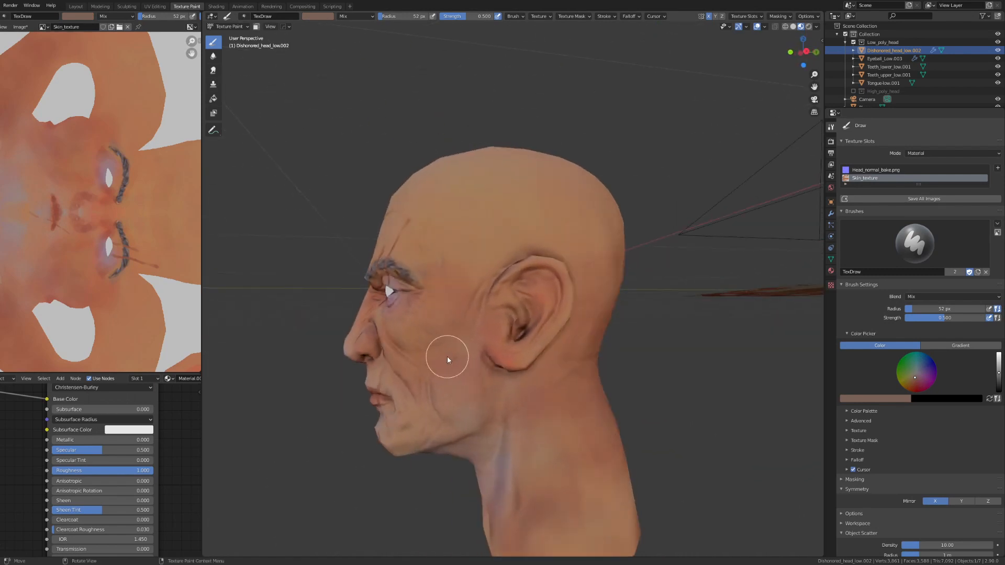
drag(448, 360, 580, 400)
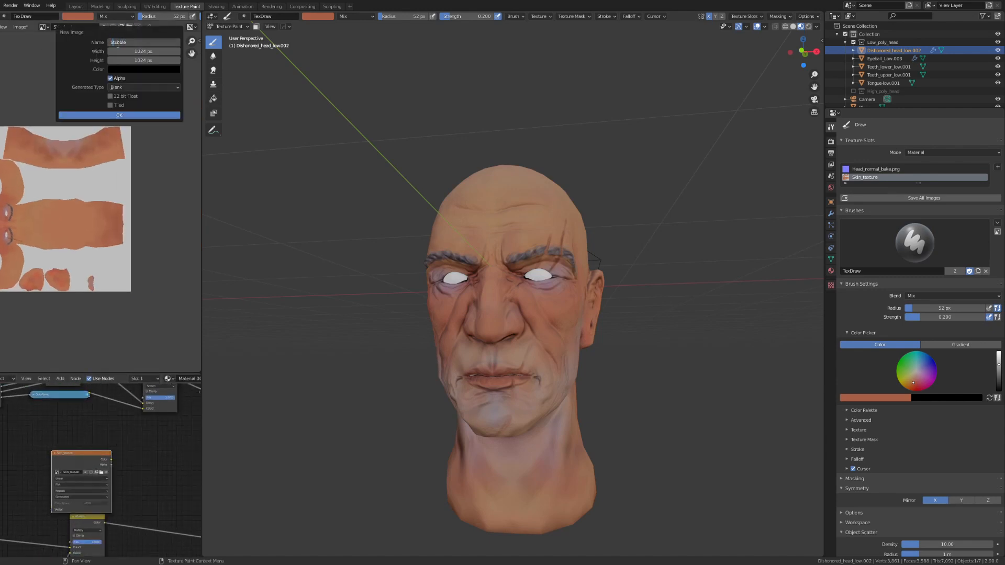
- Create a white 2048 × 2048 image named Stubble
text(2048)
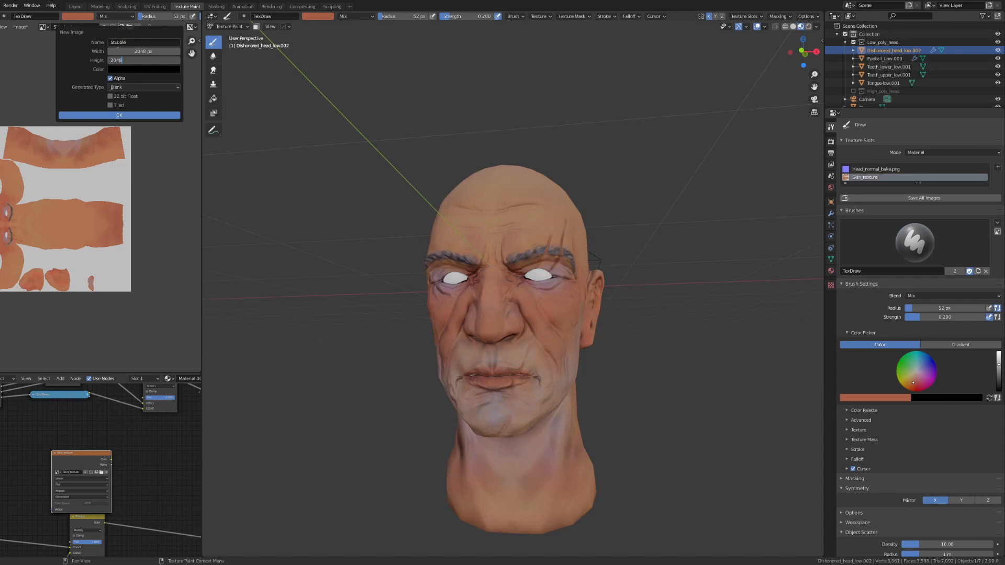
click(144, 69)
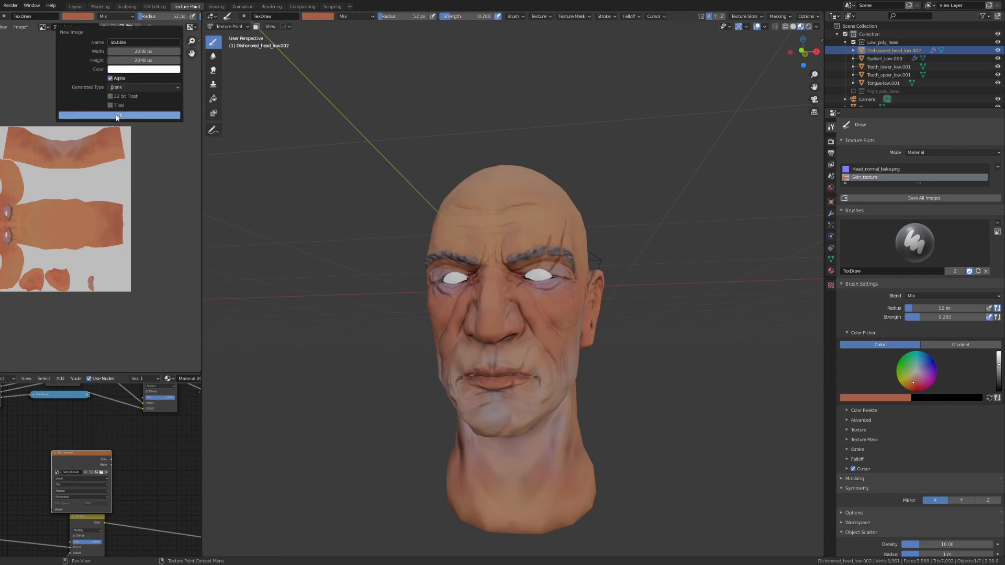
click(119, 116)
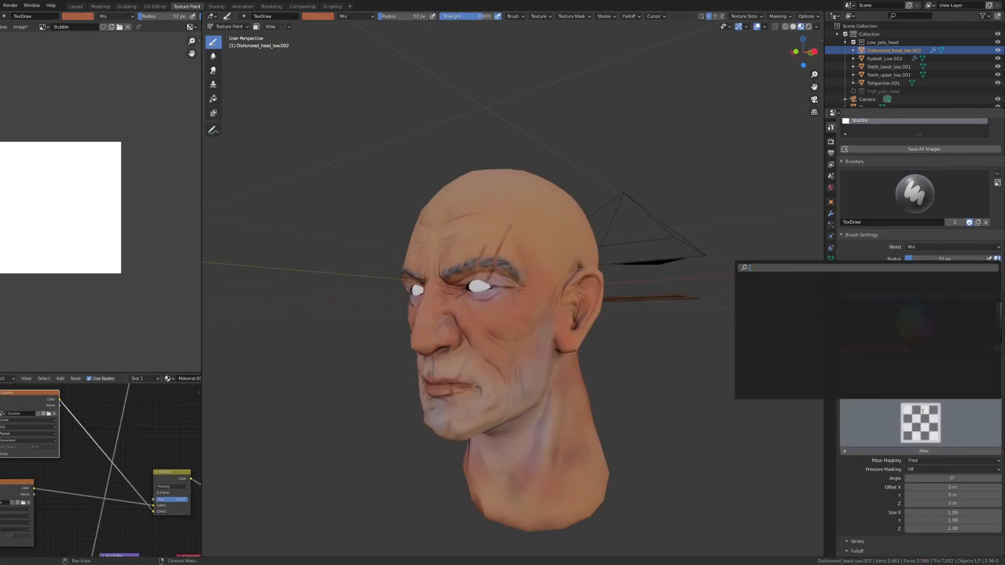
- Set the brush texture to Stucci with a Voronoi noise basis, adjusting size and turbulence
click(910, 150)
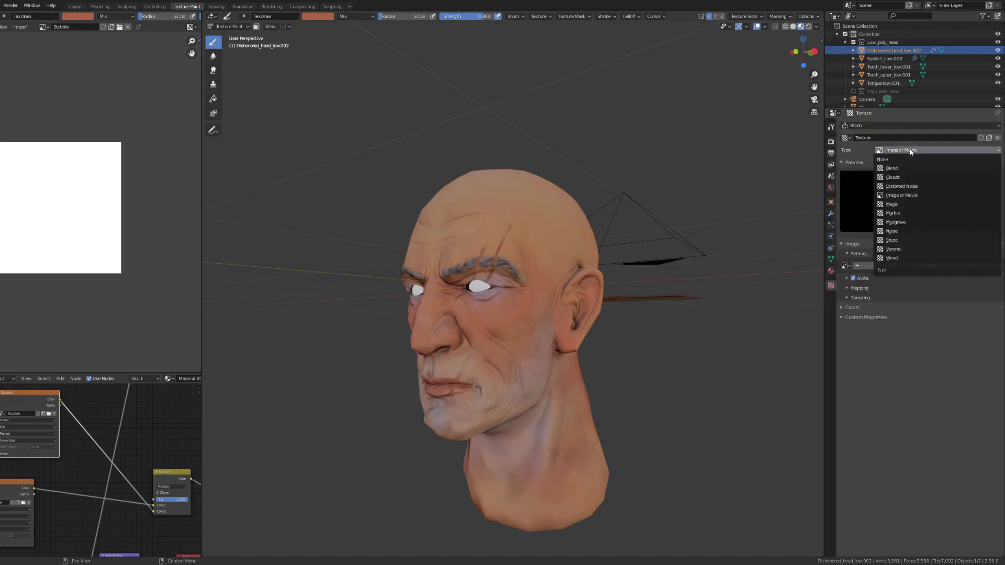
click(892, 240)
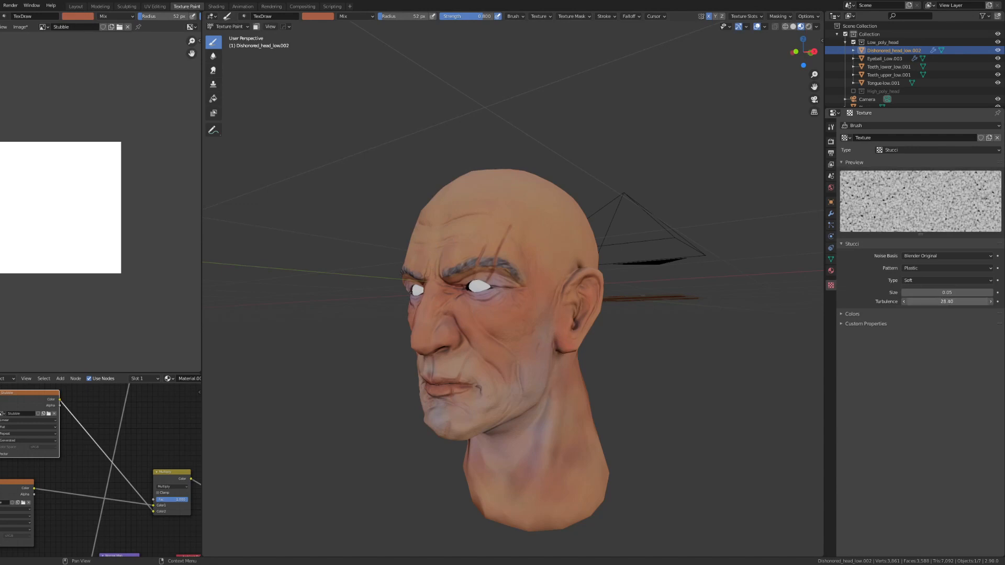
click(948, 255)
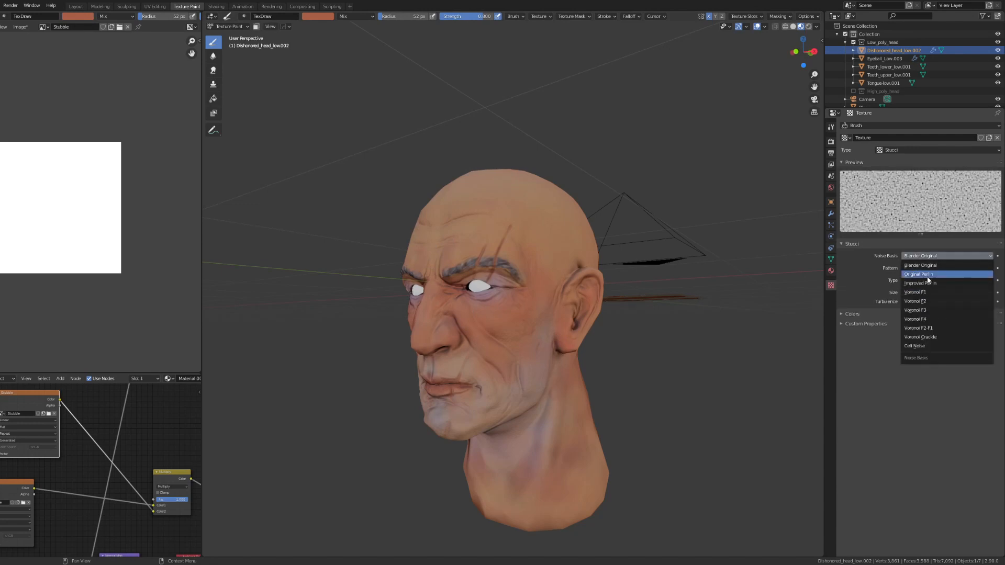
click(923, 292)
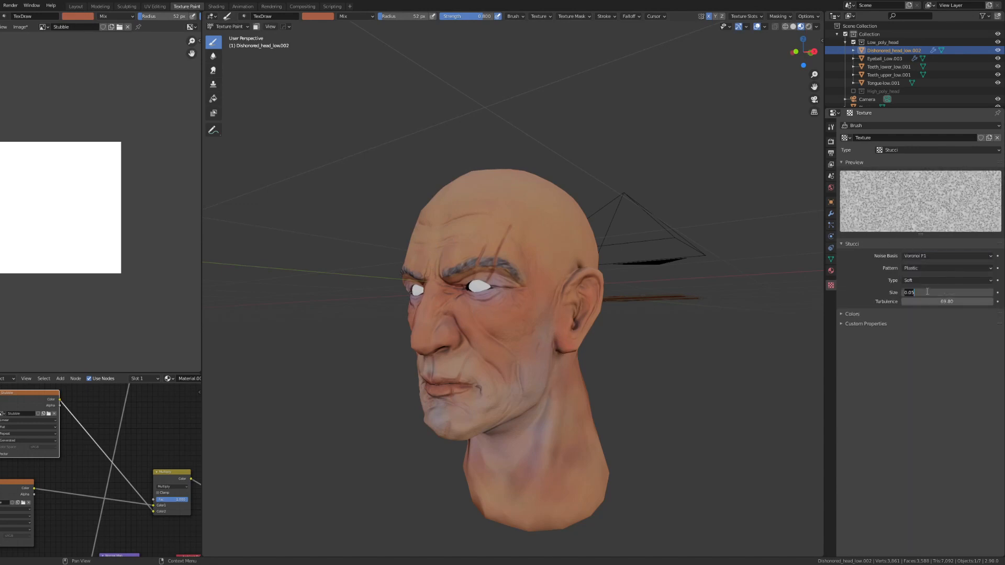
click(947, 293)
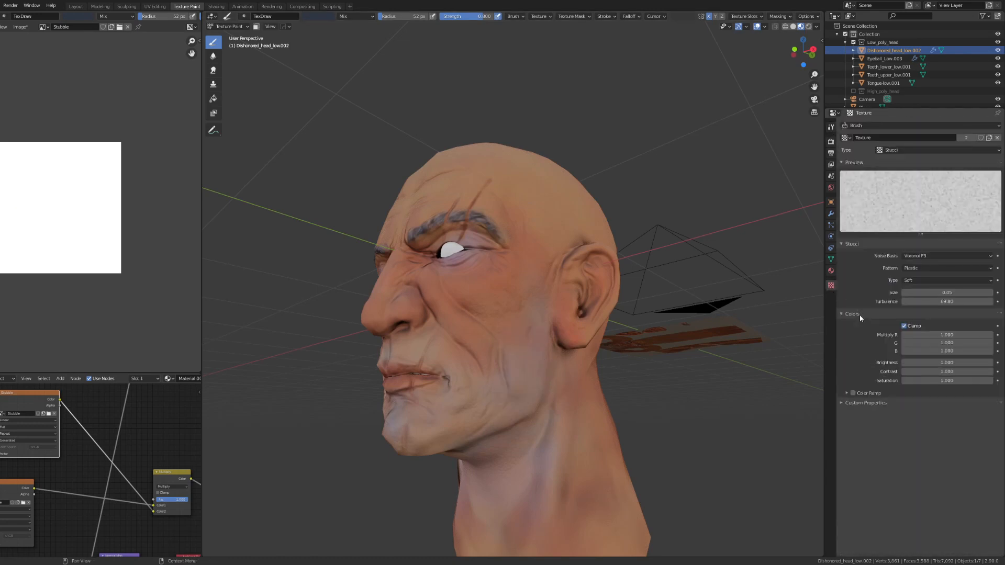
click(854, 393)
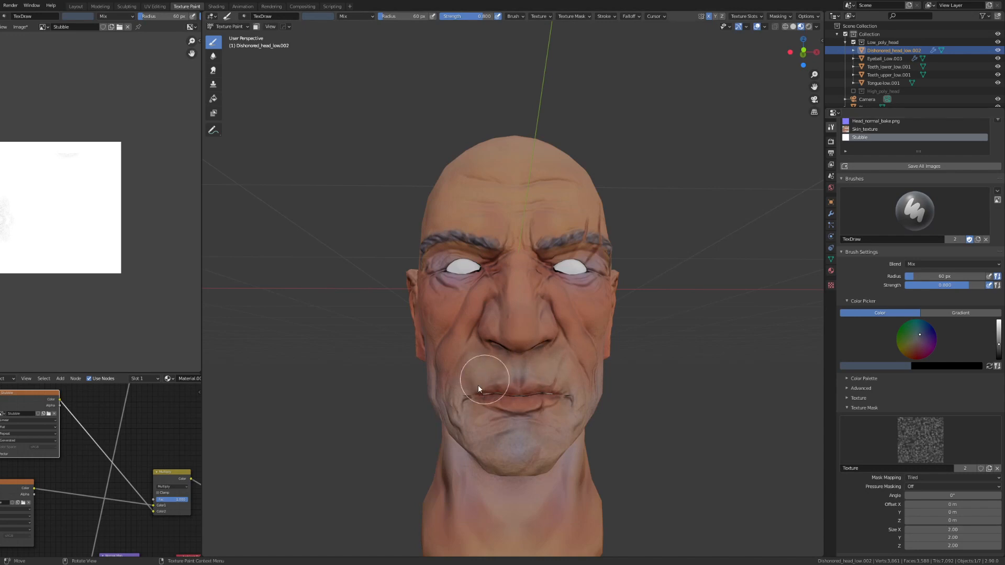
- Paint grey stubble around the mouth, chin, jaw, neck, scalp sides and crown
drag(481, 385, 525, 474)
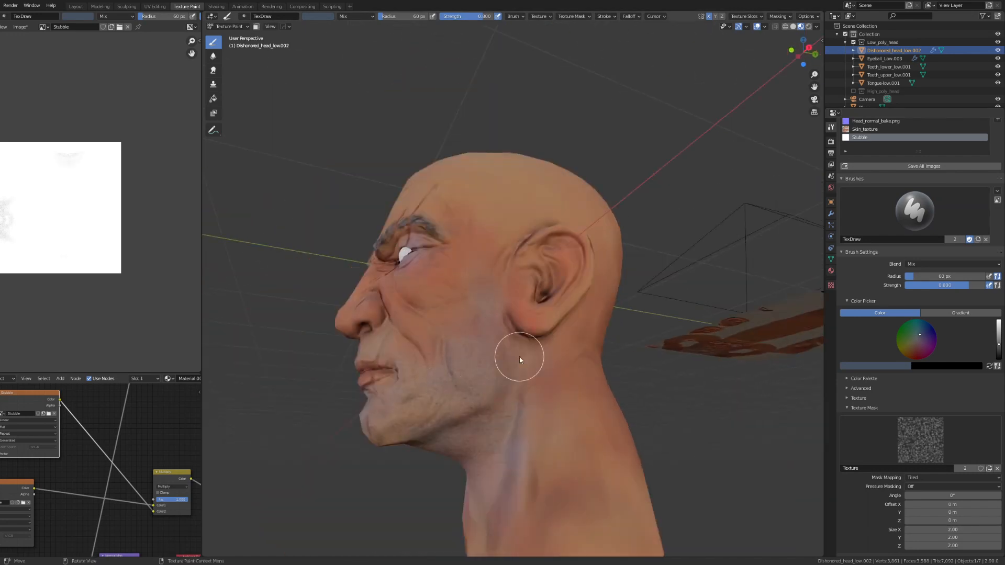
drag(520, 360, 484, 436)
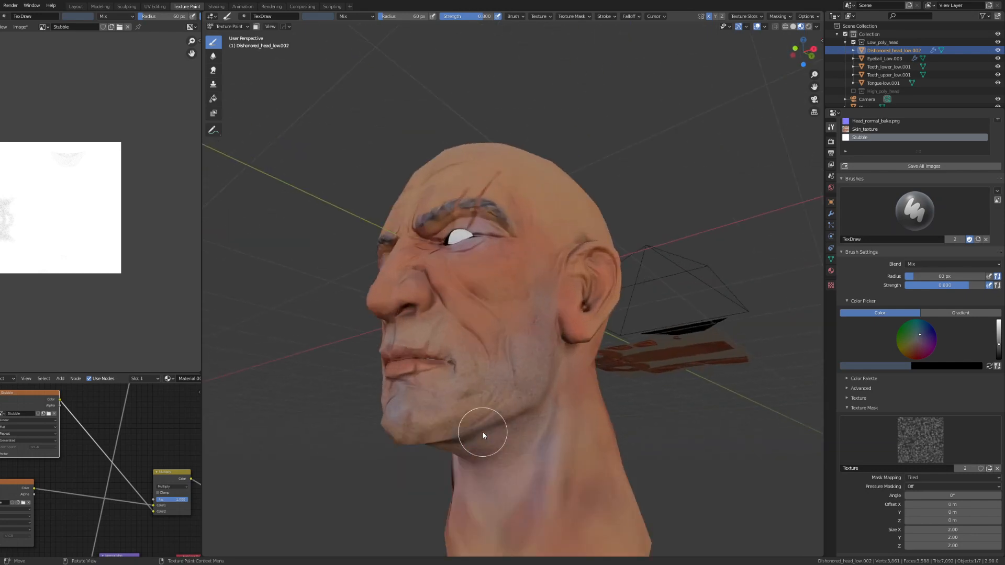
drag(484, 436, 586, 428)
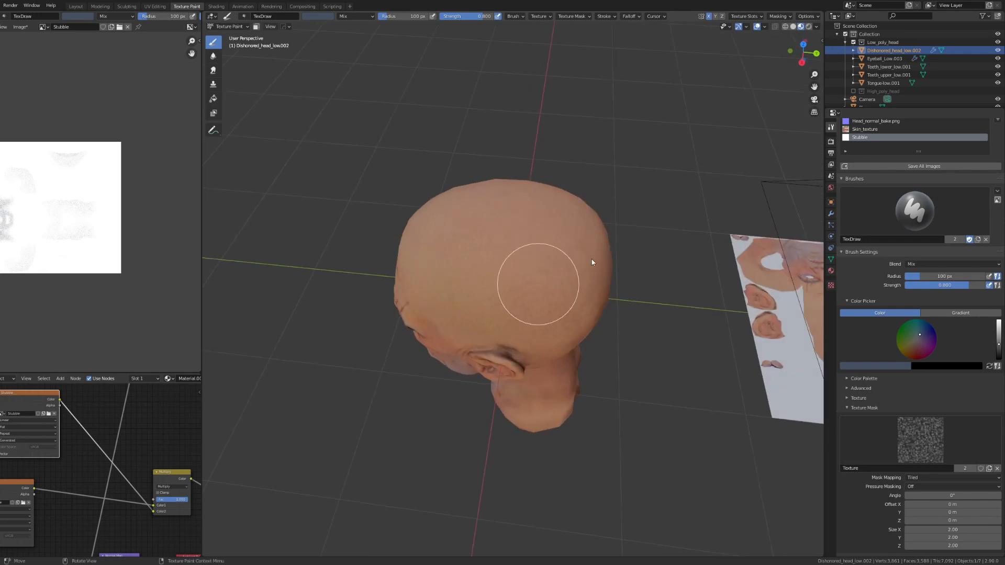
drag(590, 256, 526, 359)
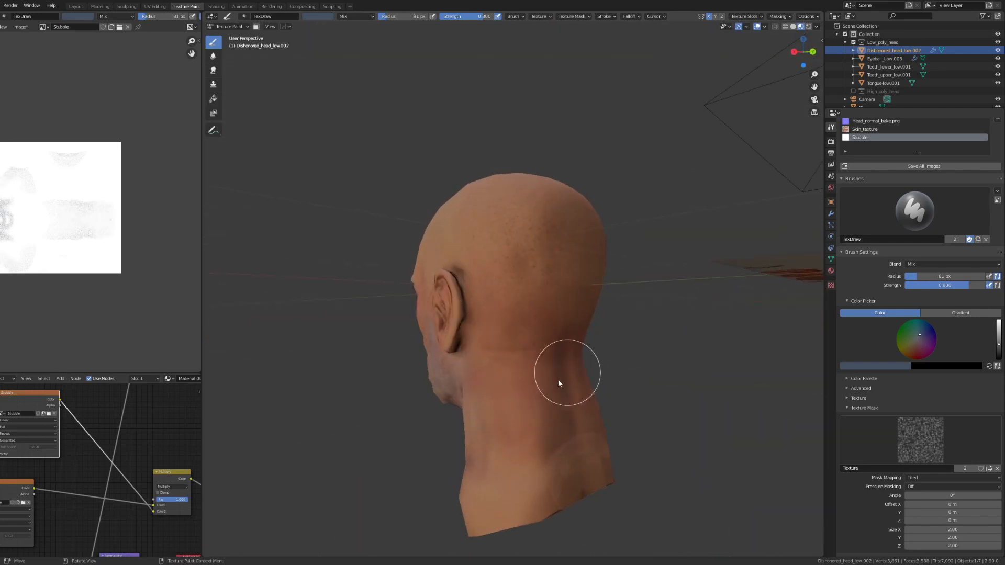
drag(565, 372, 526, 251)
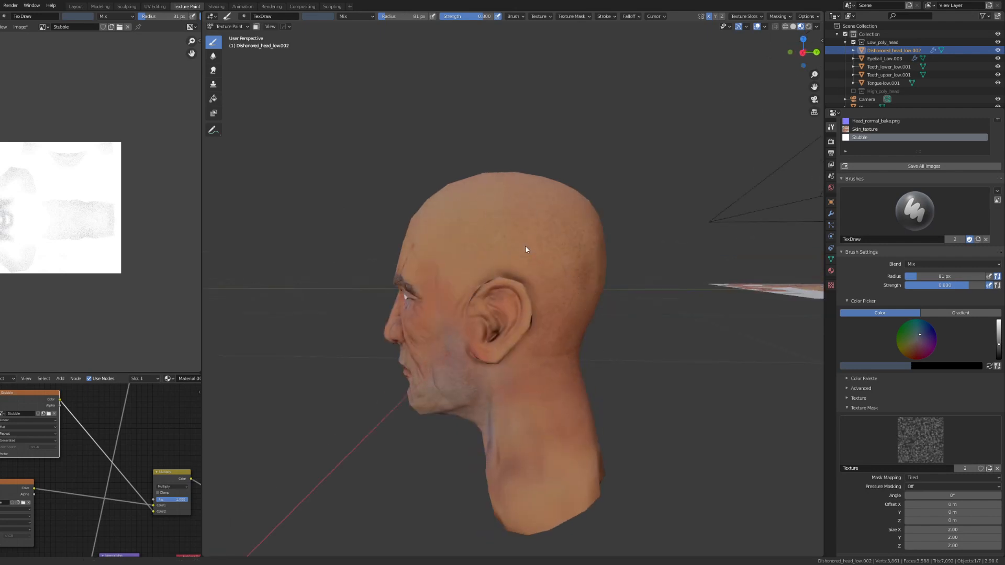
drag(526, 250, 564, 276)
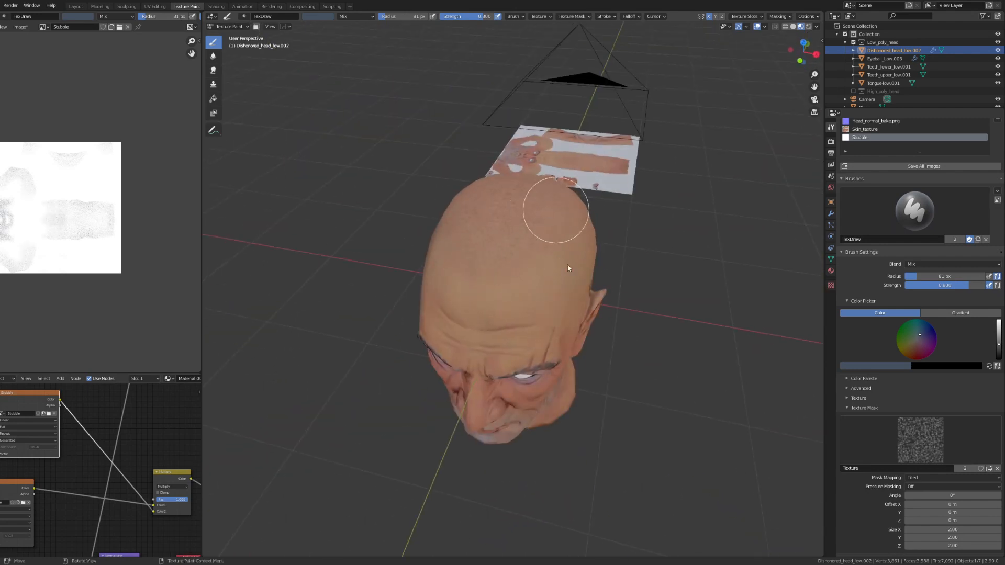
drag(568, 268, 549, 231)
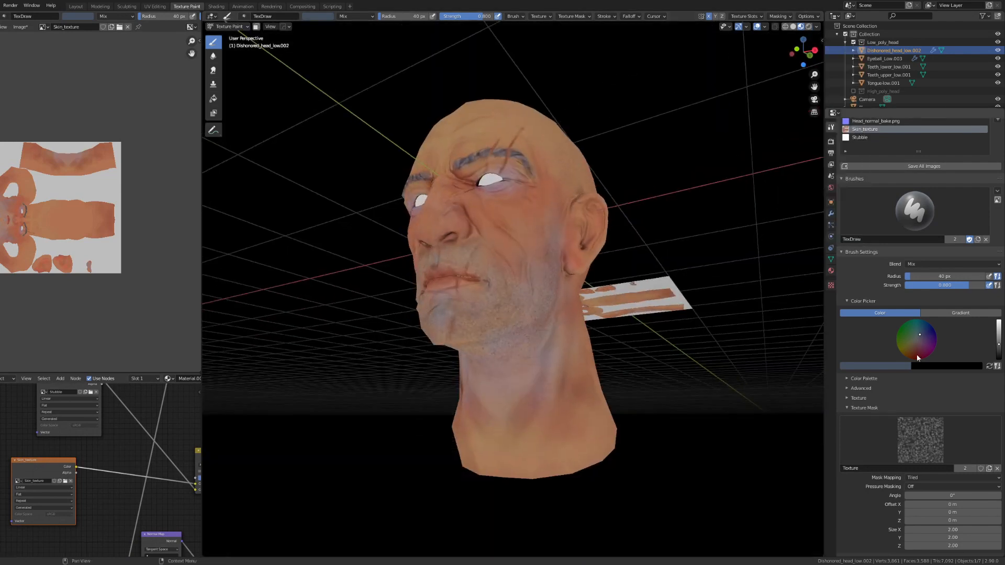
- Pick a new colour and smear the skin texture near the ear and temple
click(914, 350)
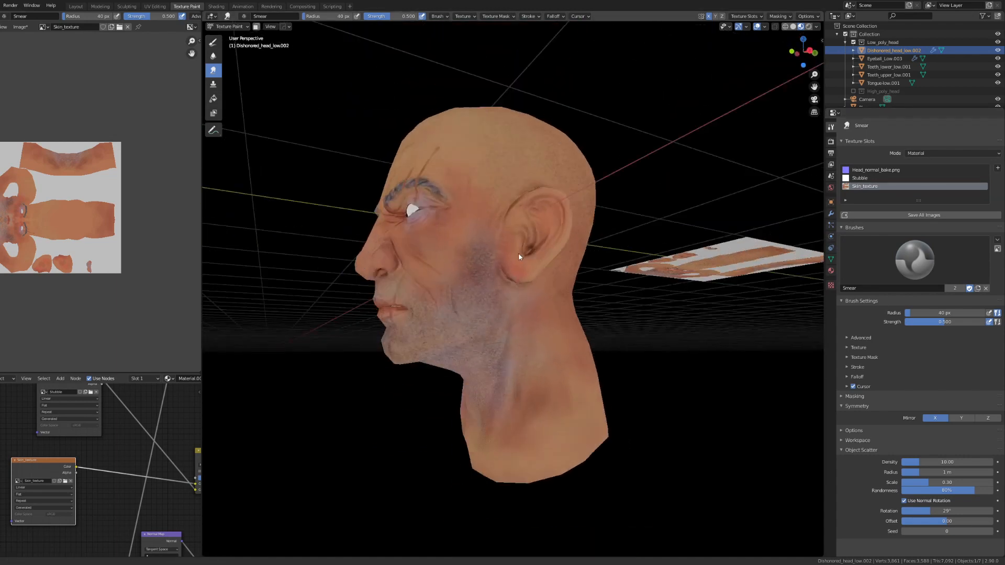
drag(519, 256, 572, 234)
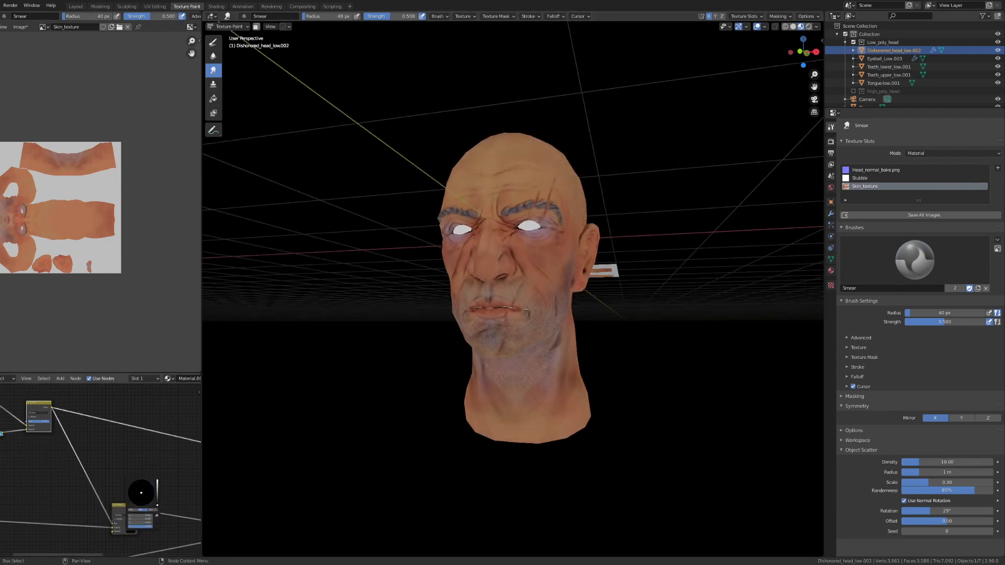
click(817, 27)
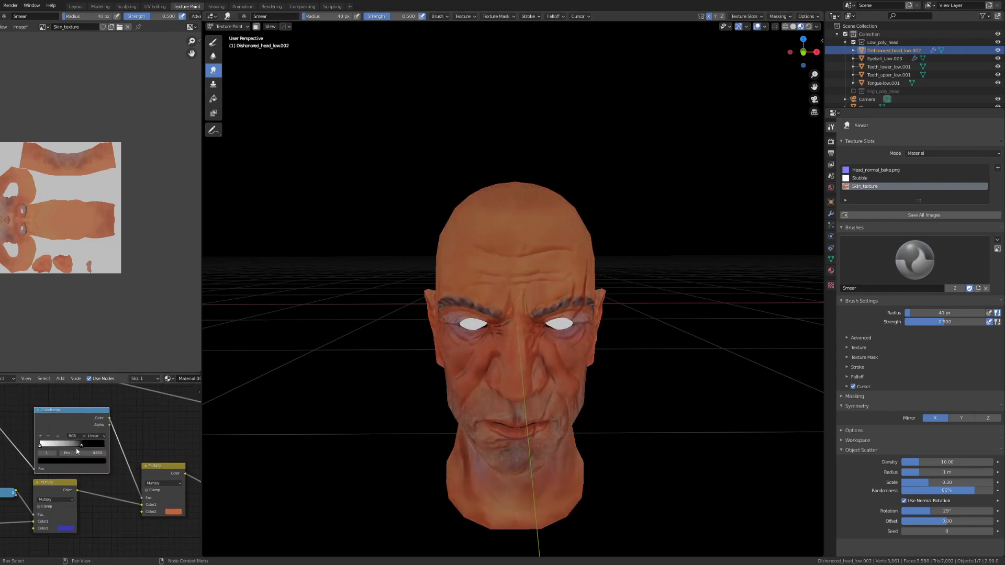
- Adjust the stubble mask's ColorRamp to tune the skin's warmer tint
drag(80, 444, 45, 444)
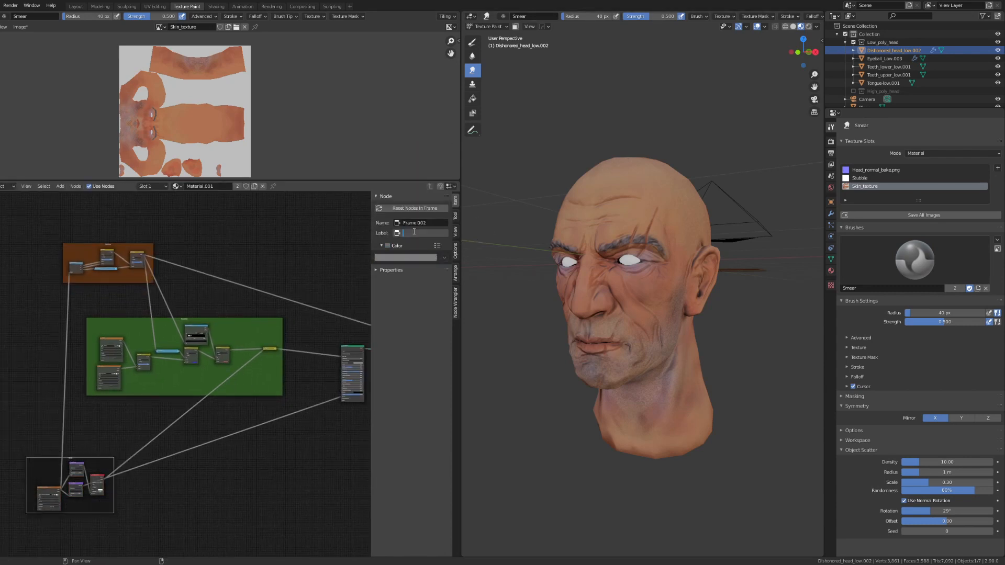
- Give a node frame a label in the enlarged Shader Editor
click(406, 258)
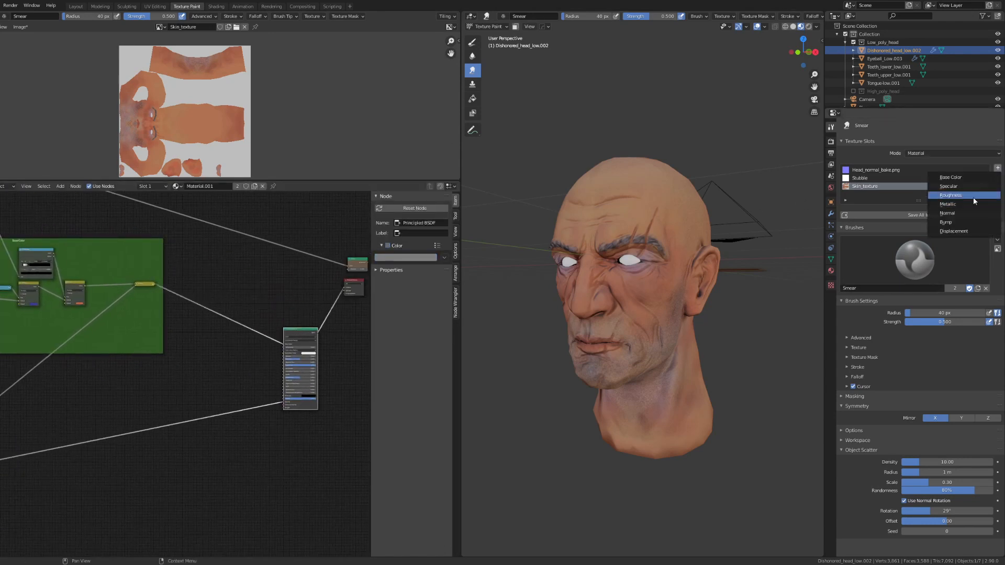
- Add a Roughness texture slot and name the new paint texture
click(951, 195)
text(SSS)
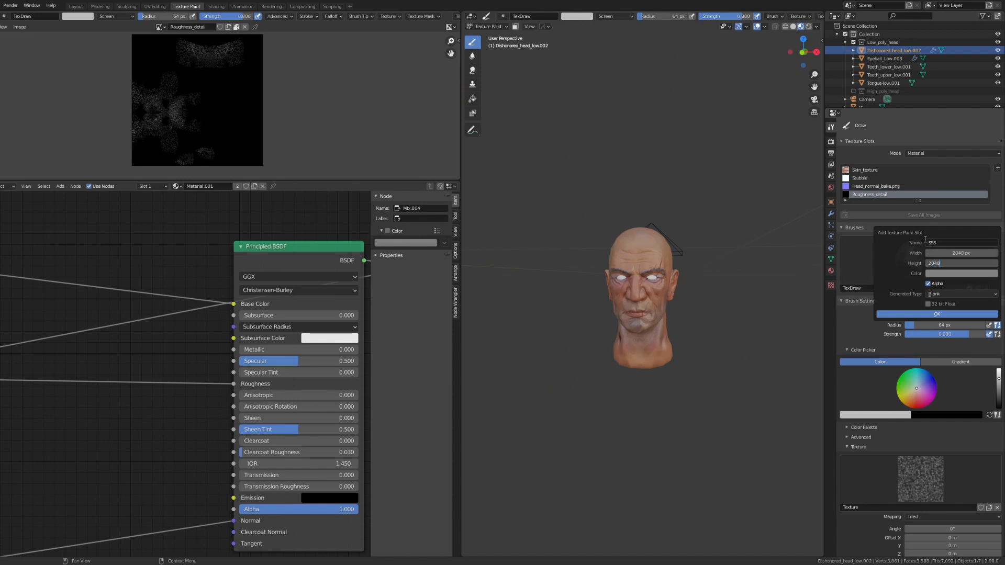
click(937, 314)
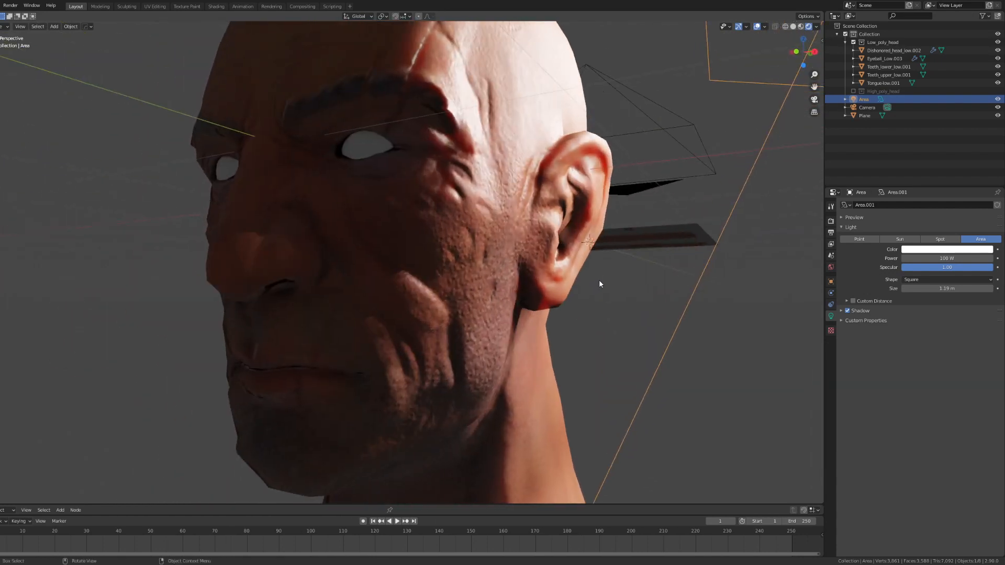
- Select the area light near the head for editing
click(194, 6)
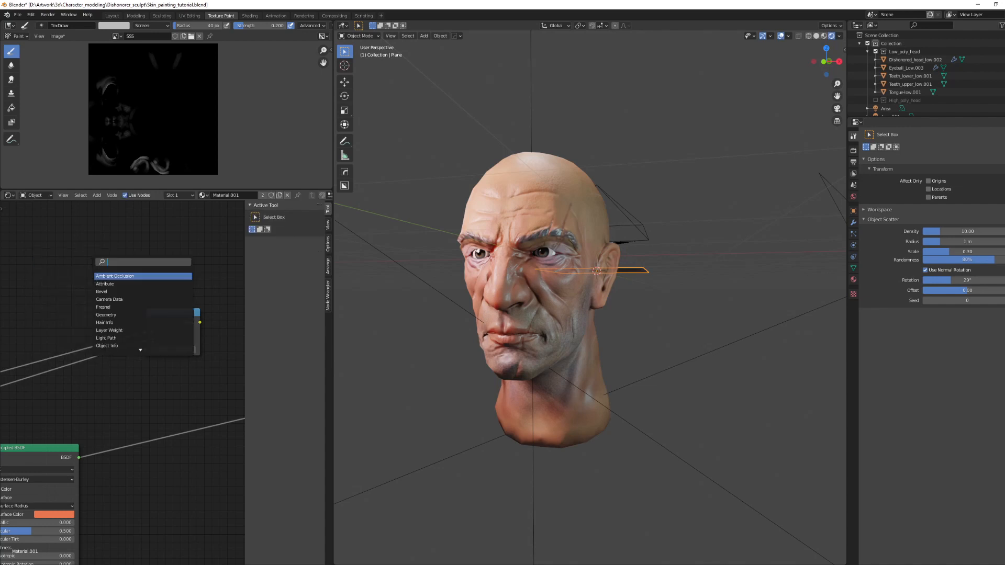
- Add an Input node to the head material via Shift+A
click(115, 275)
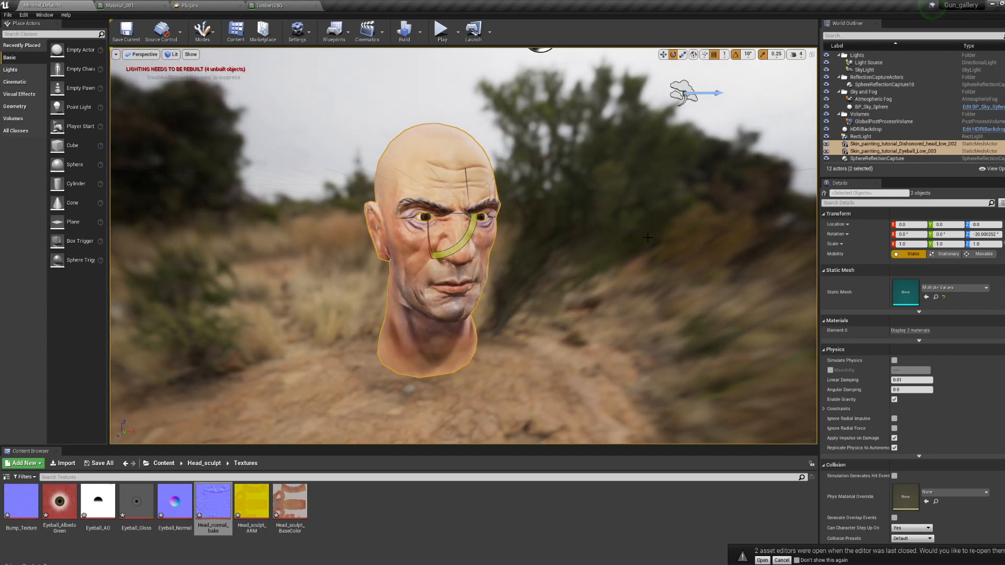
- Select the painted head mesh in the Unreal Engine level
click(867, 129)
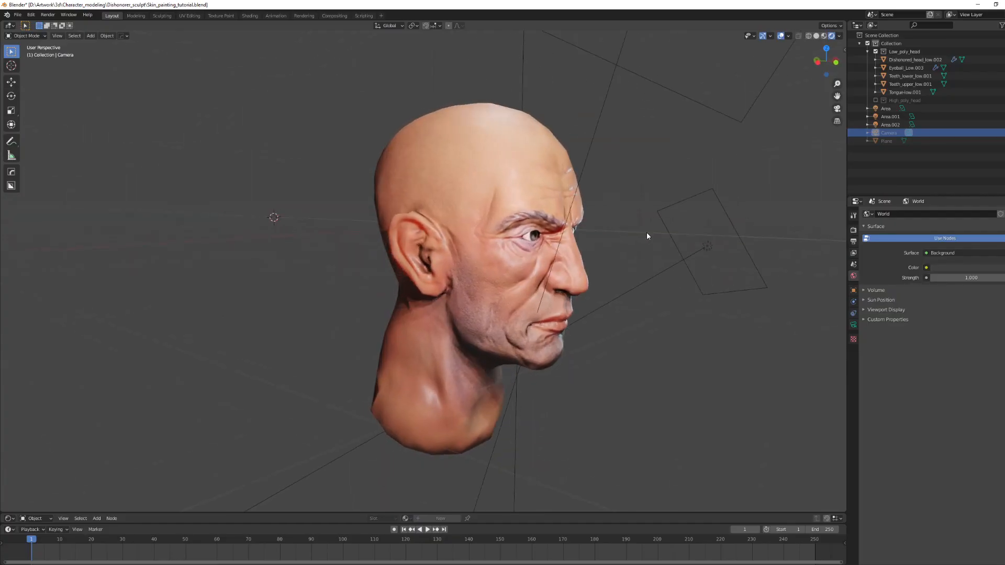
drag(648, 236, 645, 208)
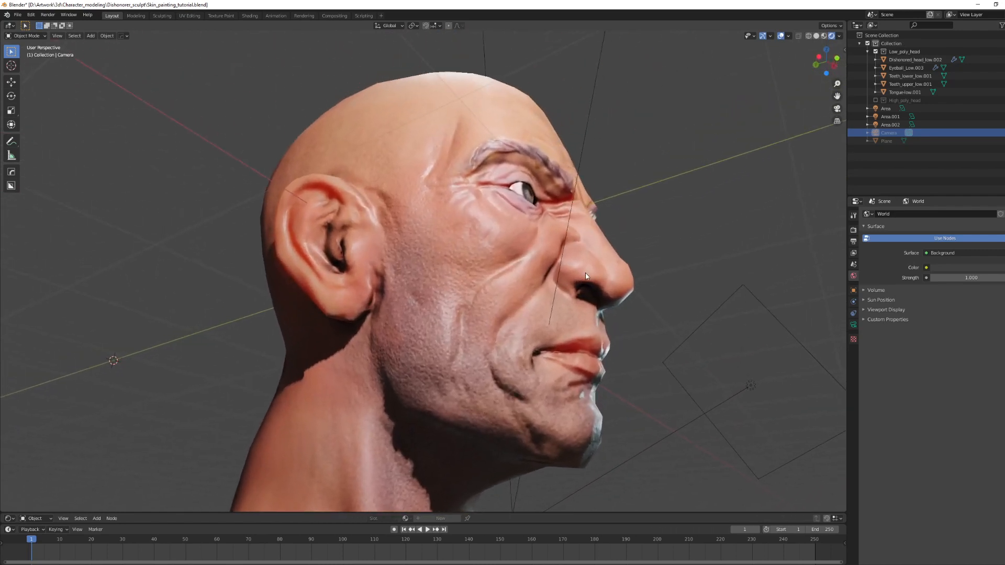
drag(585, 276, 645, 251)
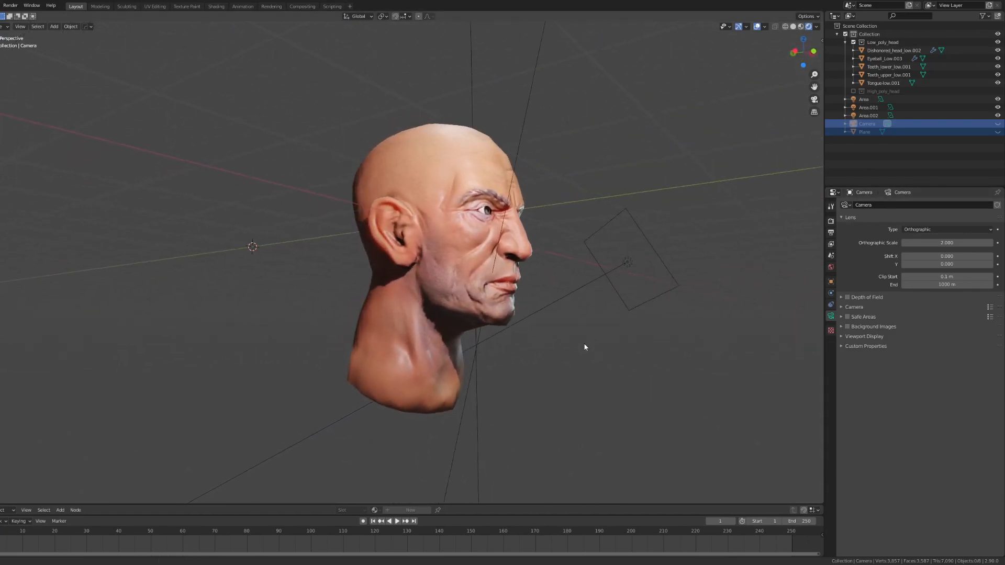
- Orbit the view from the head's side profile round to its back
drag(583, 346, 733, 357)
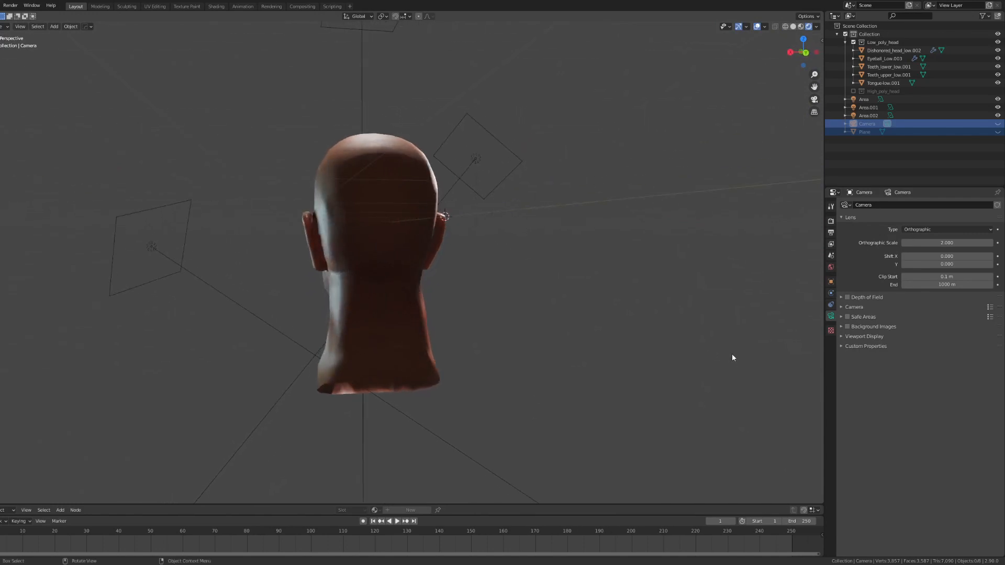